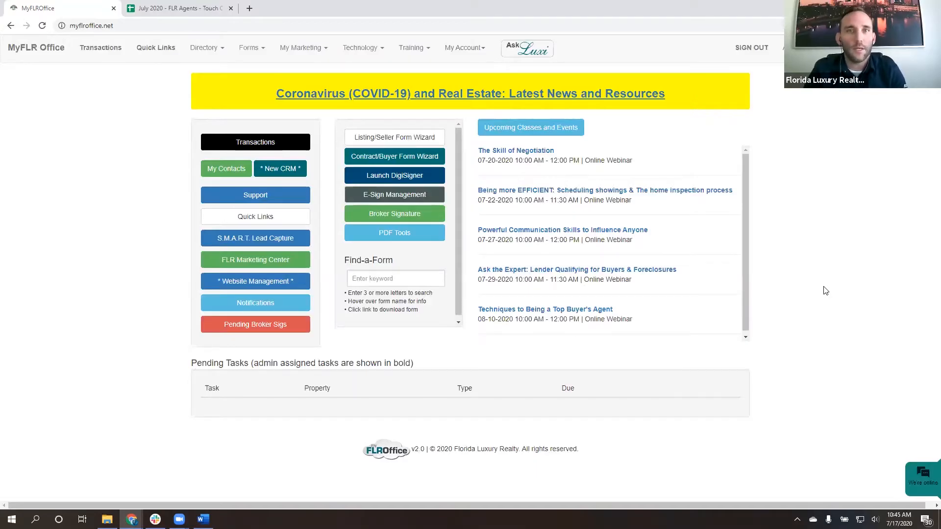
pyautogui.moveTo(521, 349)
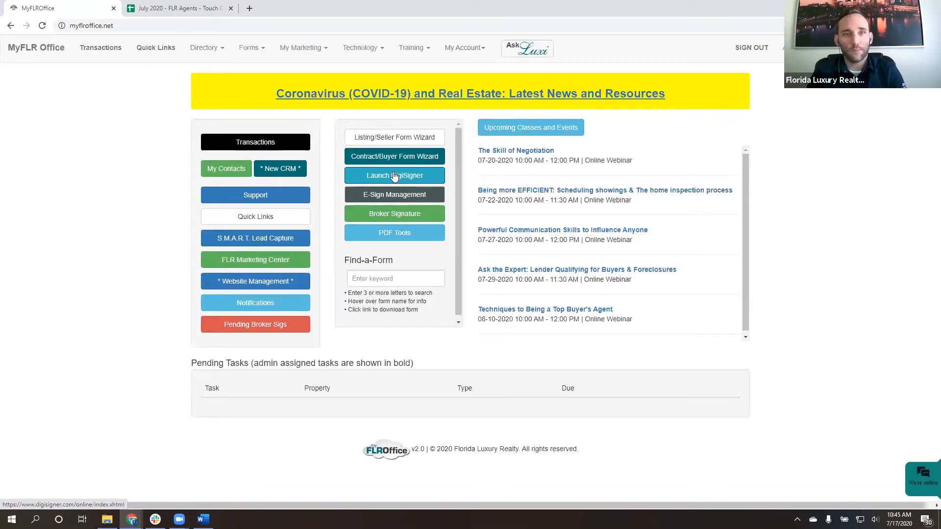
pyautogui.moveTo(407, 184)
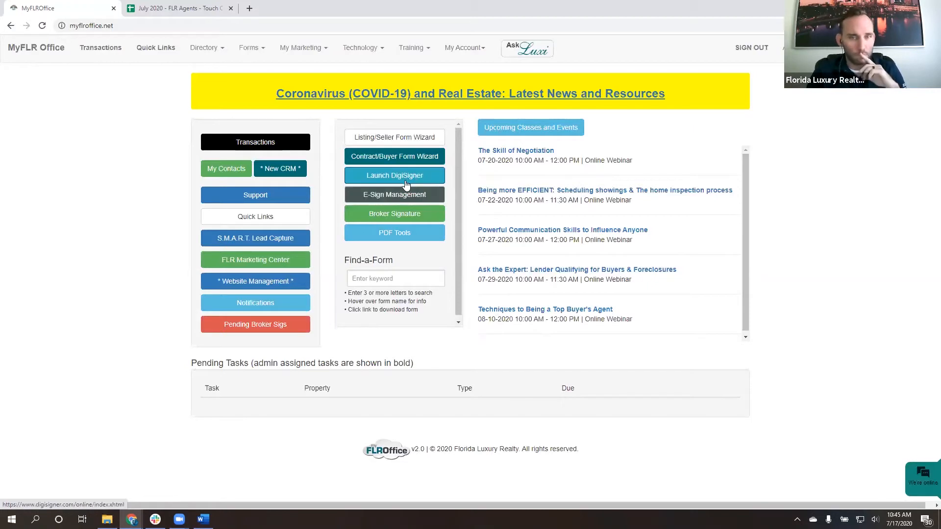
pyautogui.moveTo(394, 182)
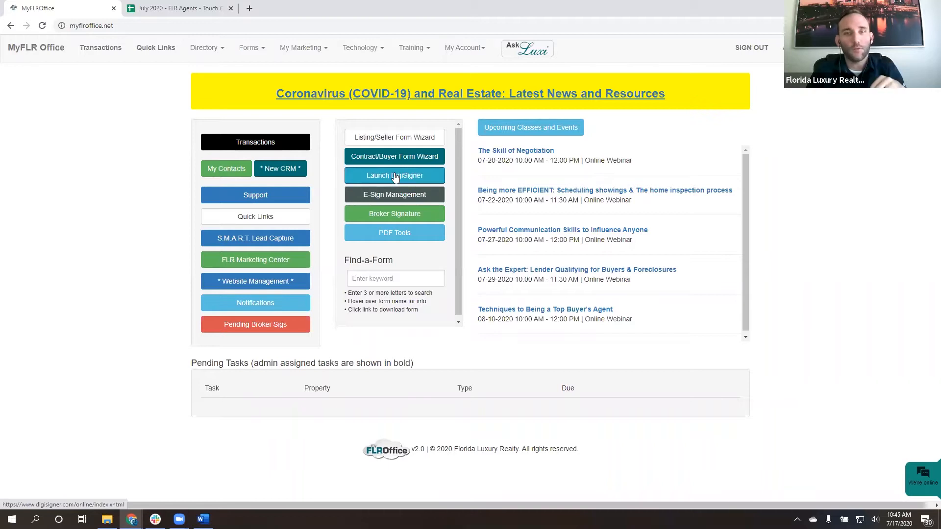
# Launch DigiSigner from the MyFLROffice portal to open its prefilled login tab
pyautogui.click(395, 175)
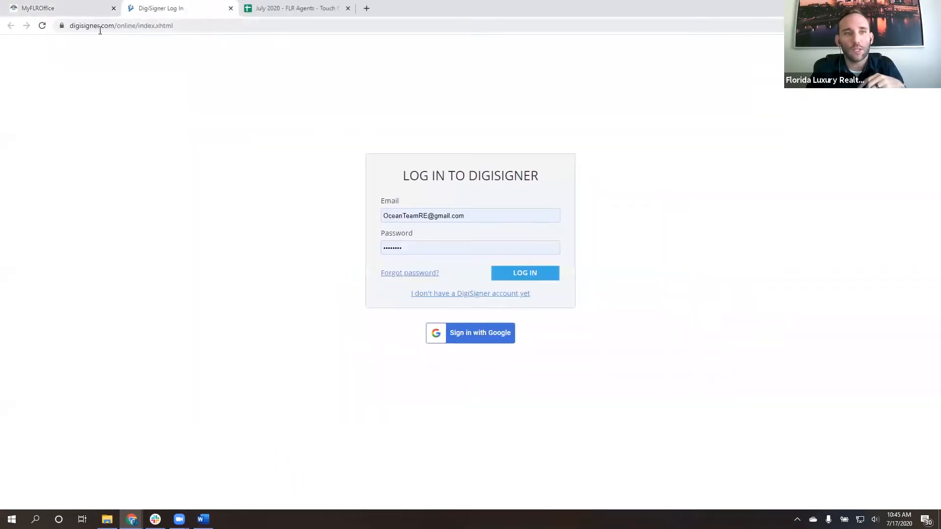
pyautogui.moveTo(311, 238)
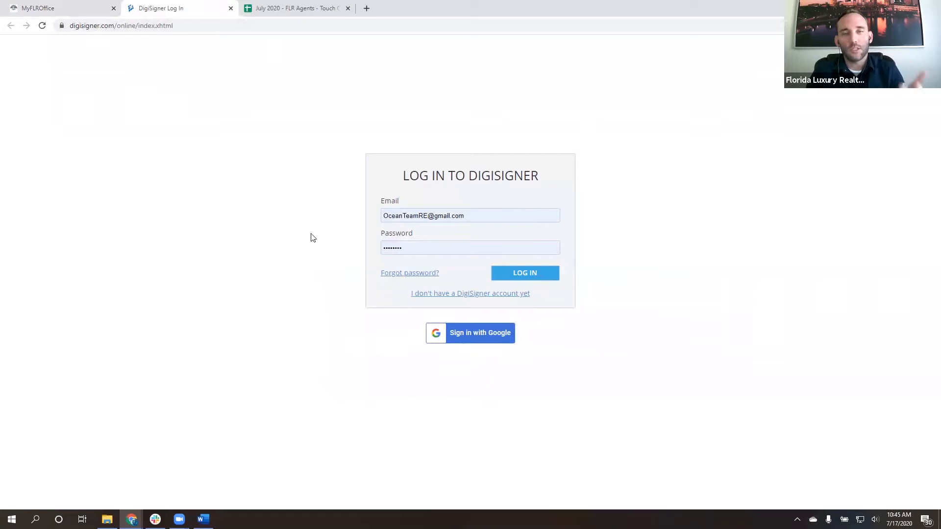
pyautogui.moveTo(304, 234)
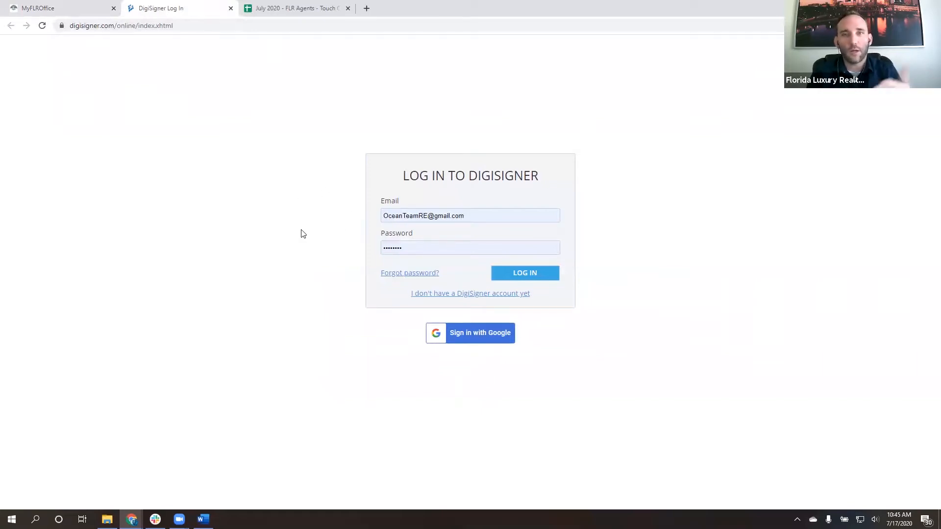
pyautogui.moveTo(400, 202)
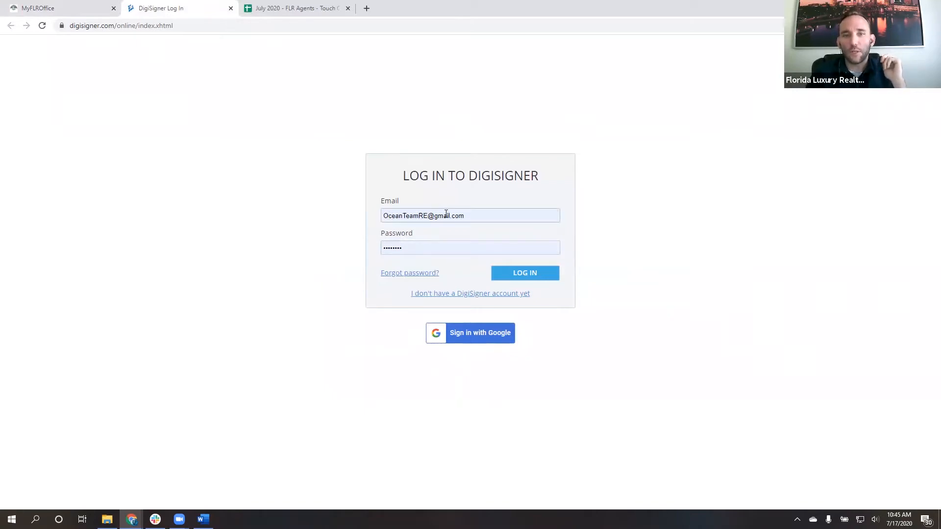
pyautogui.moveTo(440, 208)
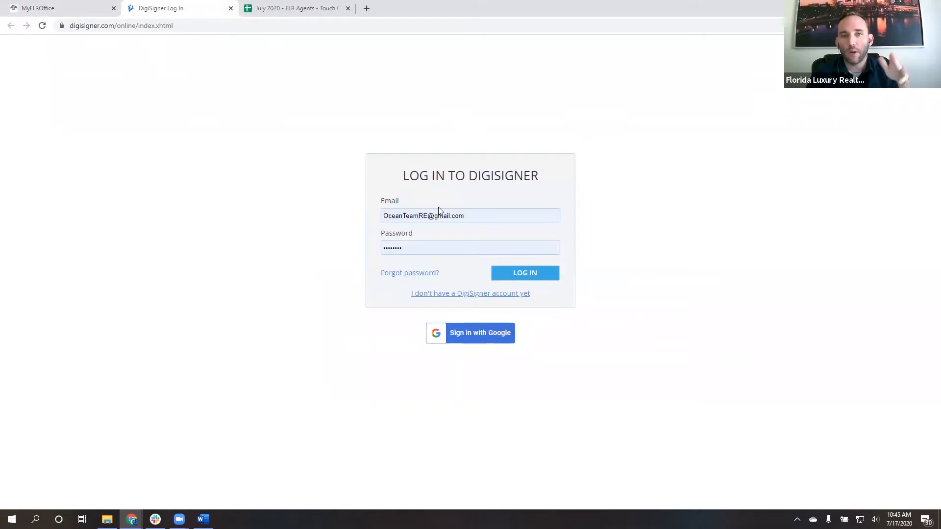
pyautogui.moveTo(59, 10)
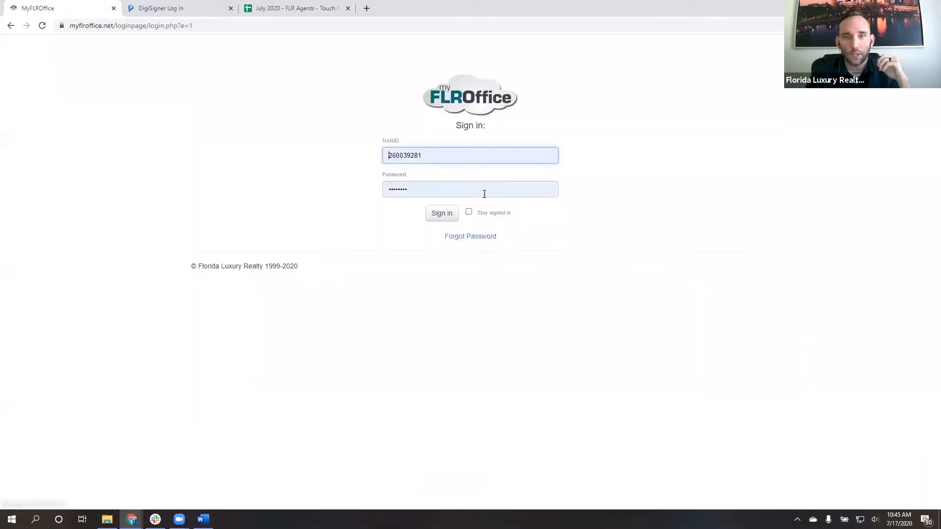
# Sign back into MyFLROffice, then submit the prefilled DigiSigner login
pyautogui.click(442, 213)
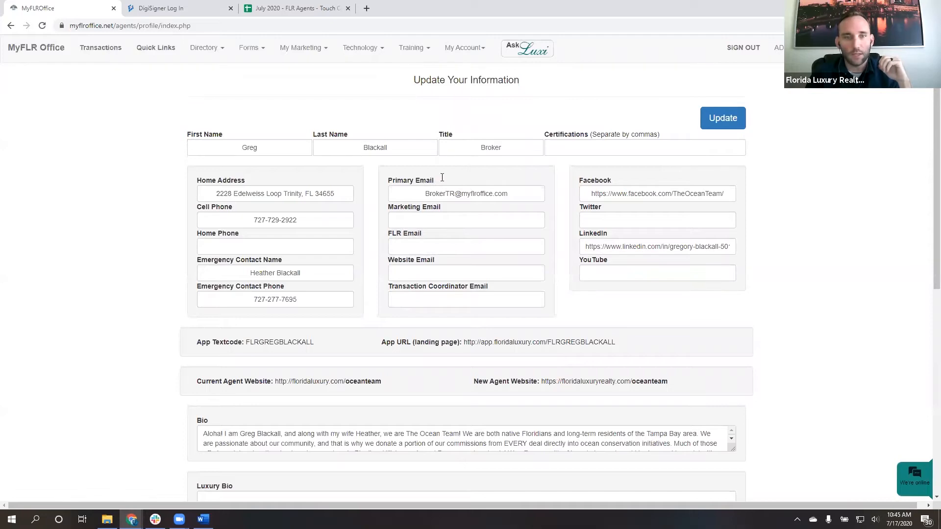
pyautogui.moveTo(143, 59)
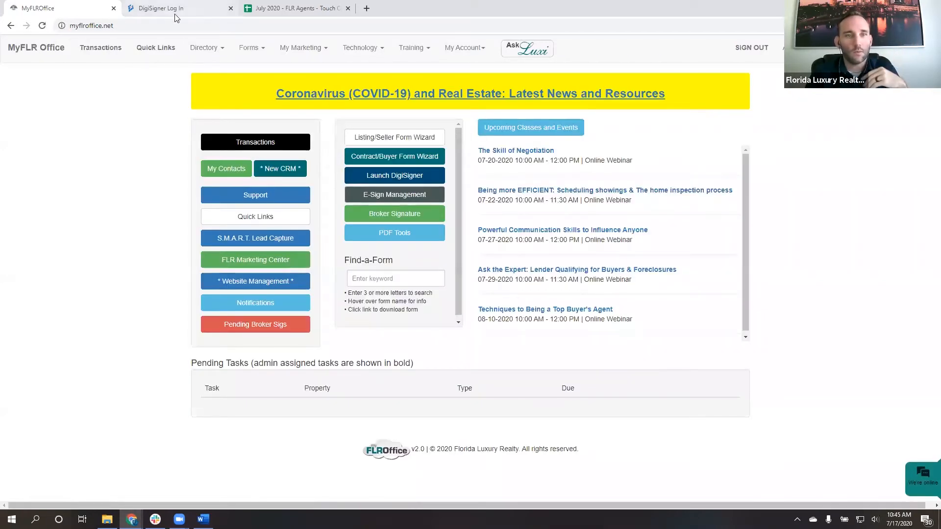
pyautogui.click(162, 8)
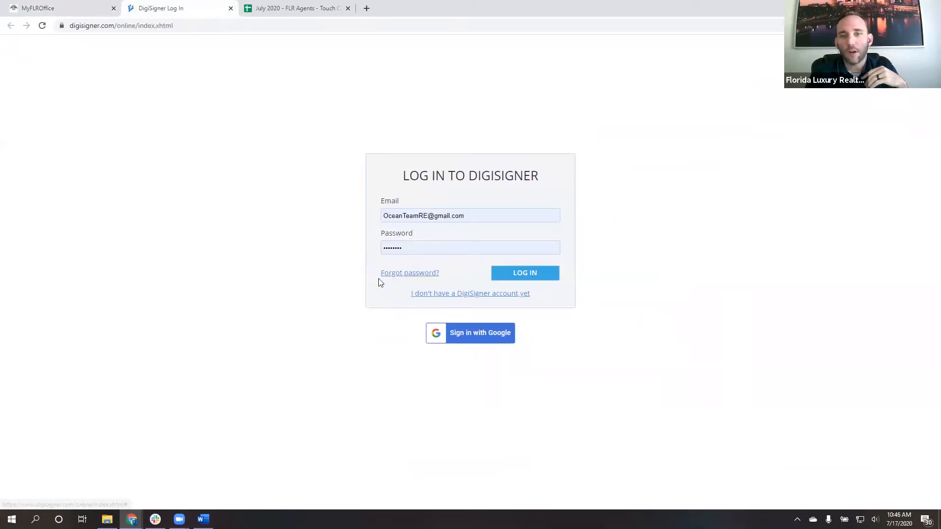
pyautogui.moveTo(397, 277)
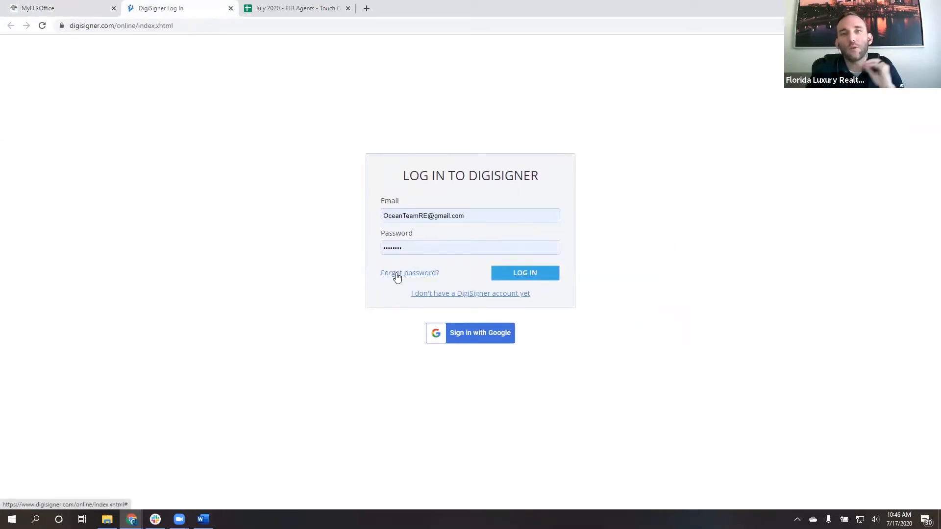
pyautogui.moveTo(405, 281)
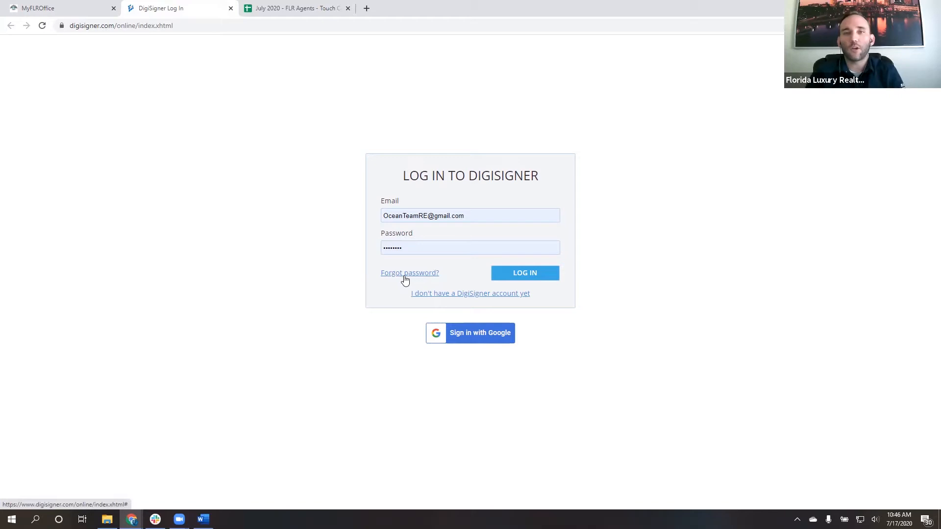
pyautogui.click(524, 273)
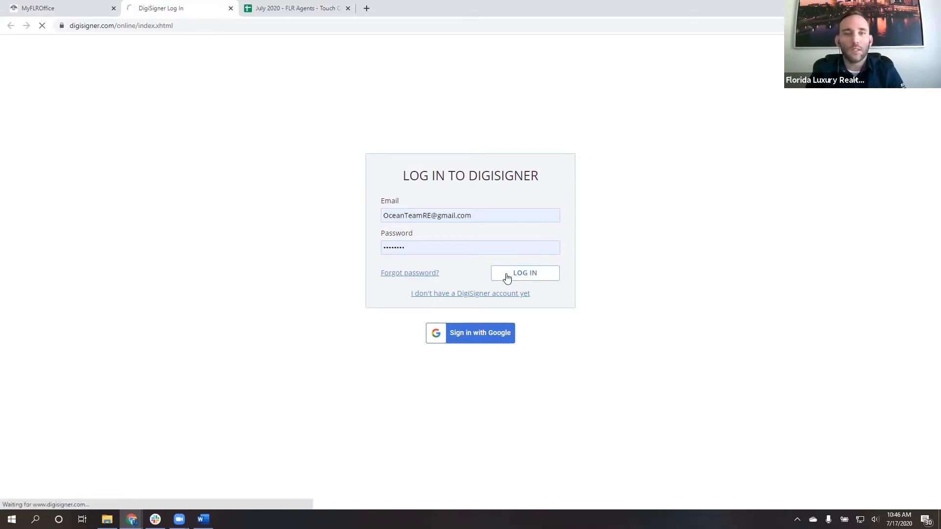
pyautogui.click(524, 273)
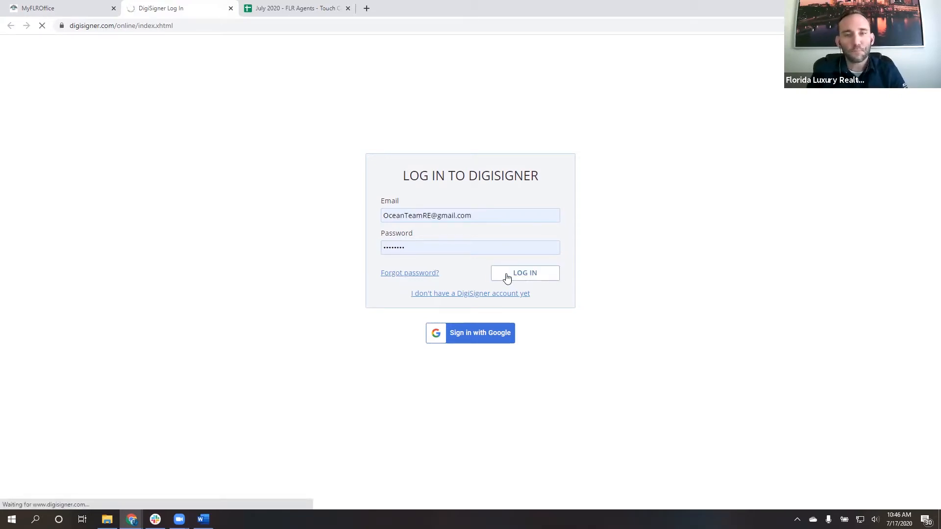
# Finish the DigiSigner login and review the Documents list with the 5392 Mariner package
pyautogui.click(524, 273)
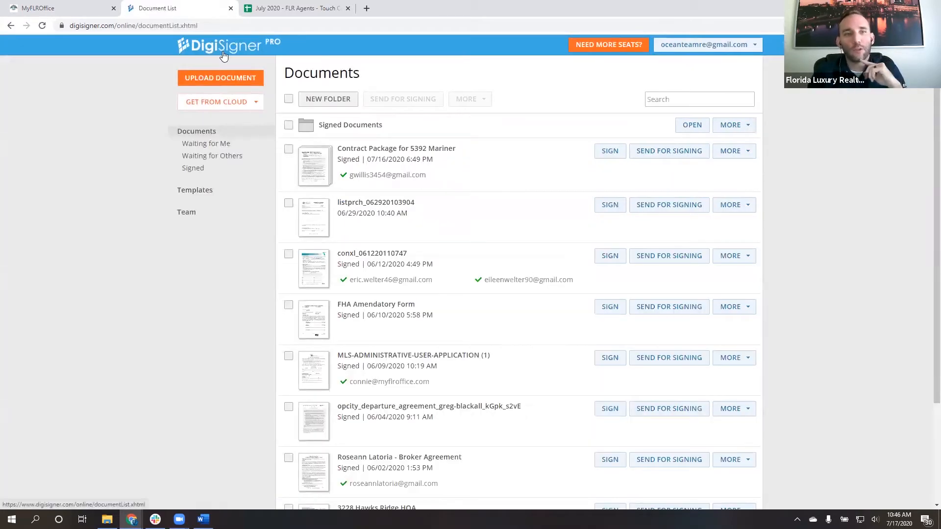
pyautogui.moveTo(280, 53)
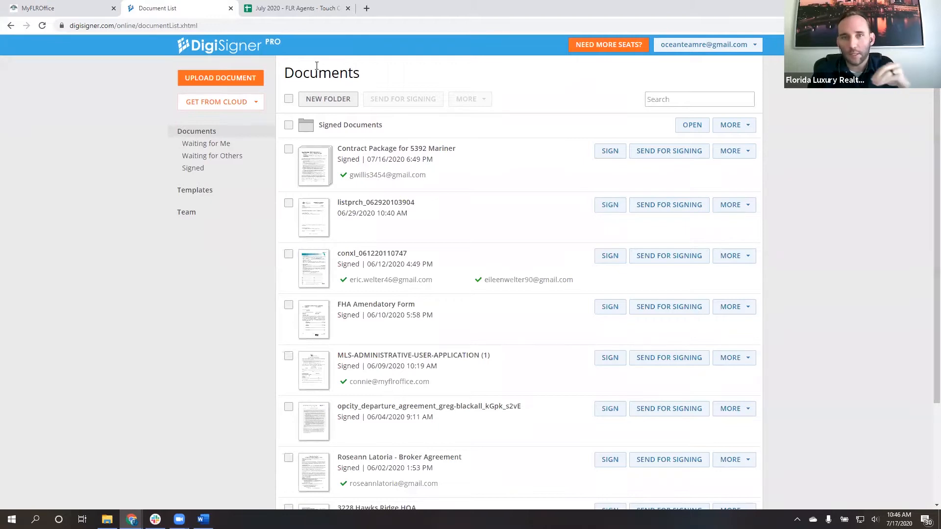
pyautogui.moveTo(287, 44)
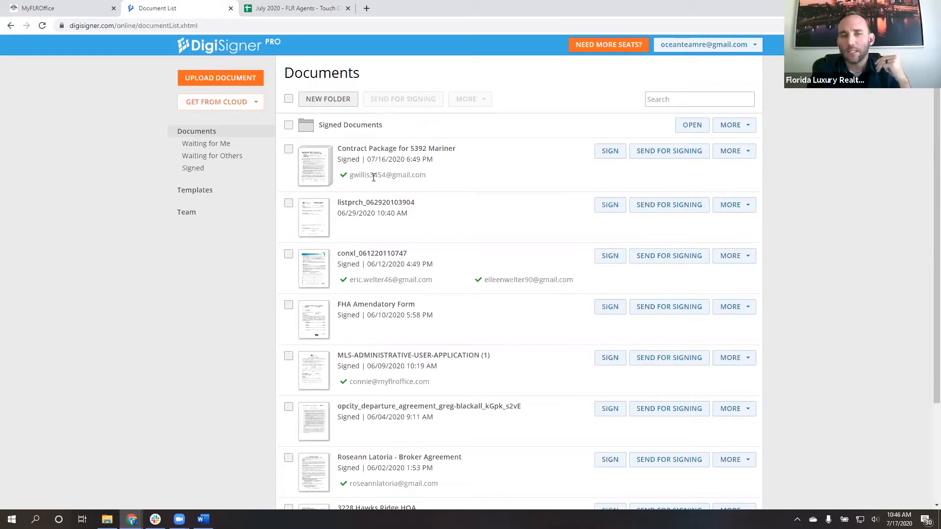
pyautogui.moveTo(476, 228)
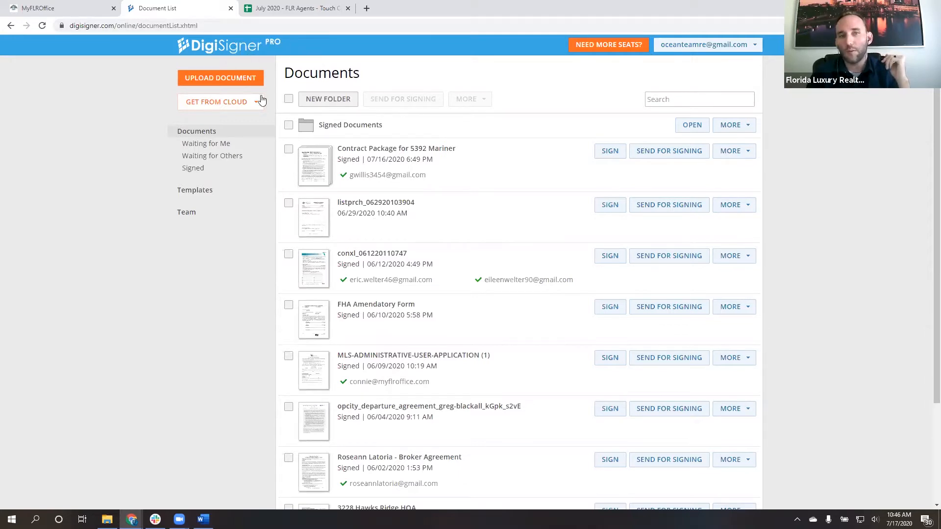
pyautogui.moveTo(188, 456)
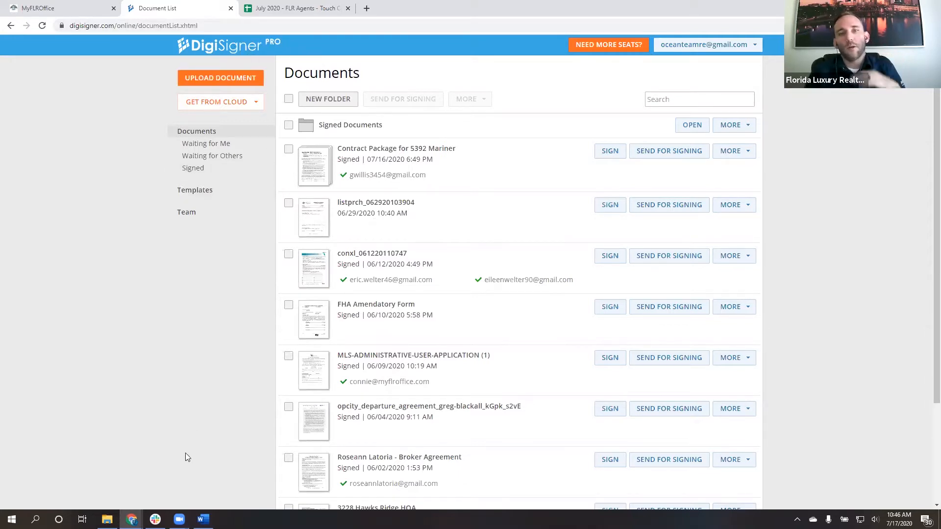
pyautogui.moveTo(309, 149)
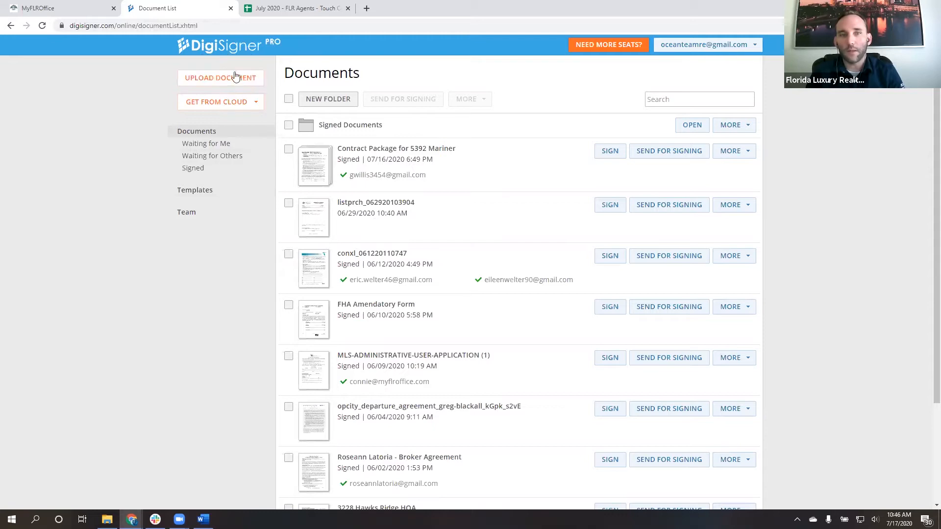
pyautogui.click(220, 78)
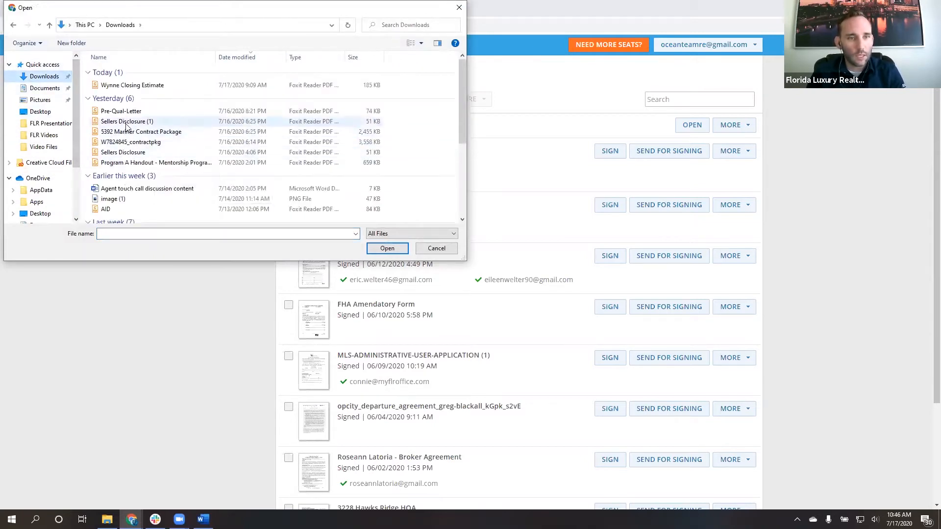
pyautogui.click(126, 121)
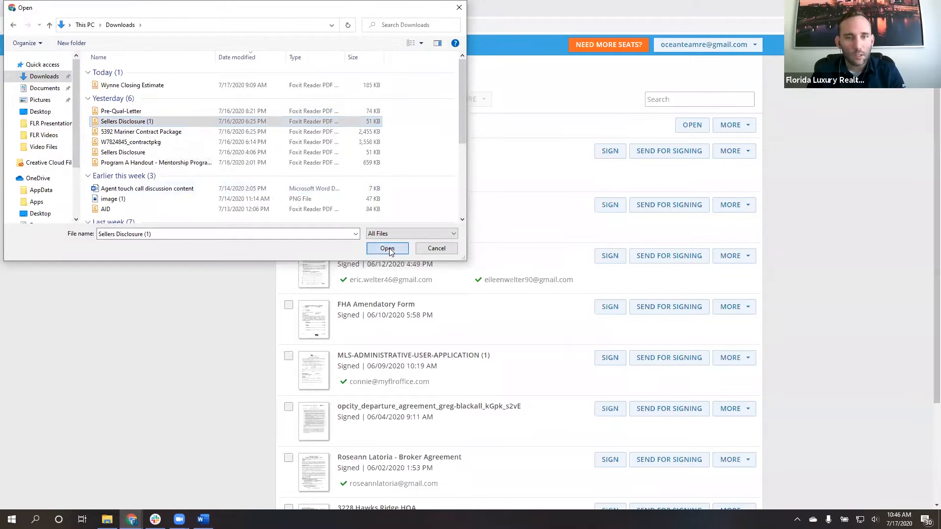
pyautogui.click(387, 248)
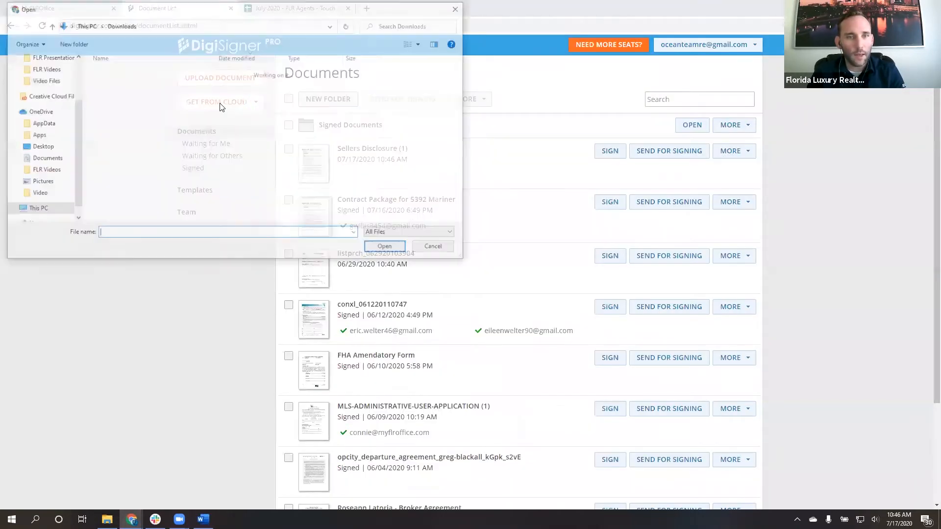
pyautogui.click(141, 131)
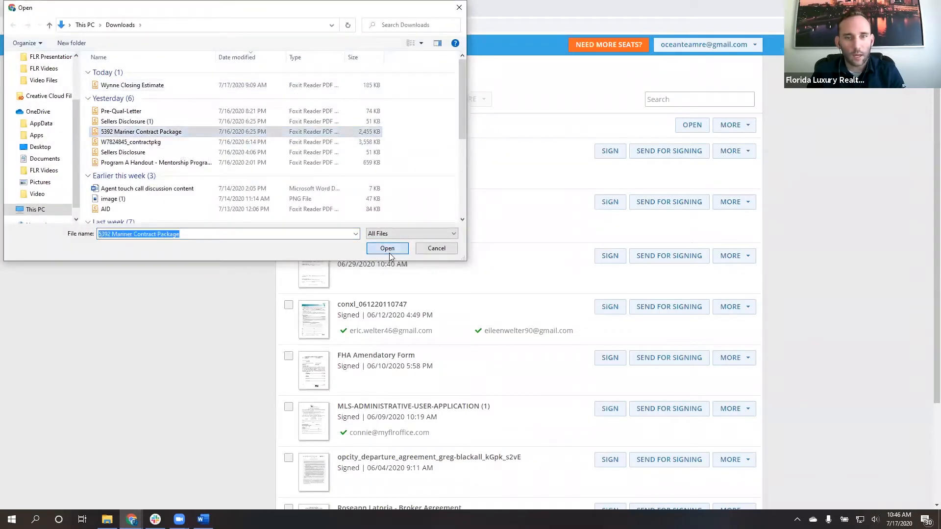
pyautogui.click(388, 249)
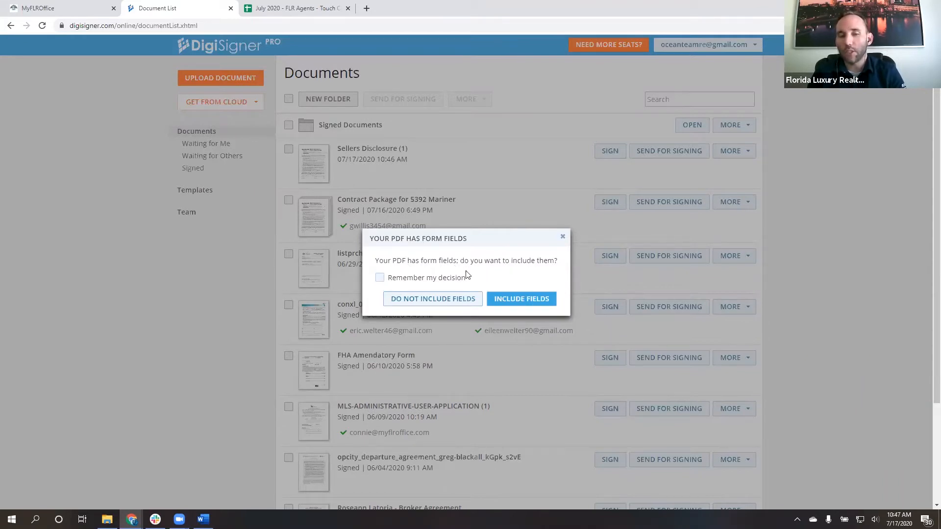
pyautogui.moveTo(433, 302)
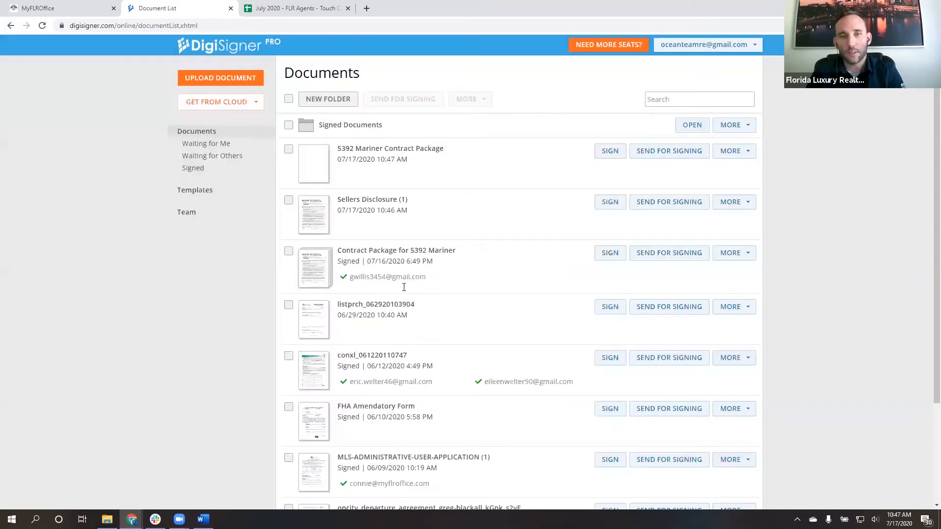
pyautogui.click(288, 200)
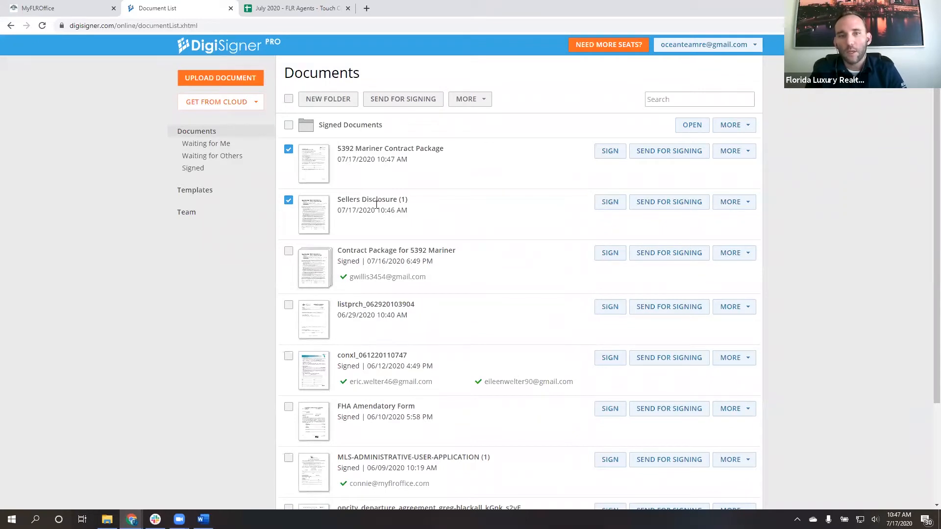
pyautogui.moveTo(290, 175)
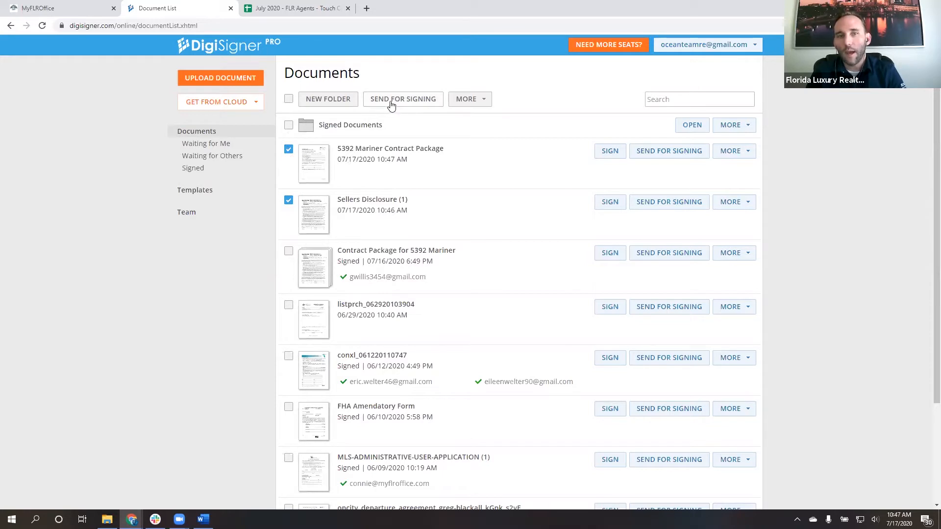
pyautogui.moveTo(670, 164)
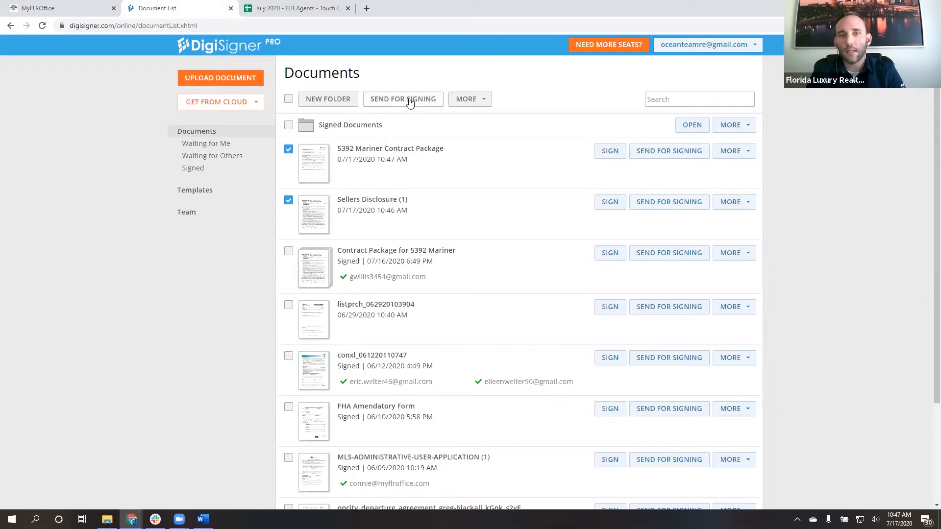
pyautogui.click(403, 99)
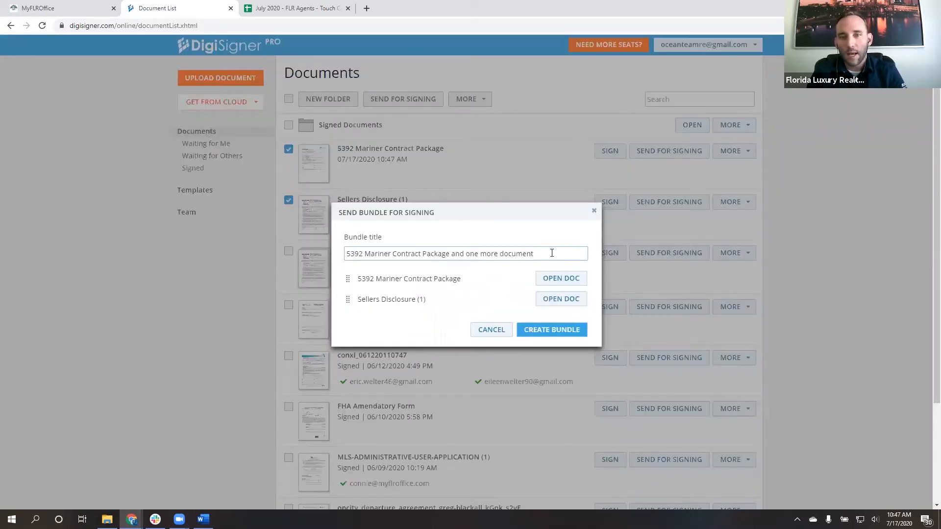
pyautogui.tripleClick(439, 253)
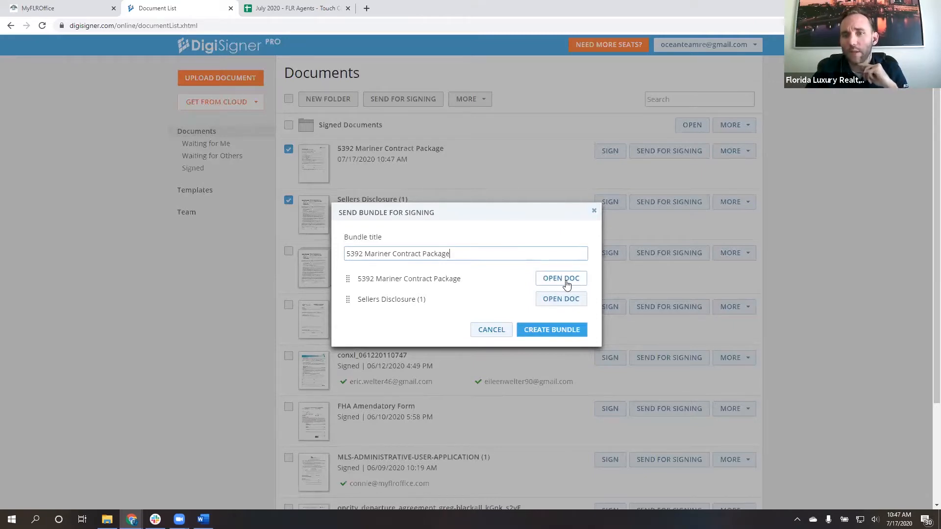
# Open the contract package and add signature and date fields on page 1
pyautogui.click(561, 278)
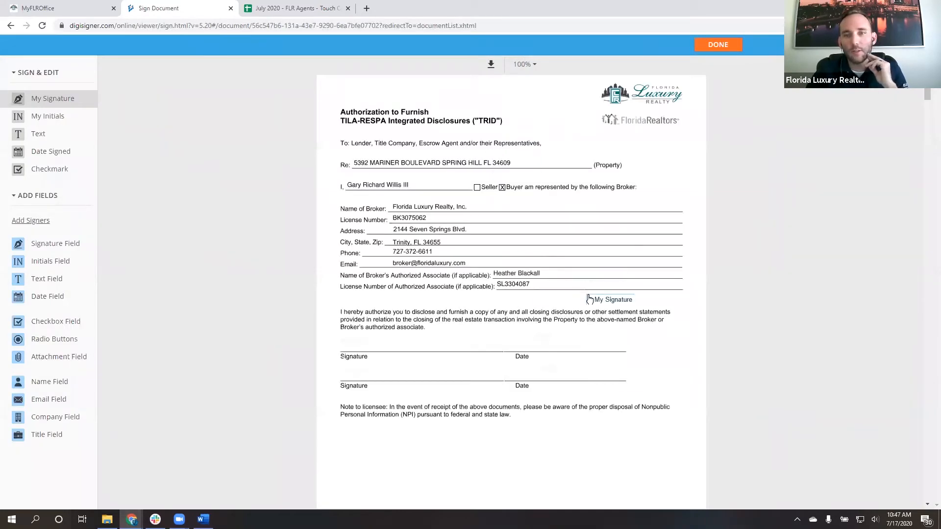
pyautogui.scroll(-3)
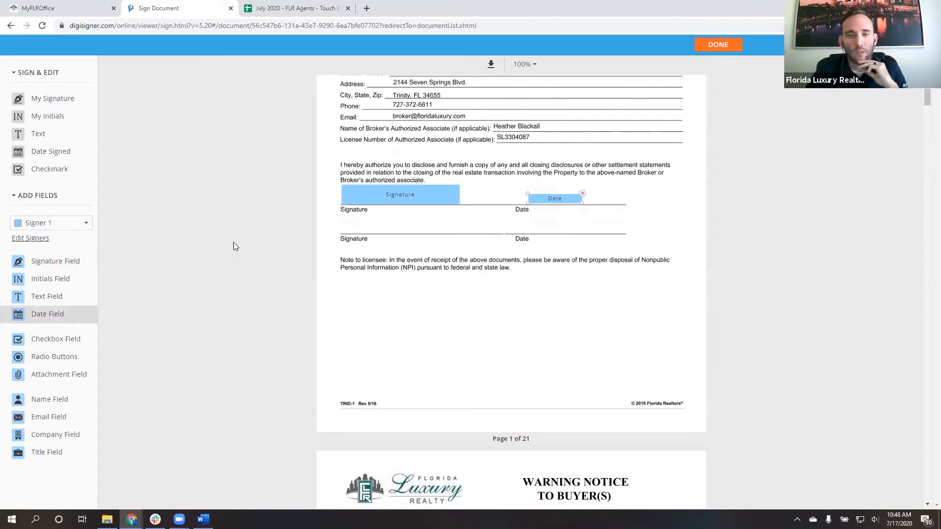
pyautogui.moveTo(19, 81)
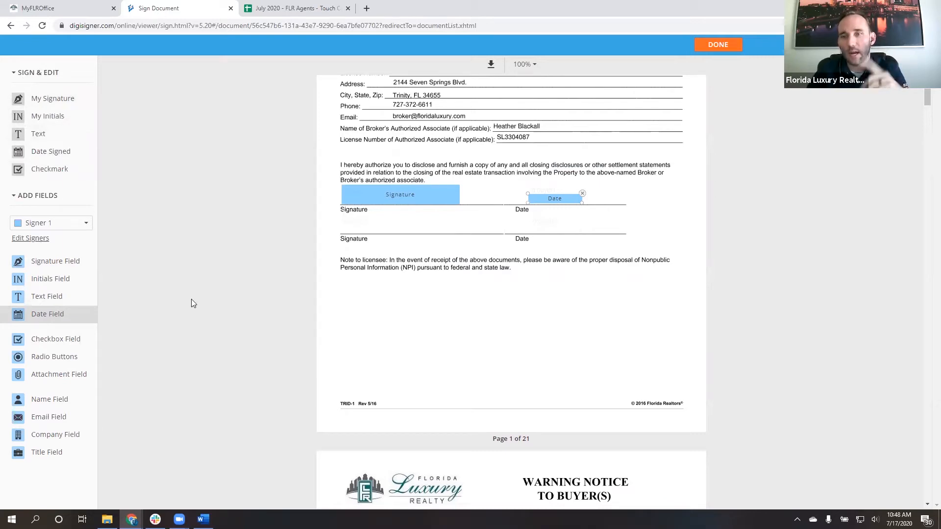
pyautogui.moveTo(331, 306)
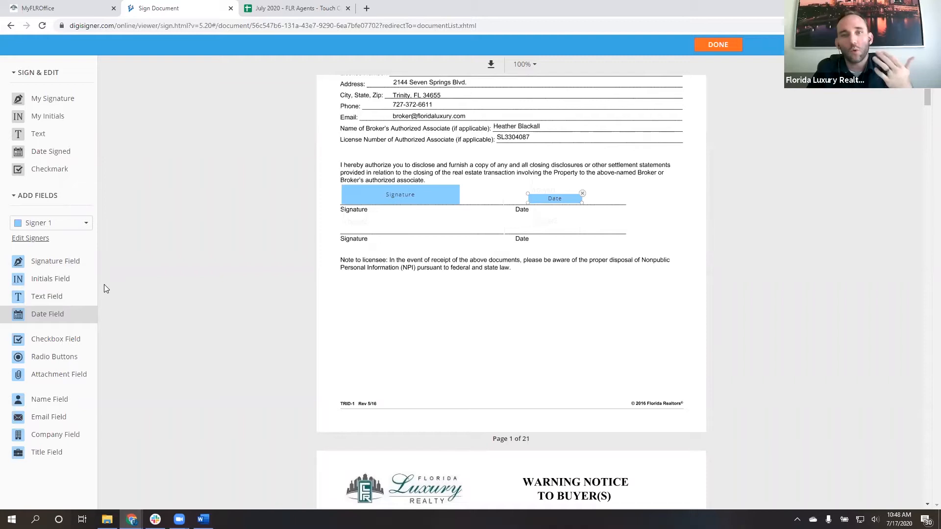
pyautogui.moveTo(40, 228)
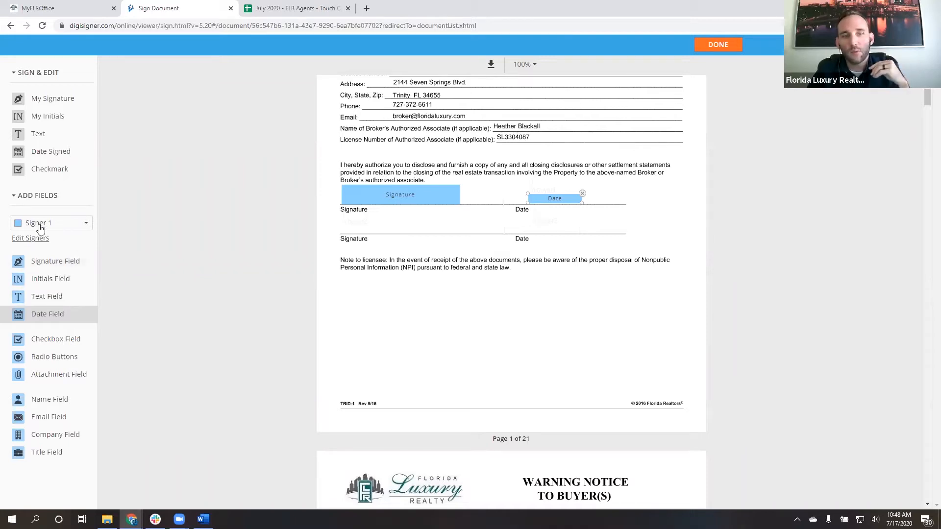
pyautogui.moveTo(111, 245)
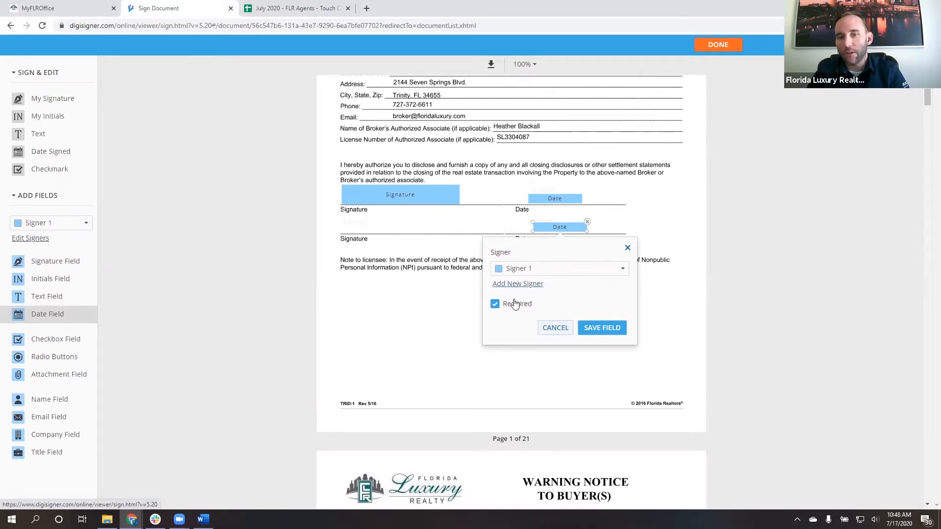
# Add Signer 2 and save their date field on page 1's second signature line
pyautogui.click(517, 284)
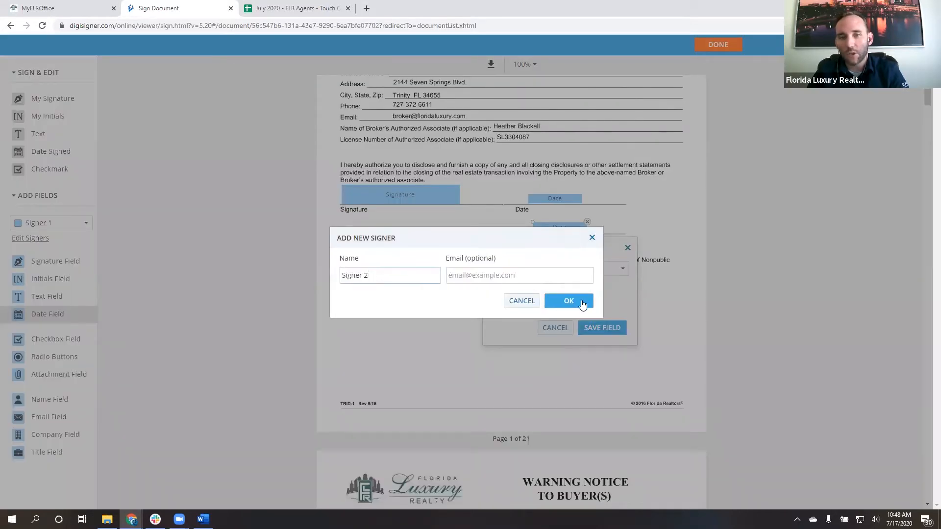
pyautogui.click(568, 301)
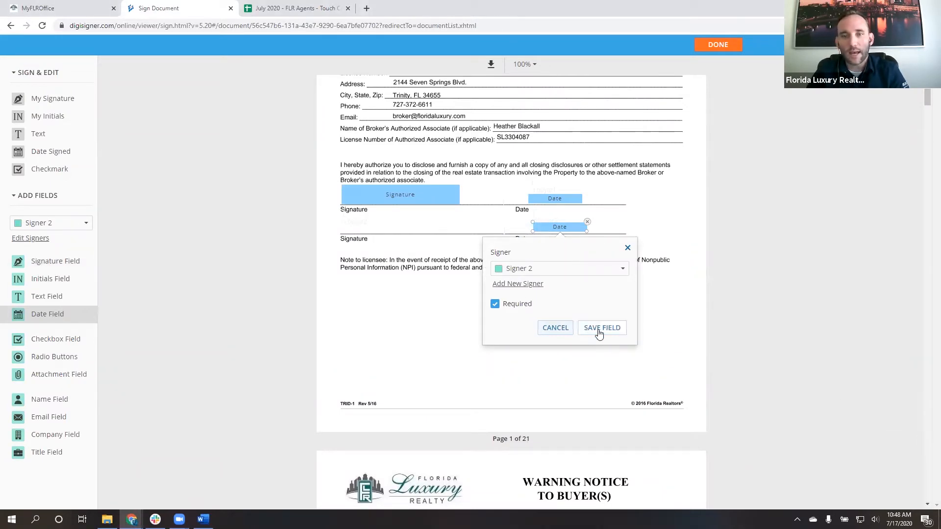
pyautogui.click(602, 328)
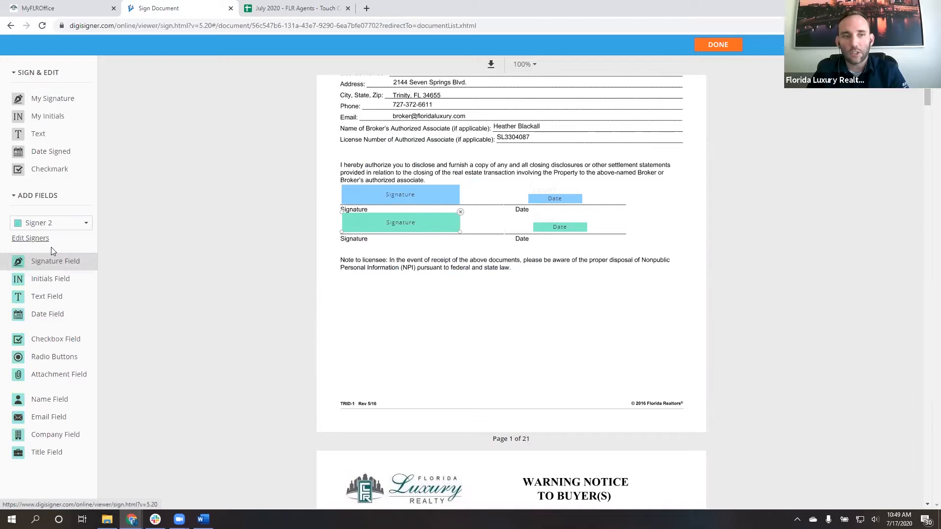
# Switch back to Signer 1 and place a signature field on page 2's buyer signature line
pyautogui.click(51, 223)
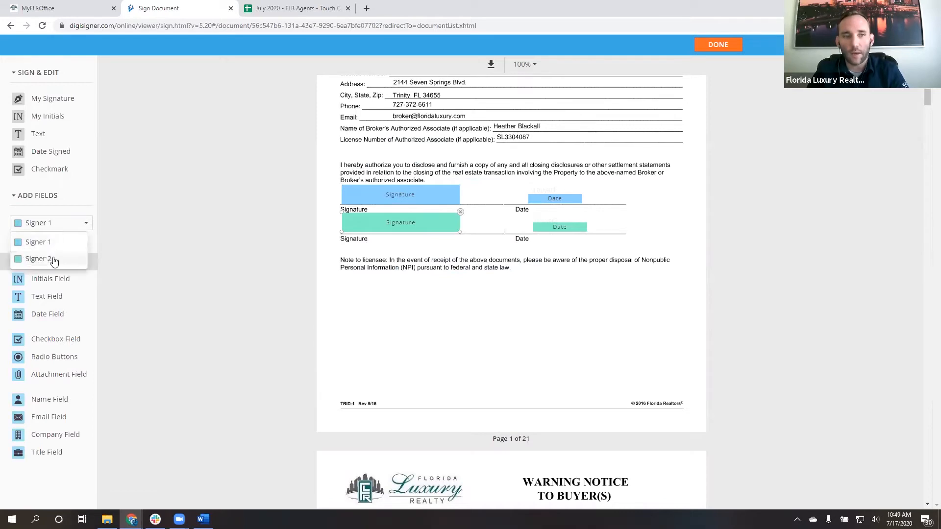
pyautogui.click(38, 242)
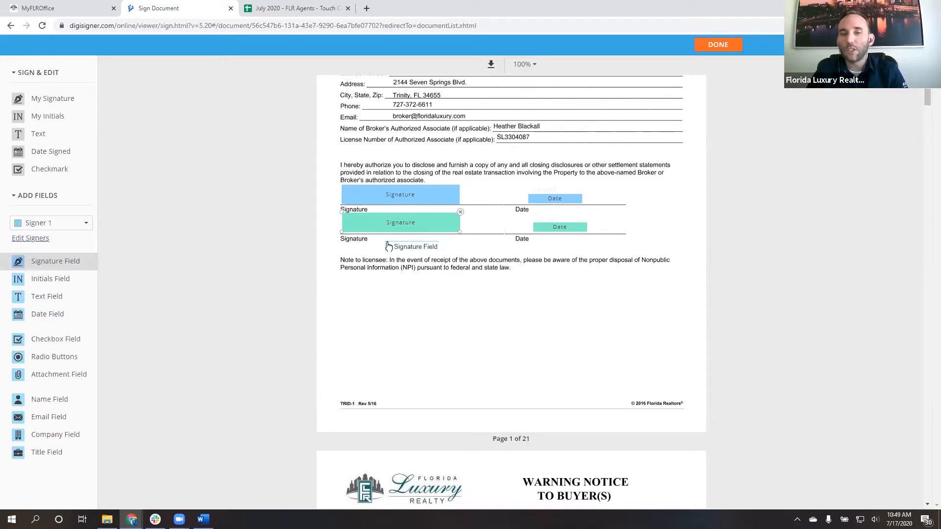
pyautogui.moveTo(396, 269)
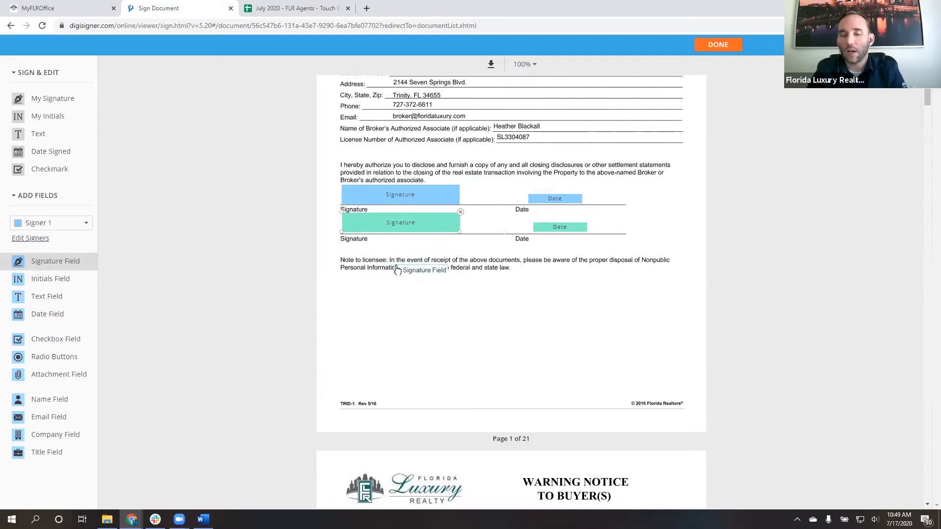
pyautogui.scroll(-3)
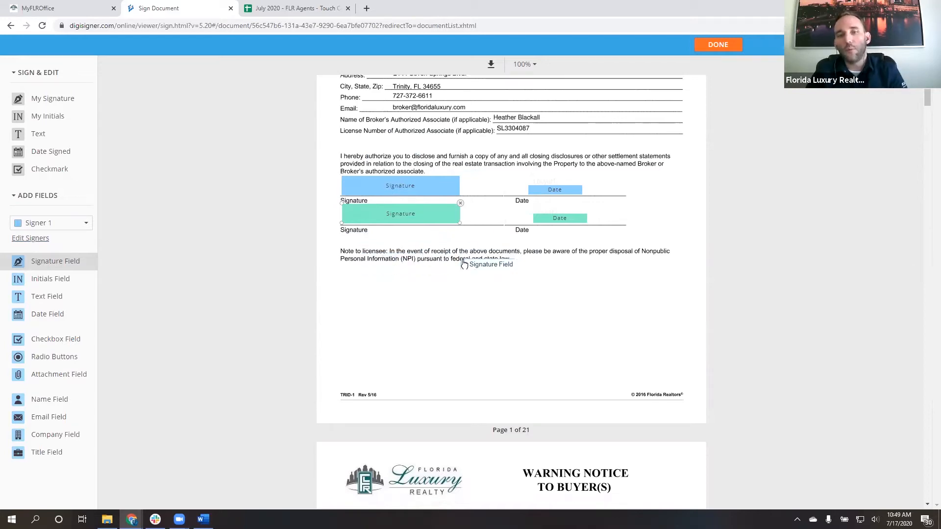
pyautogui.scroll(-3)
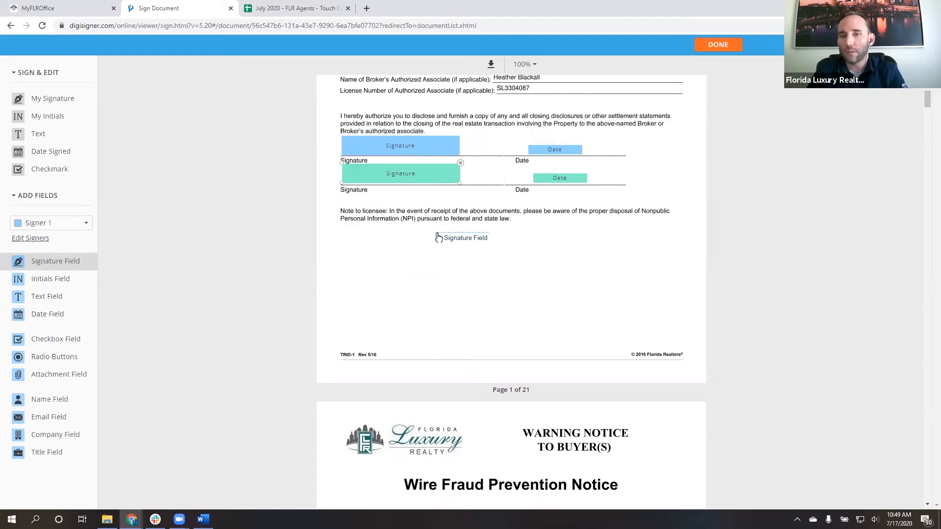
pyautogui.scroll(-3)
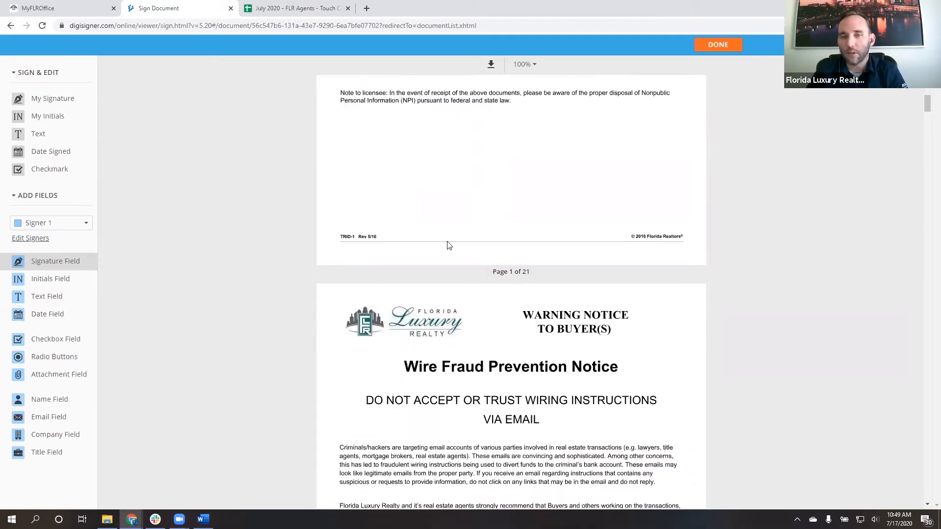
pyautogui.scroll(-3)
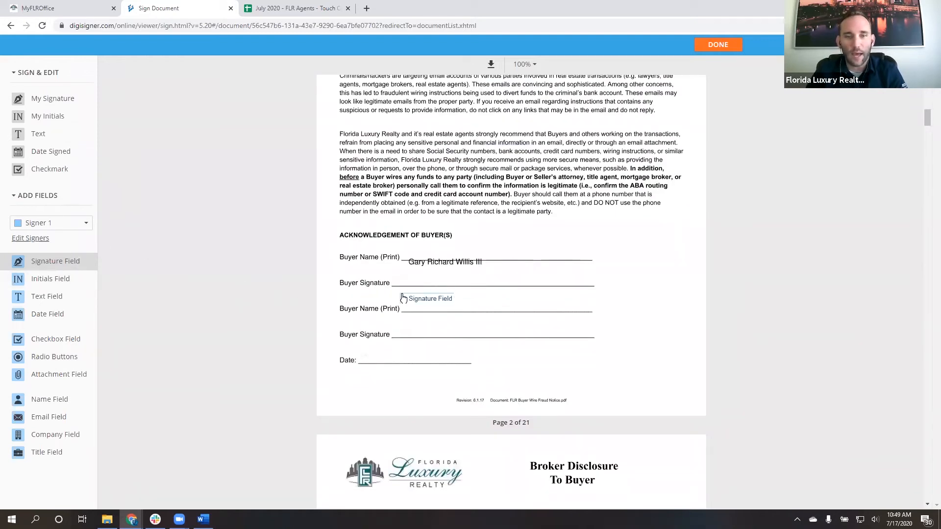
pyautogui.click(426, 298)
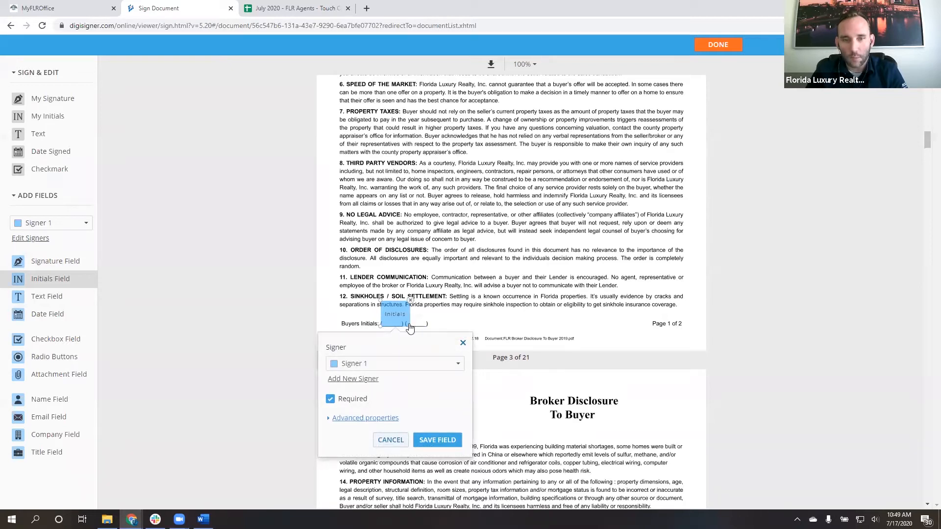
# Save page 3's initials field and page 4's Signer 1 signature and date fields
pyautogui.click(437, 440)
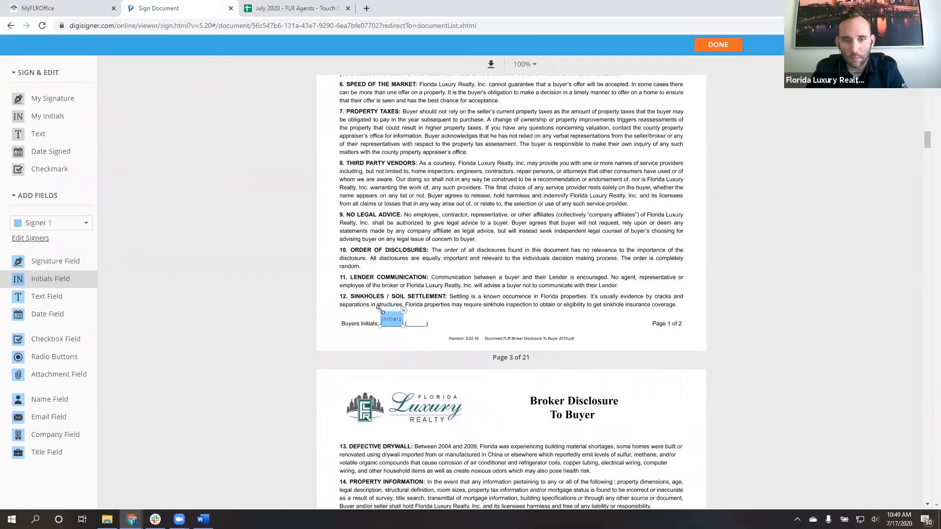
pyautogui.scroll(-3)
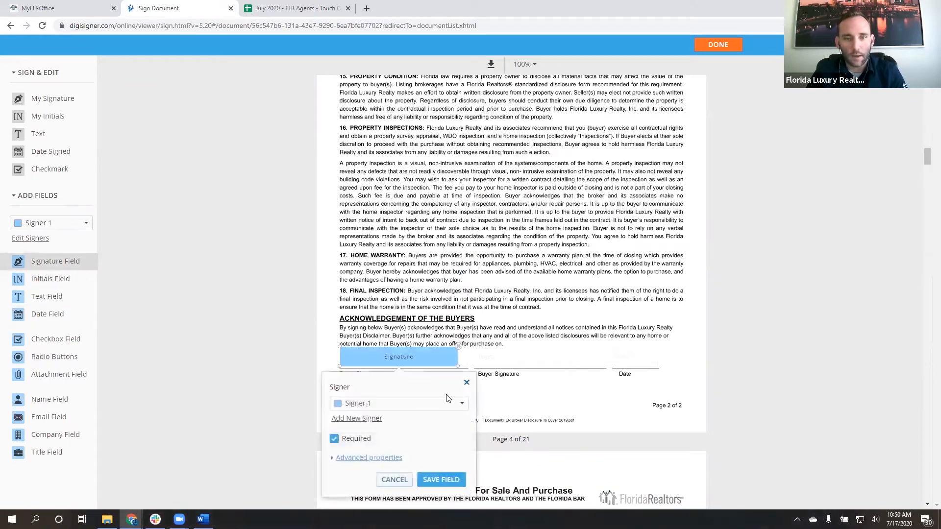
pyautogui.click(440, 480)
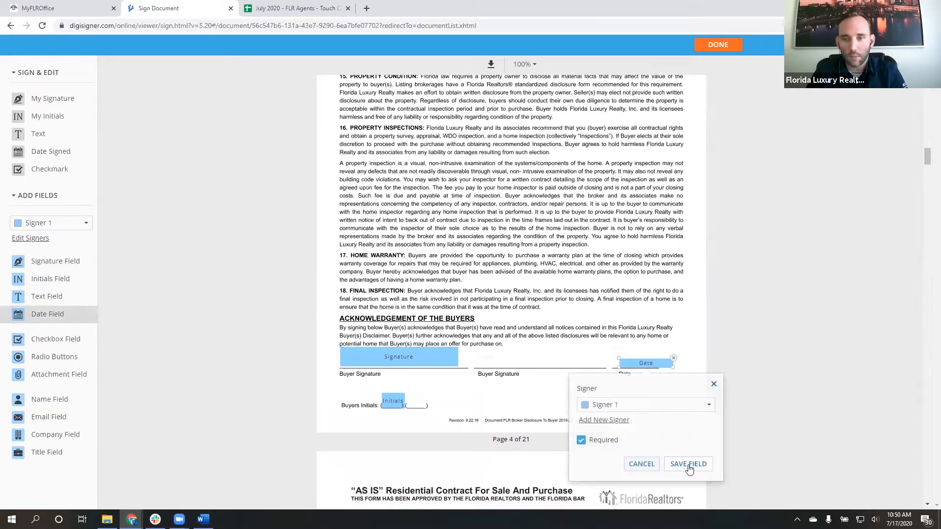
pyautogui.click(688, 464)
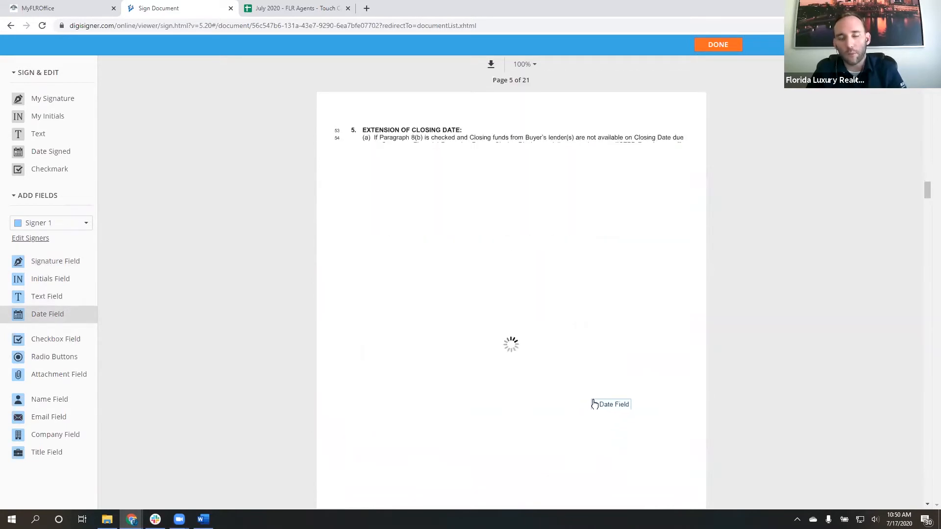
# Scroll down to the FHA/VA comprehensive rider on page 18
pyautogui.scroll(-3)
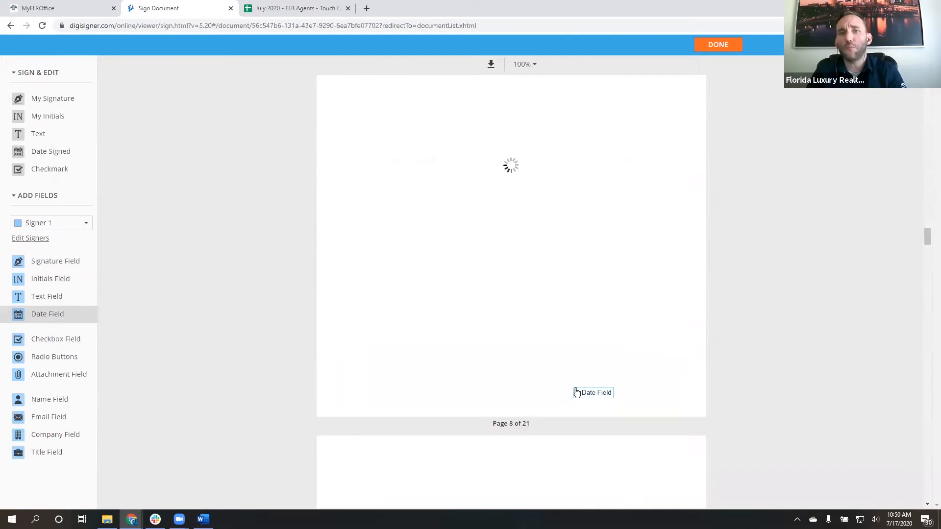
pyautogui.scroll(-3)
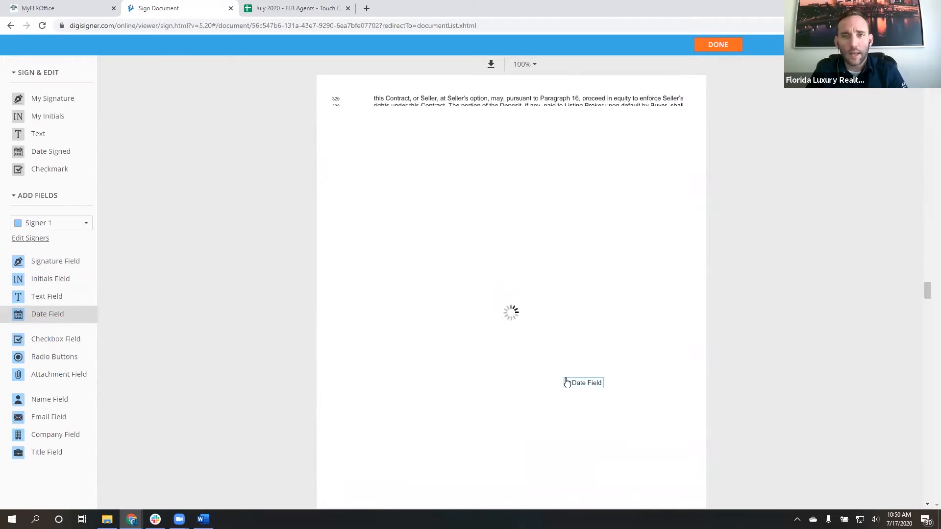
pyautogui.scroll(-3)
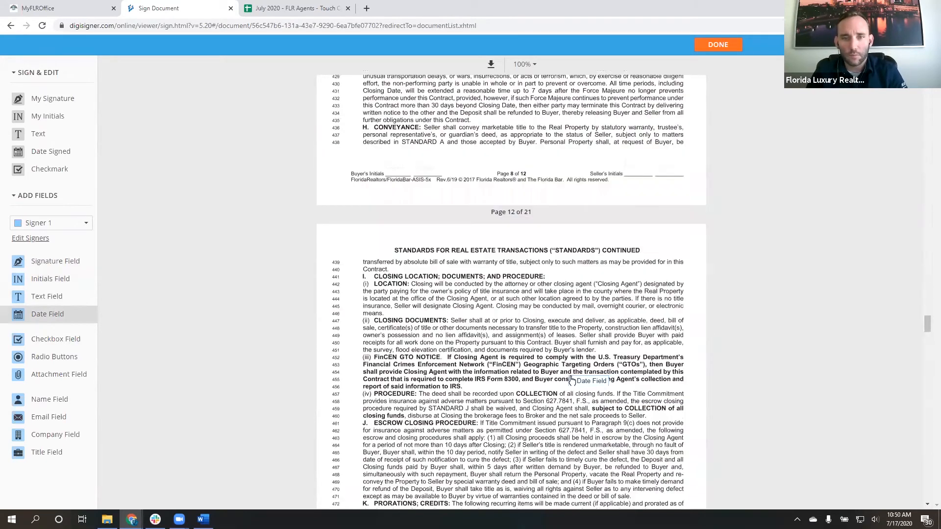
pyautogui.scroll(-3)
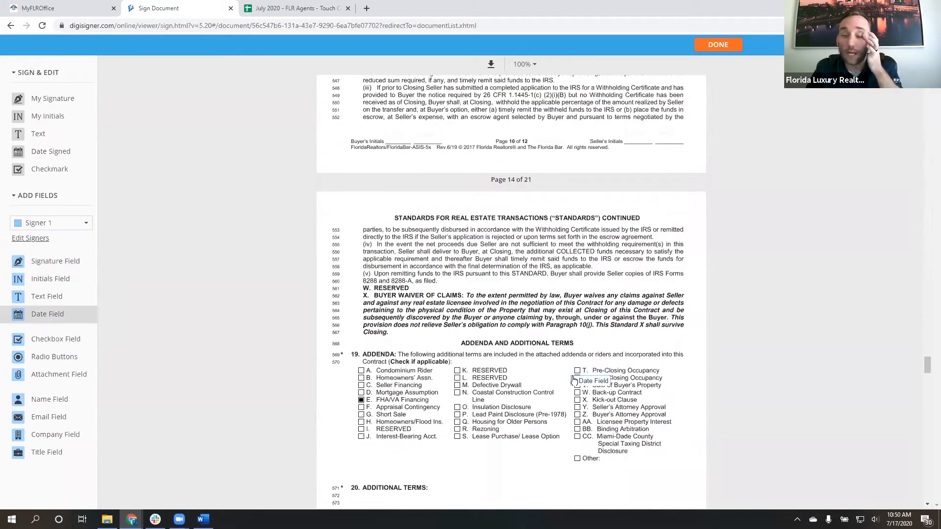
pyautogui.scroll(-3)
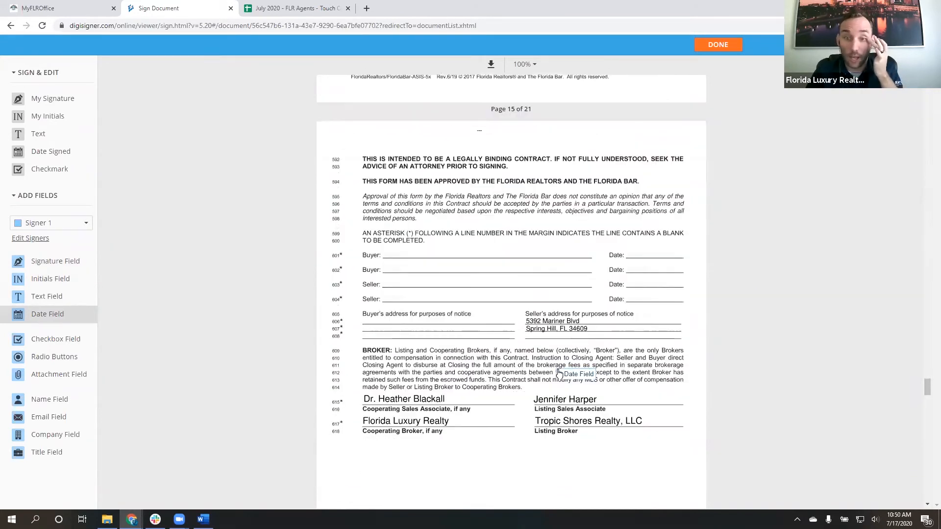
pyautogui.scroll(-3)
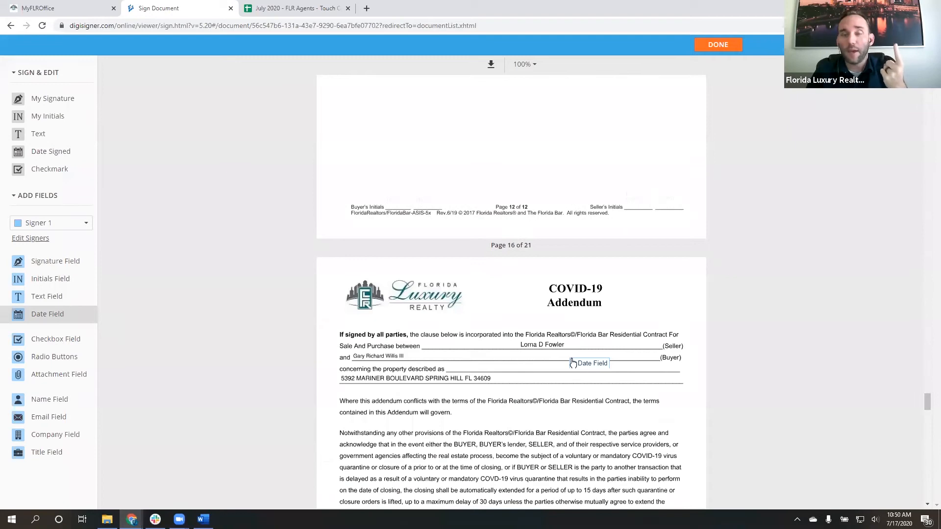
pyautogui.scroll(-3)
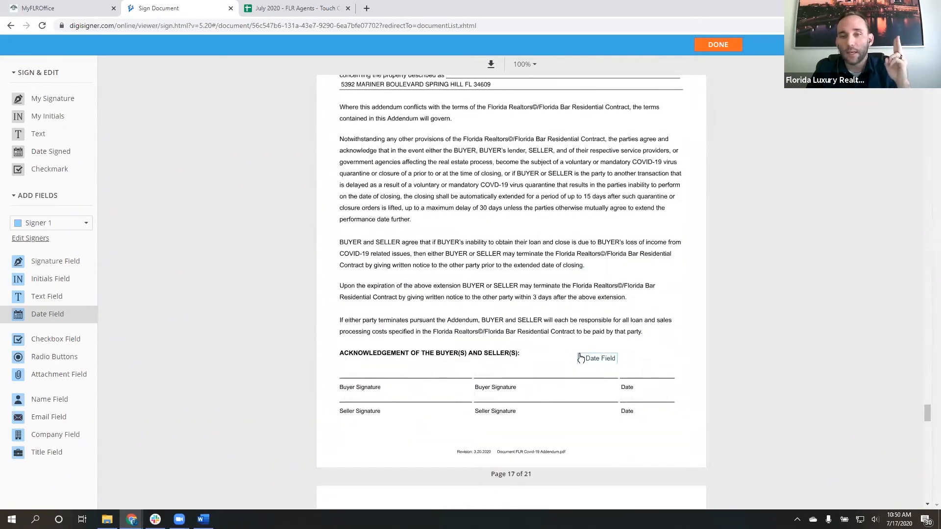
pyautogui.scroll(-3)
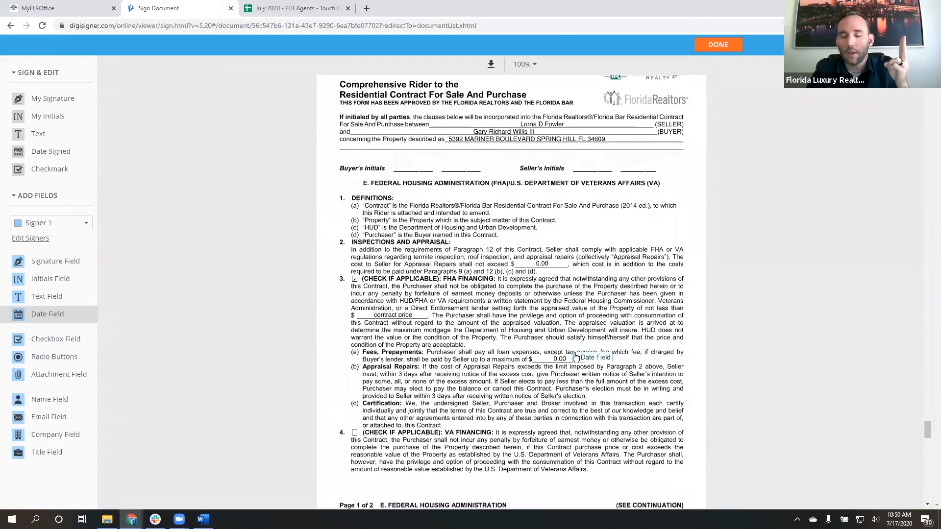
pyautogui.moveTo(327, 188)
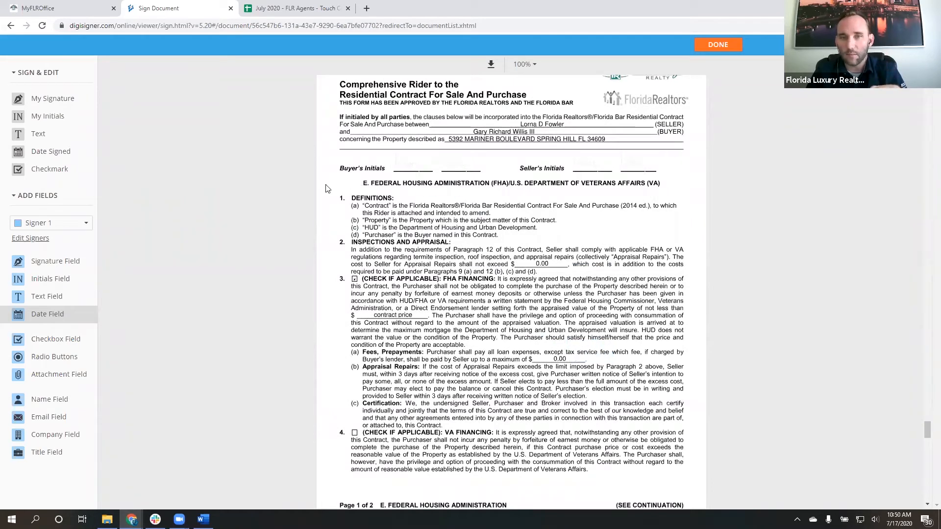
pyautogui.scroll(-3)
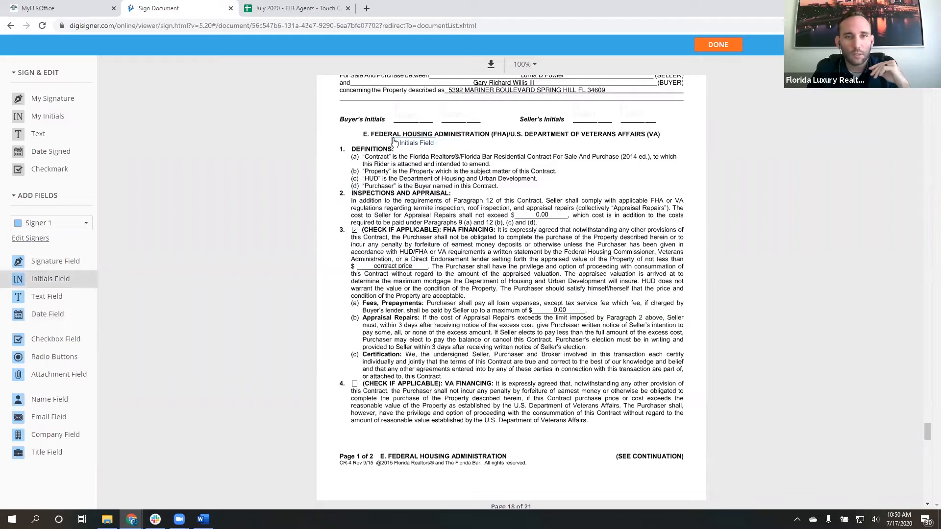
# Place and save an initials field on the rider's Buyer's Initials line
pyautogui.click(407, 114)
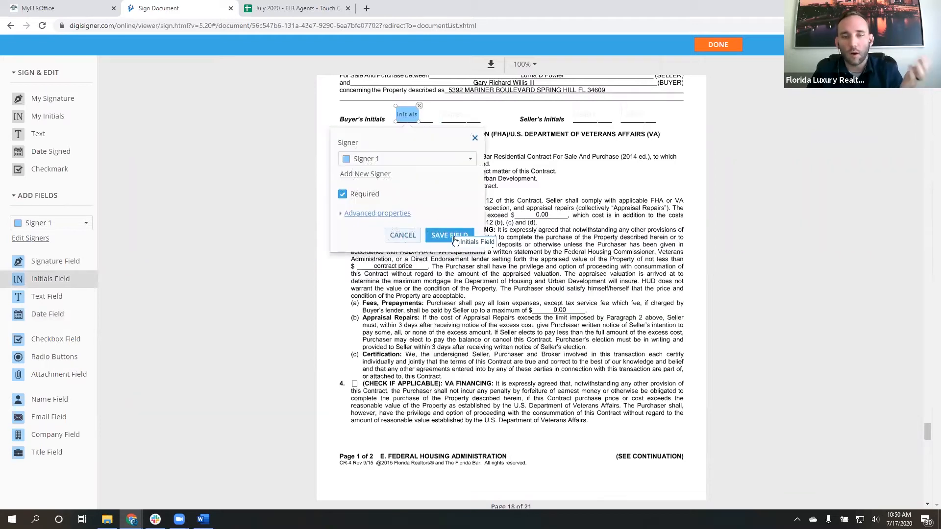
pyautogui.click(449, 235)
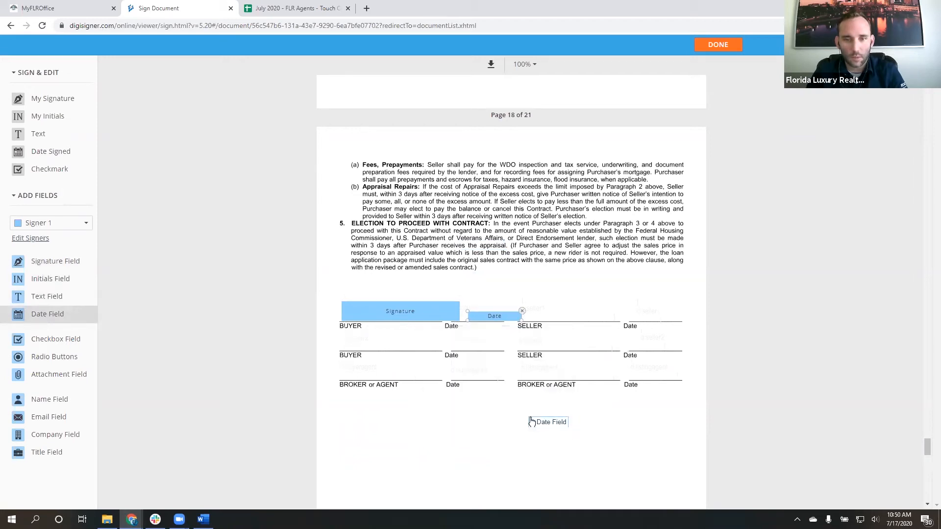
pyautogui.moveTo(385, 391)
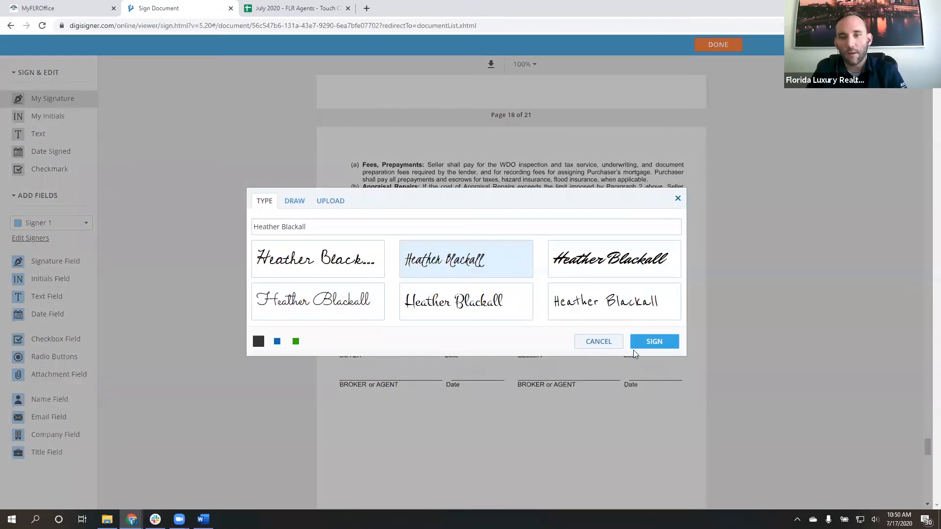
# Apply the chosen signature style and add the 07/17/2020 signing date beside the agent signature
pyautogui.click(654, 342)
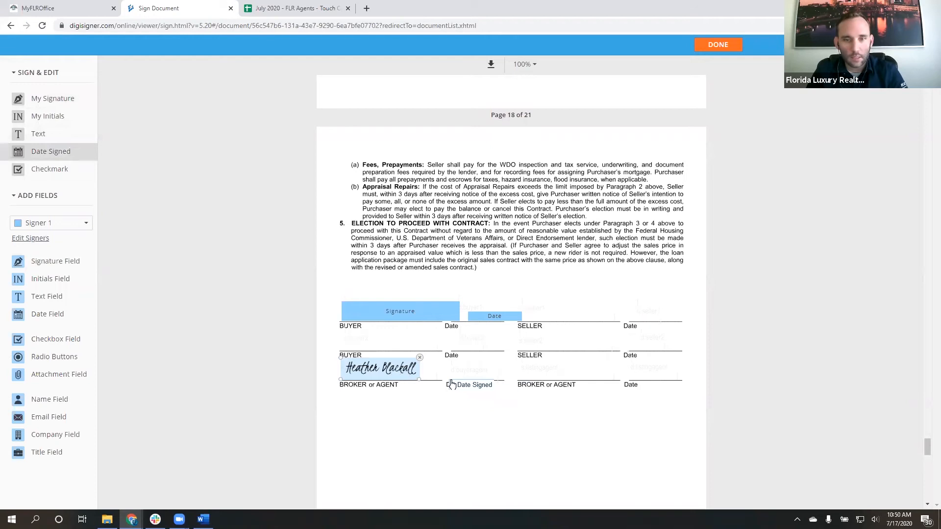
pyautogui.click(472, 385)
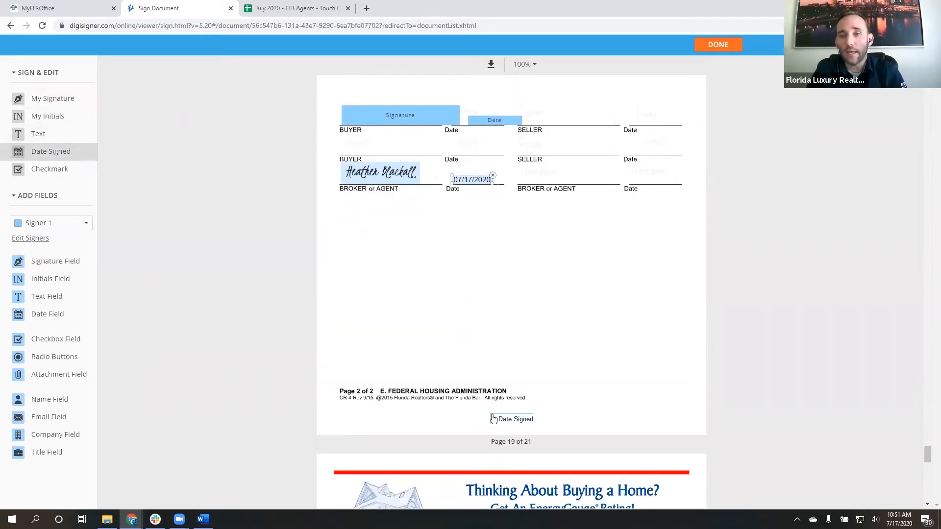
pyautogui.moveTo(512, 420); pyautogui.dragTo(590, 254)
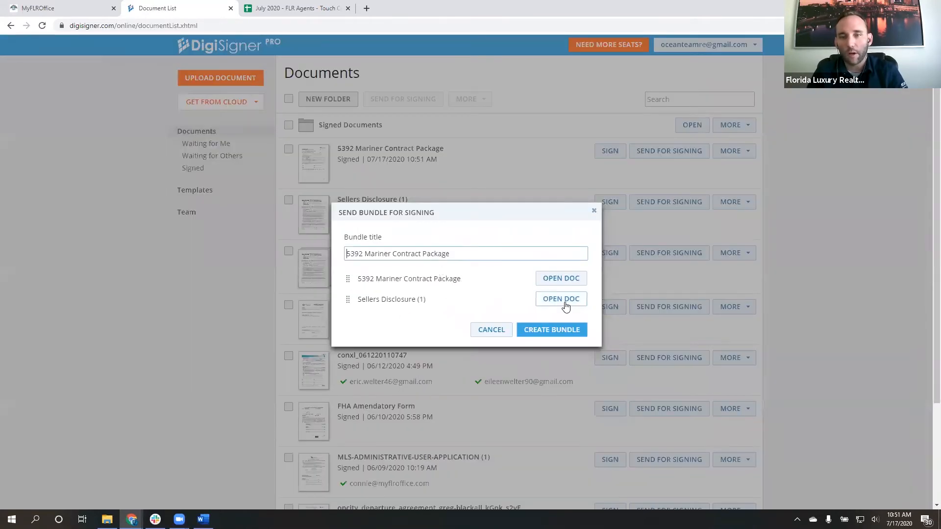
# Give the Sellers Disclosure buyer signature and date fields and finish preparing it
pyautogui.click(562, 299)
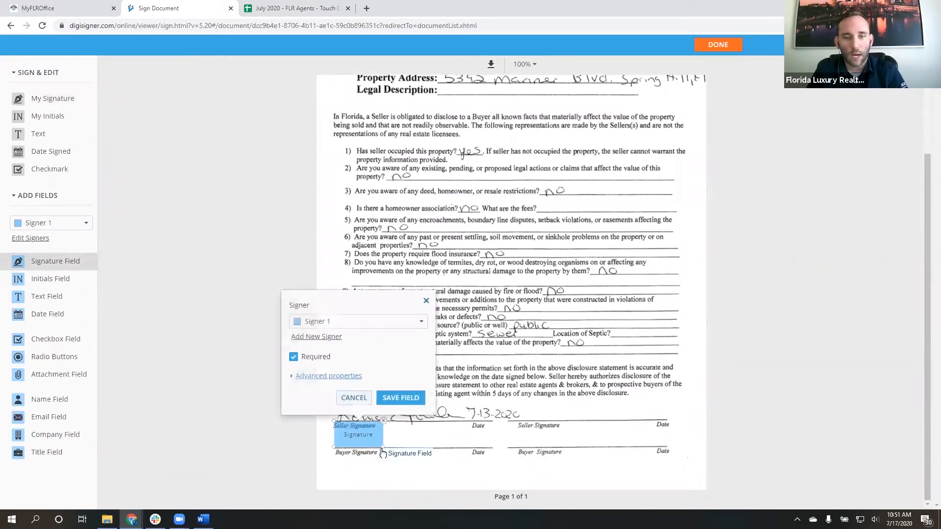
pyautogui.click(400, 398)
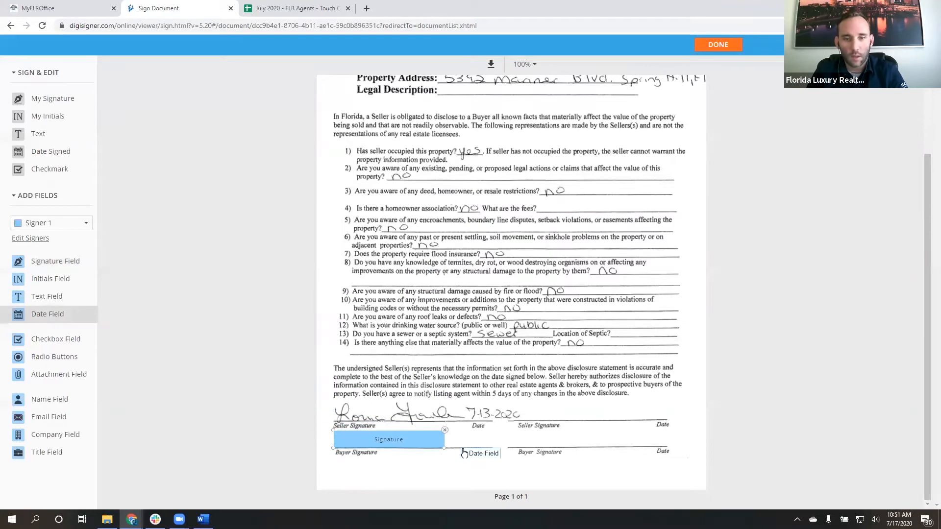
pyautogui.click(484, 453)
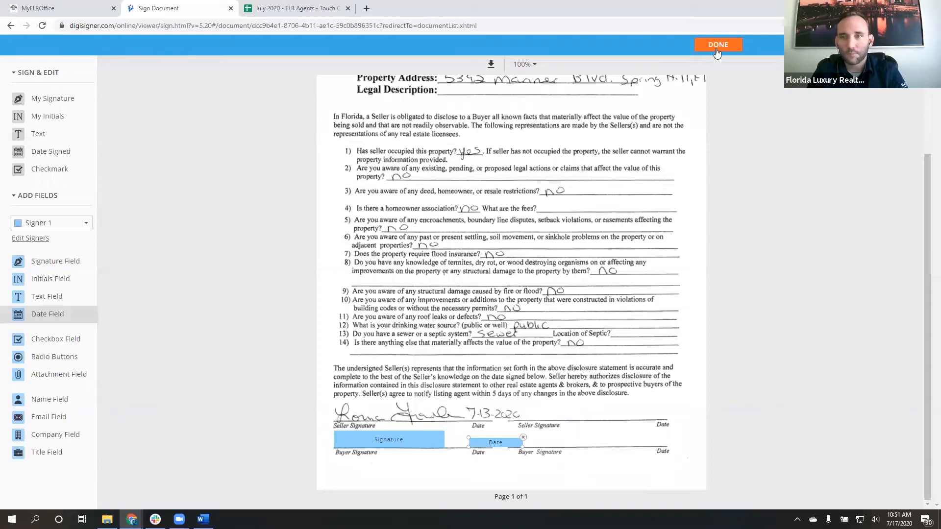
pyautogui.click(717, 45)
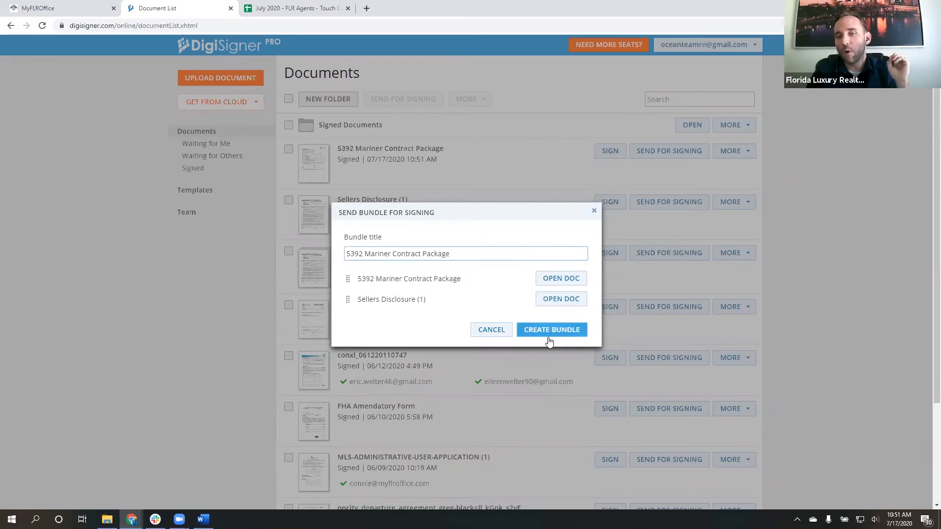
# Bundle both documents and send the package to the suggested broker address (brokertr…)
pyautogui.click(552, 330)
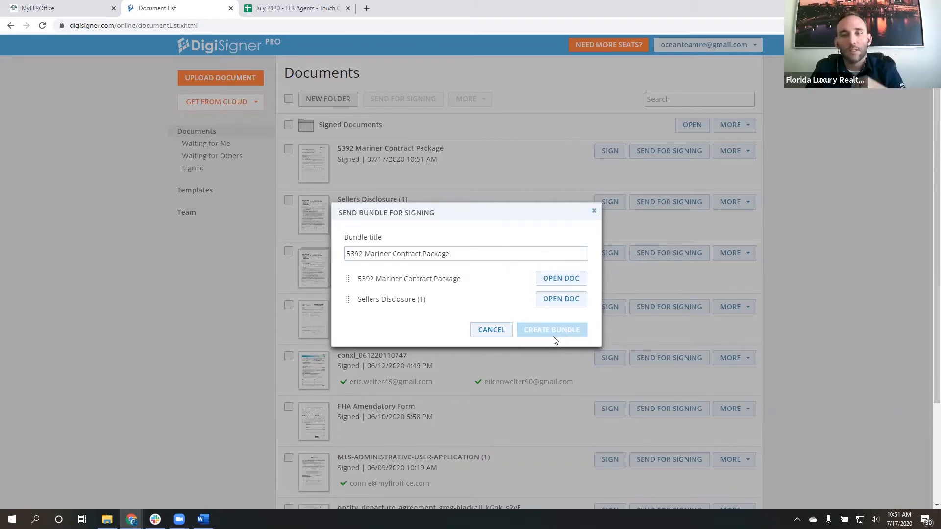
pyautogui.click(552, 330)
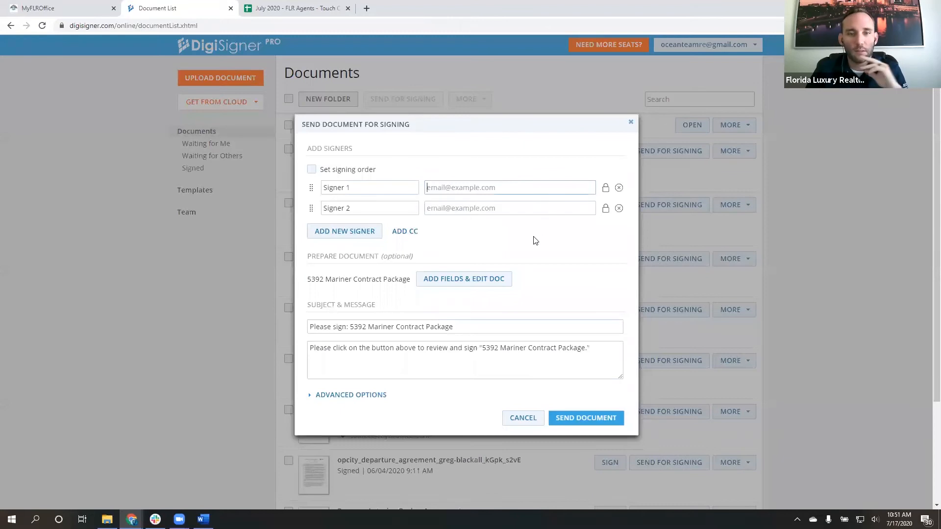
pyautogui.write('brokertr')
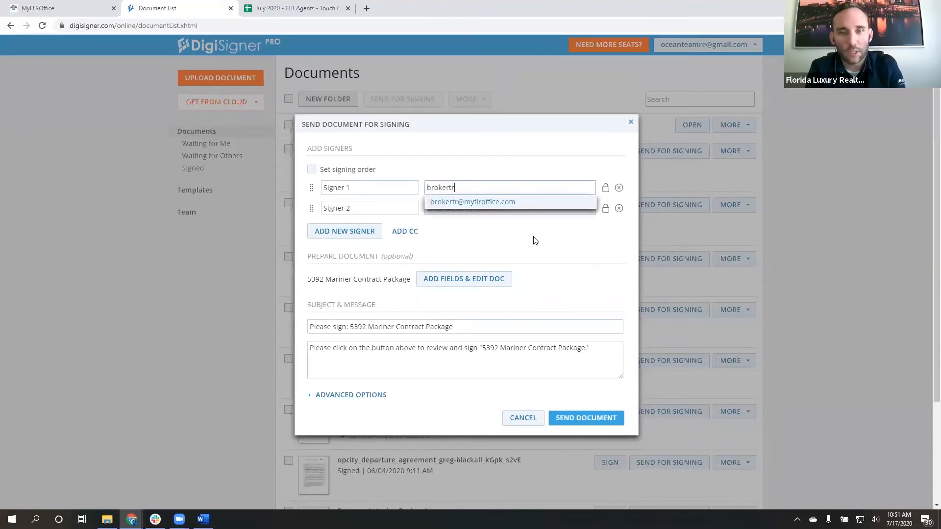
pyautogui.click(473, 202)
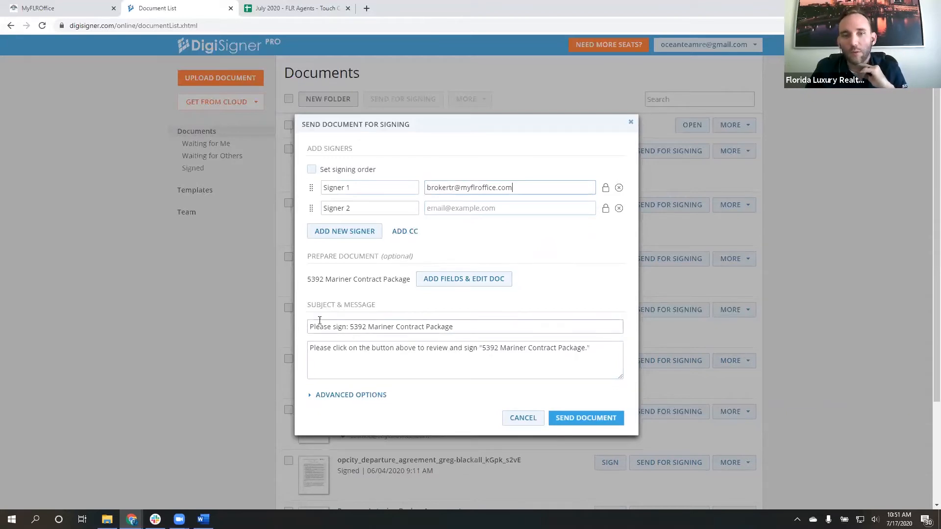
pyautogui.click(586, 418)
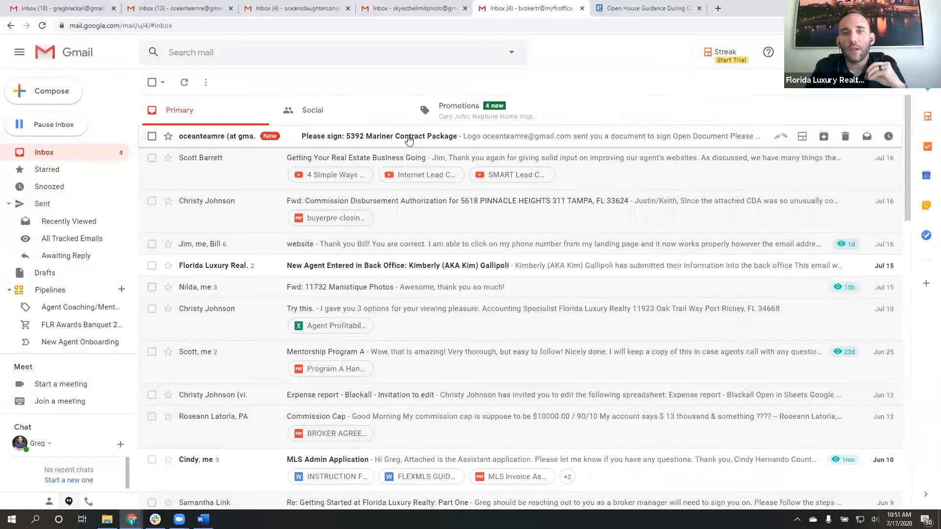
pyautogui.click(408, 136)
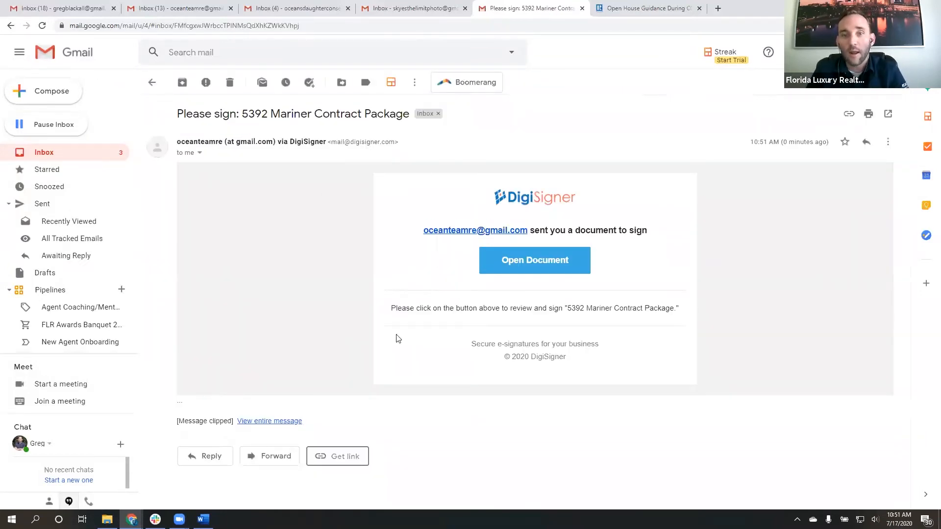
pyautogui.moveTo(557, 246)
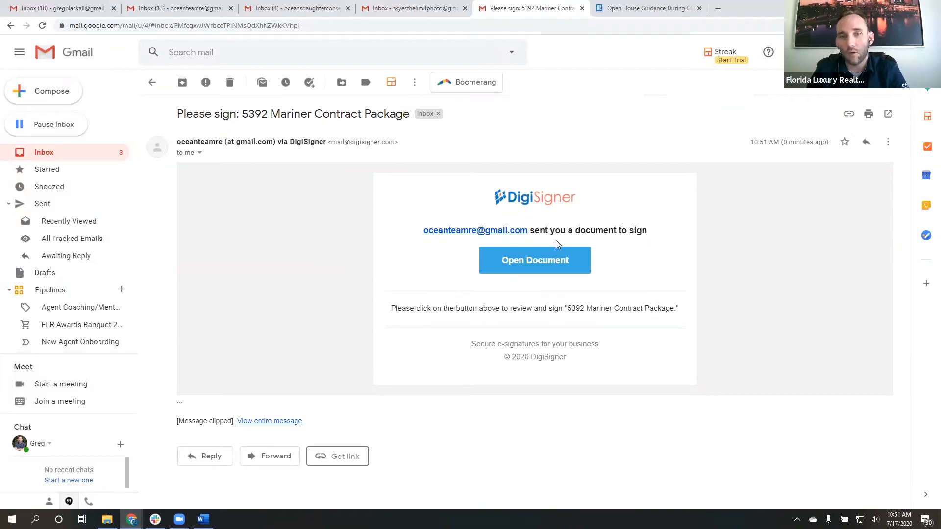
pyautogui.click(535, 260)
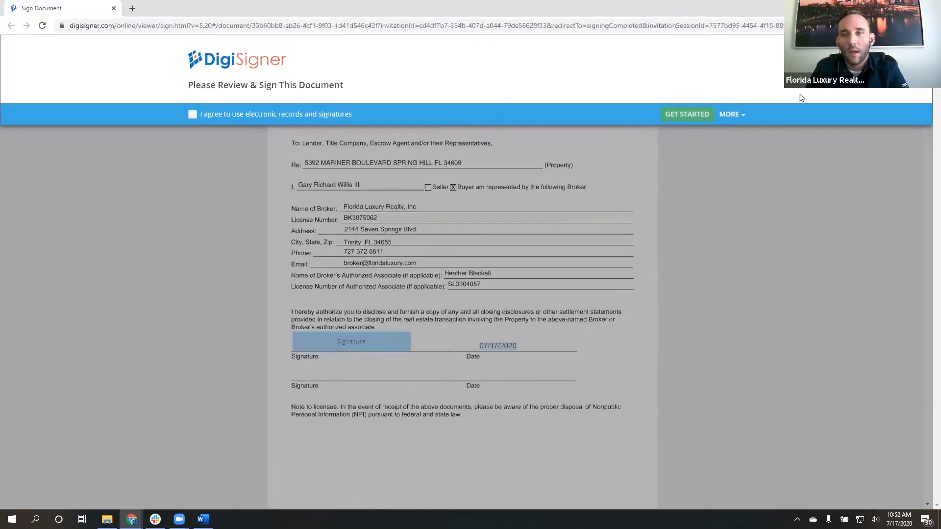
# Accept the electronic records consent, start signing, and bring up options for the first signature
pyautogui.click(192, 114)
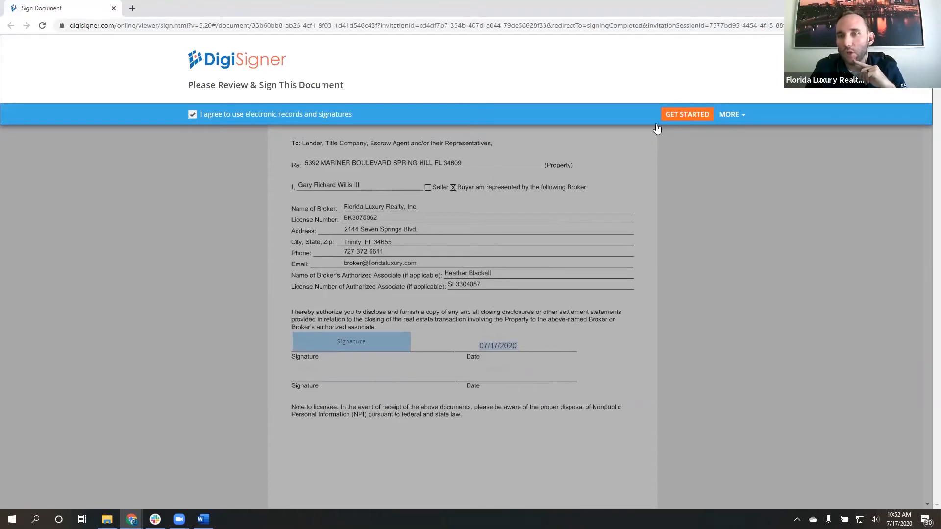
pyautogui.click(686, 114)
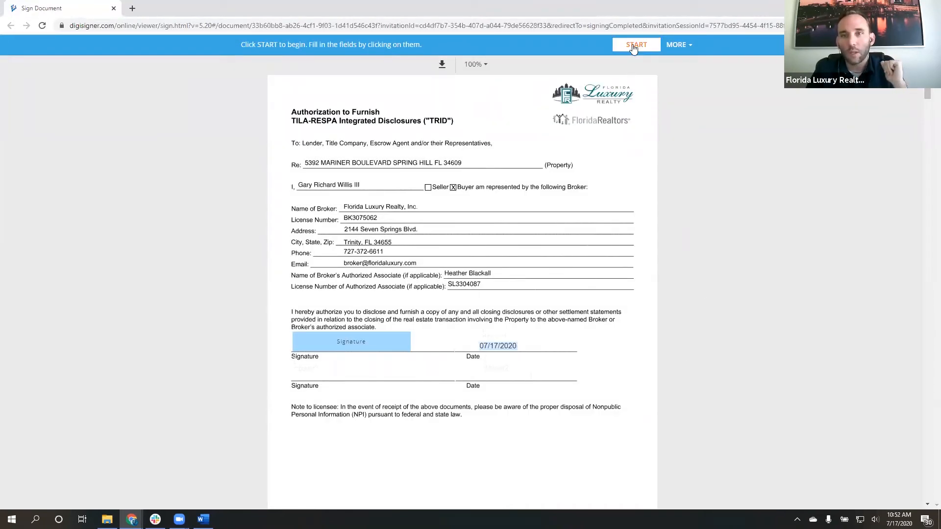
pyautogui.click(637, 45)
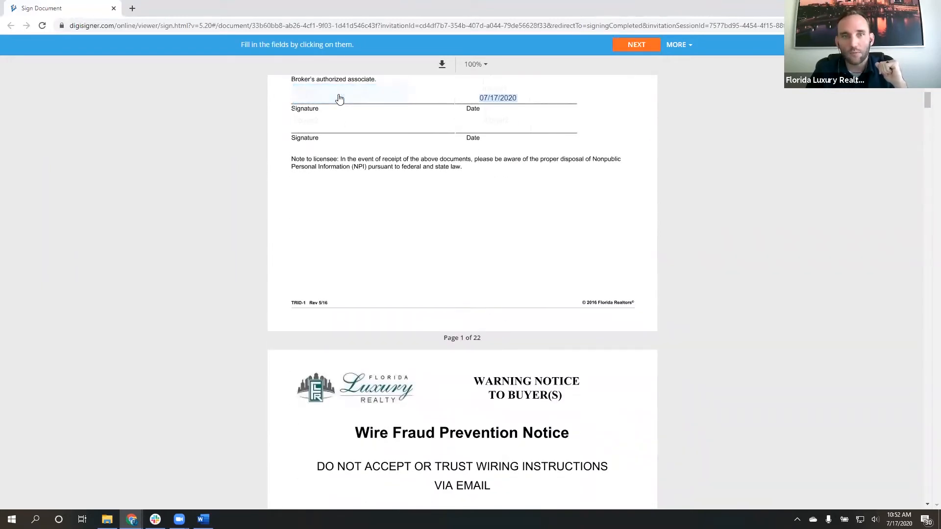
pyautogui.click(351, 93)
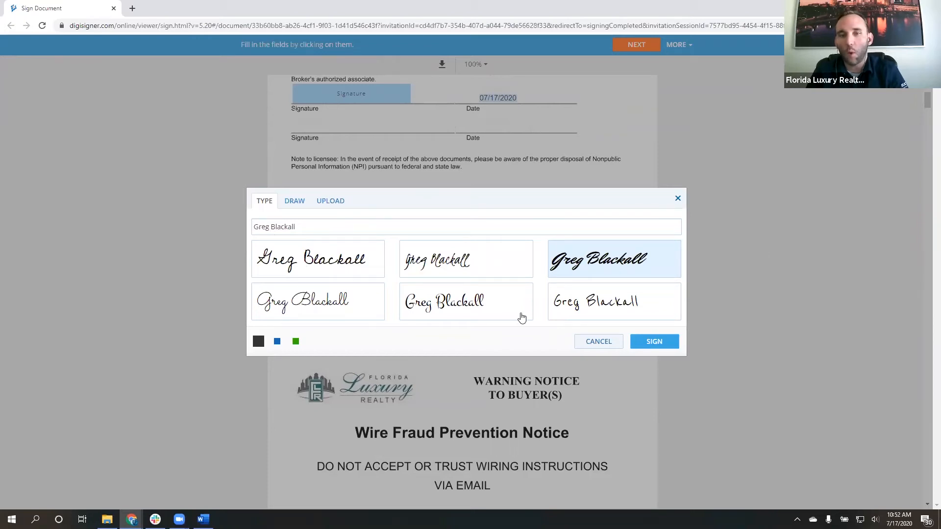
pyautogui.moveTo(515, 315)
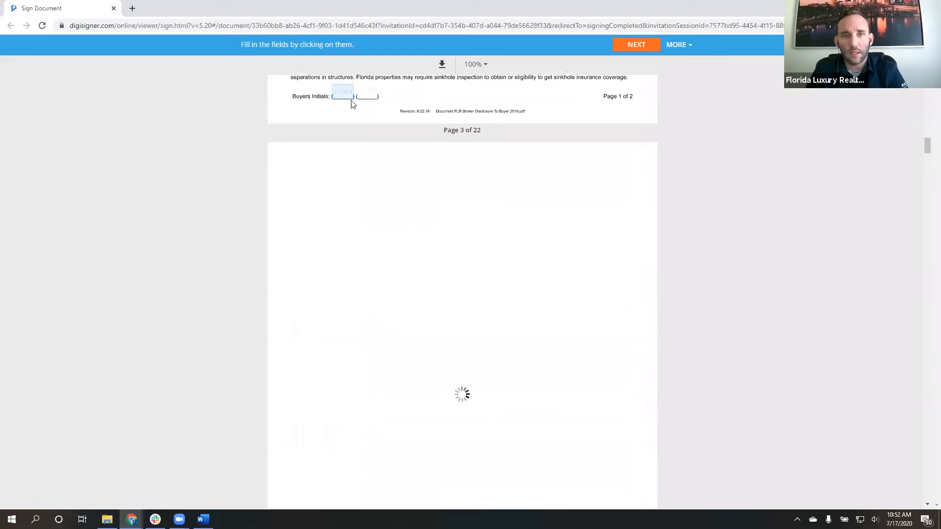
# Fill the buyer's initials on page 3 using a chosen initials style
pyautogui.click(343, 93)
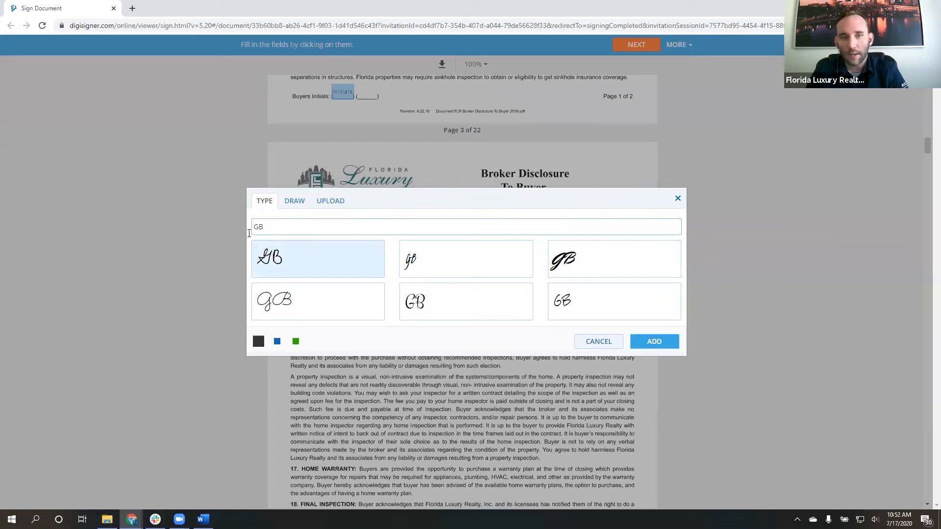
pyautogui.moveTo(239, 251)
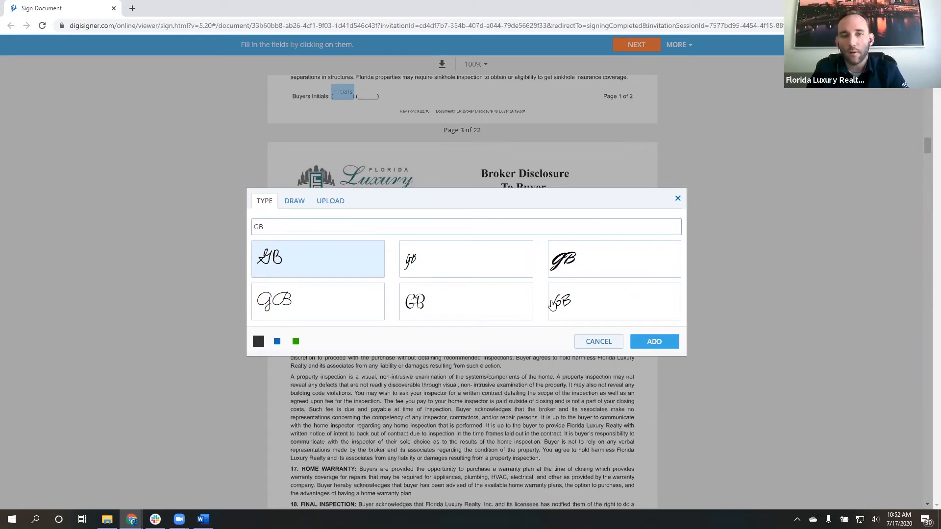
pyautogui.click(654, 341)
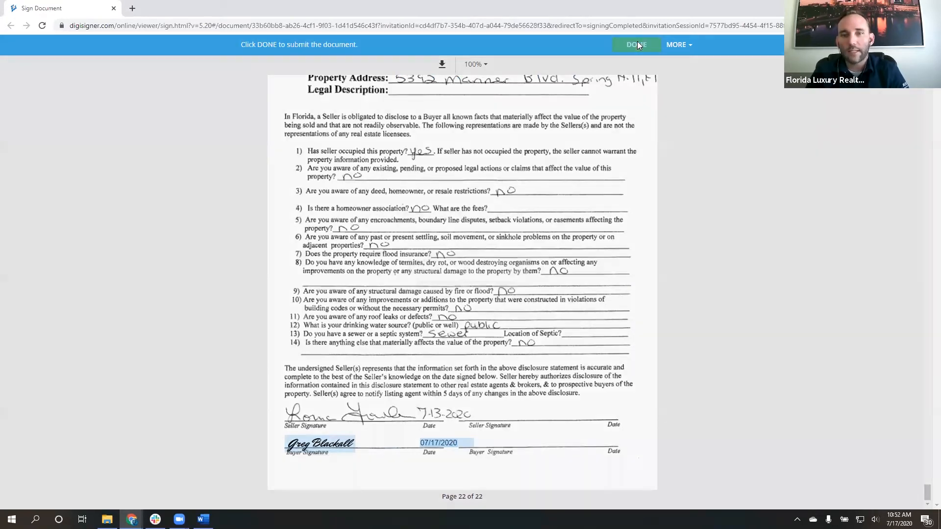
# Submit the fully signed package and download it from the completion page
pyautogui.click(637, 45)
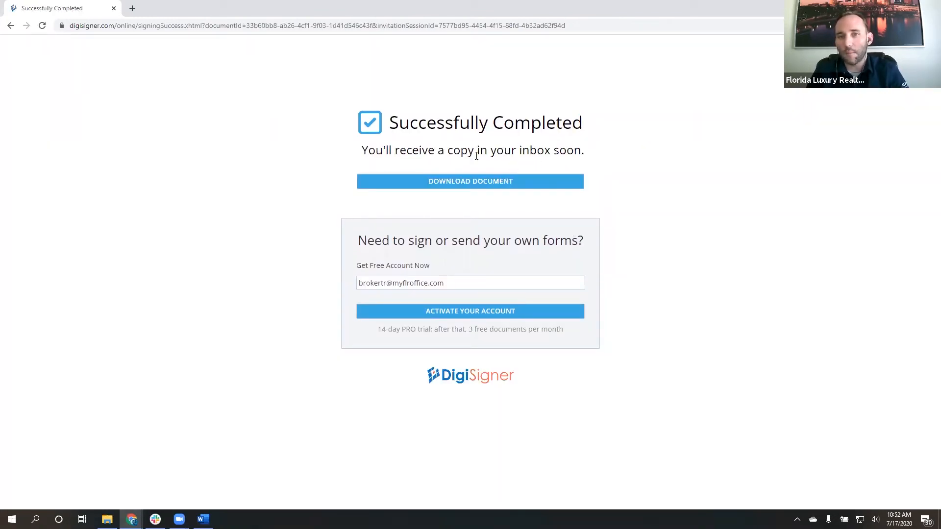
pyautogui.moveTo(478, 160)
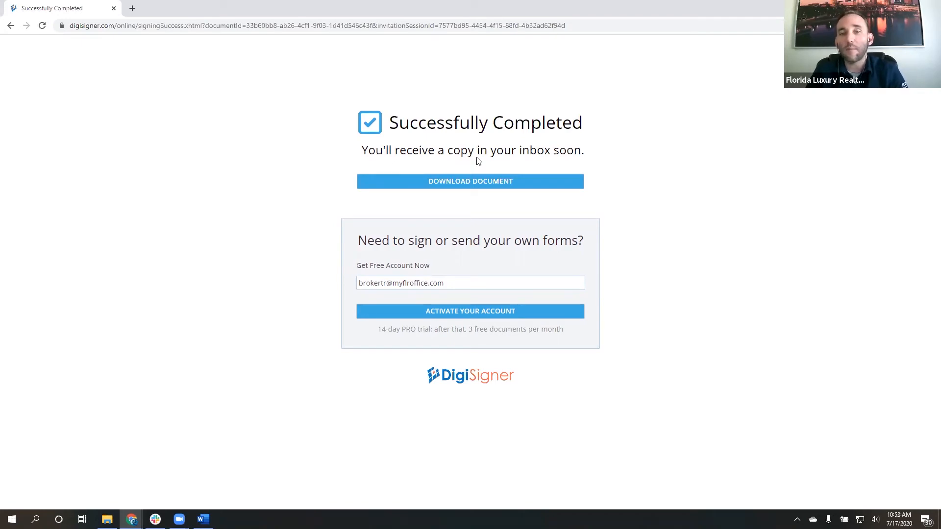
pyautogui.moveTo(480, 184)
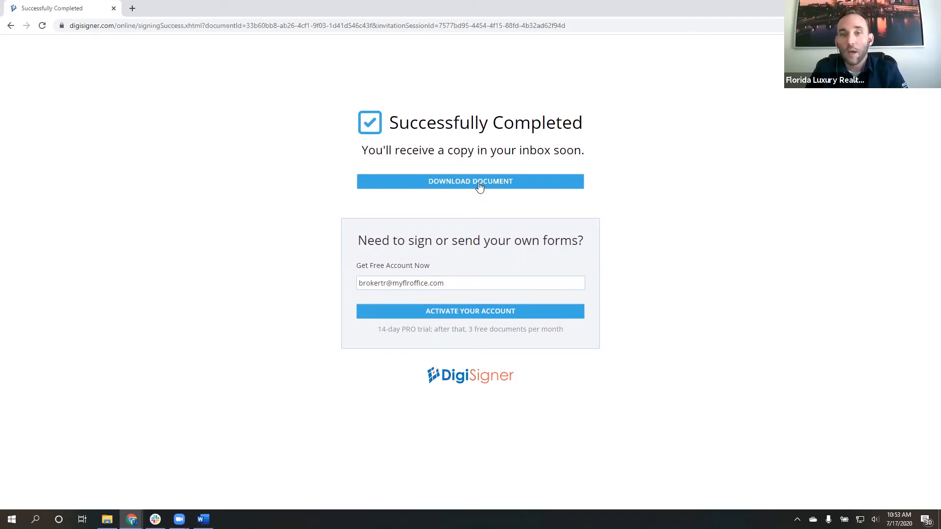
pyautogui.click(471, 181)
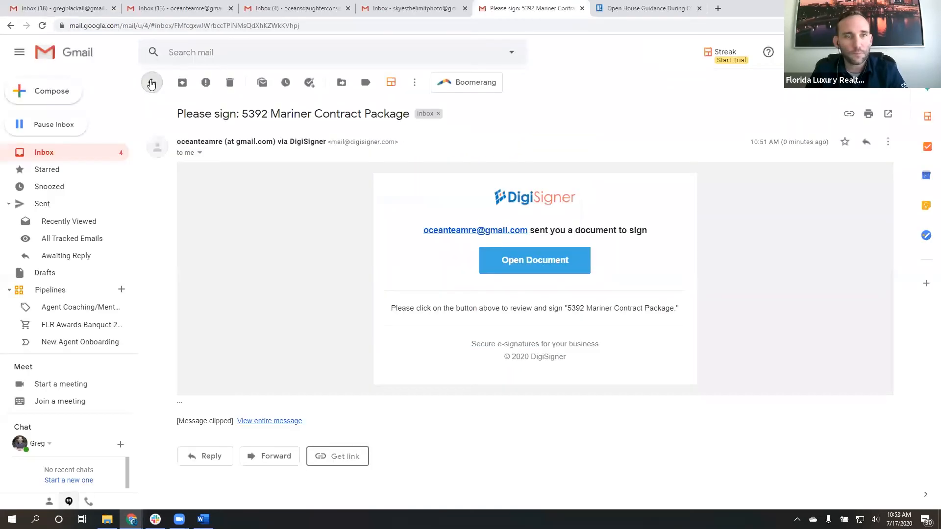
# Download and open the signed contract package PDF from the DigiSigner 'Completed' email
pyautogui.click(152, 82)
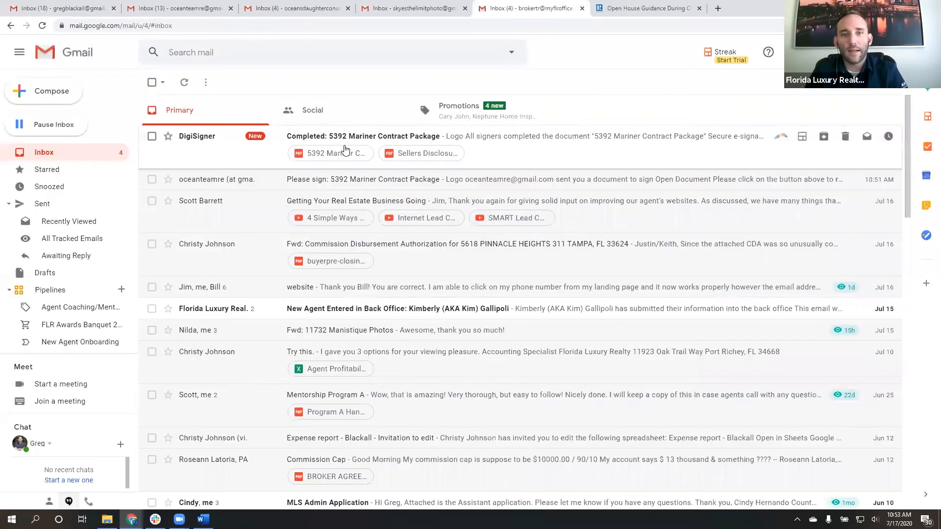
pyautogui.moveTo(468, 294)
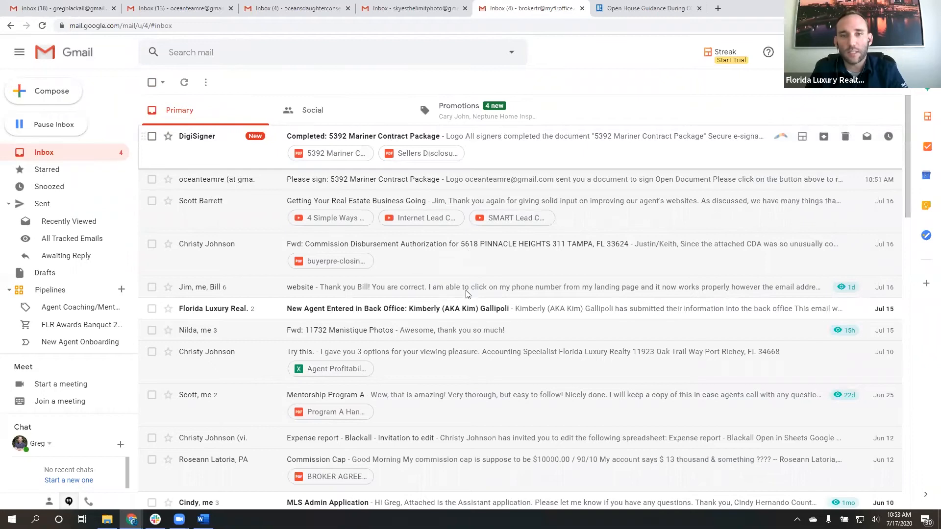
pyautogui.click(365, 136)
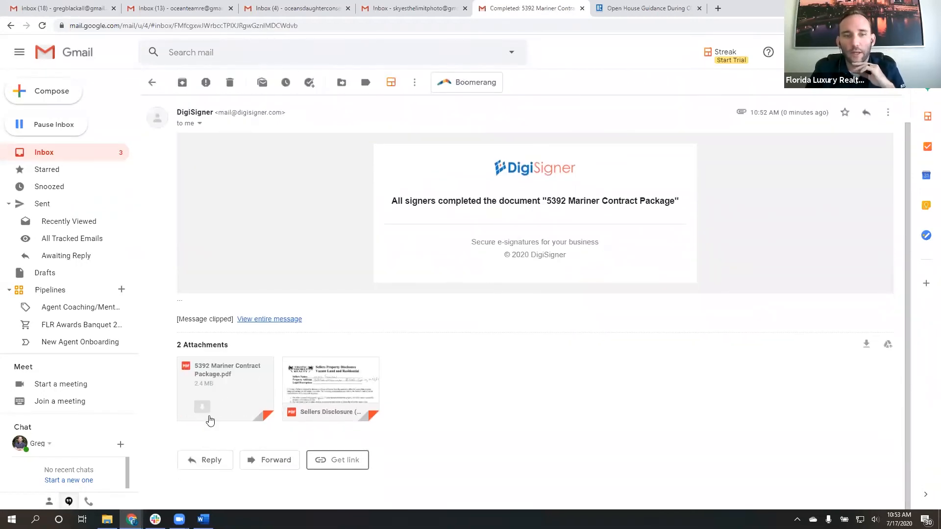
pyautogui.moveTo(217, 413)
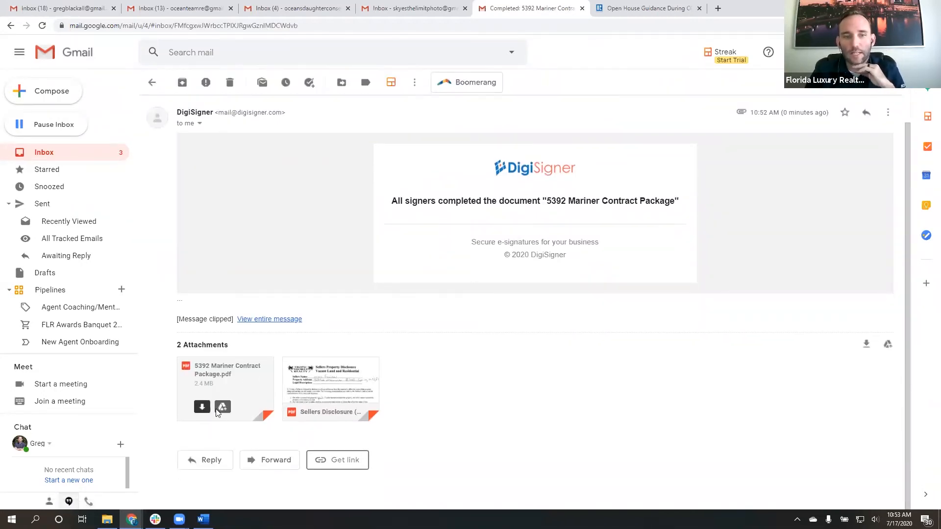
pyautogui.click(201, 407)
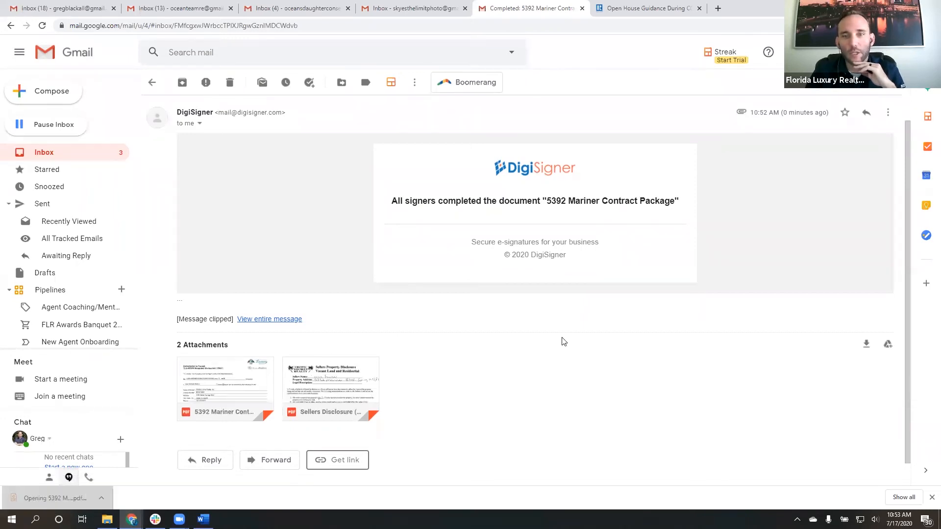
pyautogui.doubleClick(225, 387)
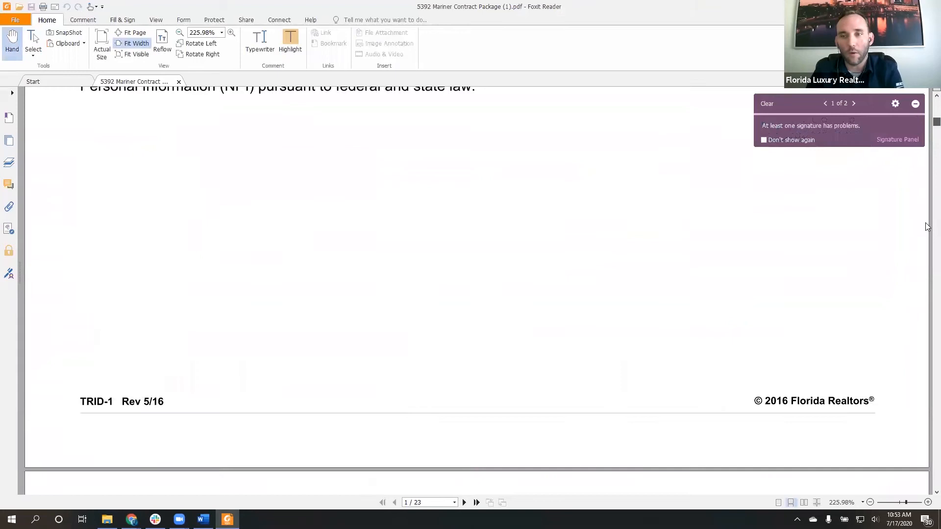
# Scroll through the signed PDF down to the Audit Trail on page 22
pyautogui.scroll(-3)
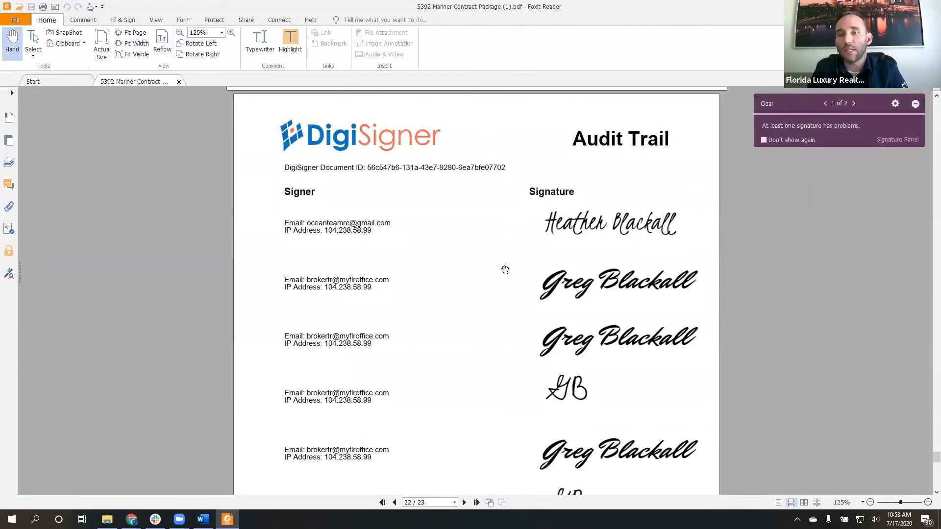
pyautogui.scroll(-3)
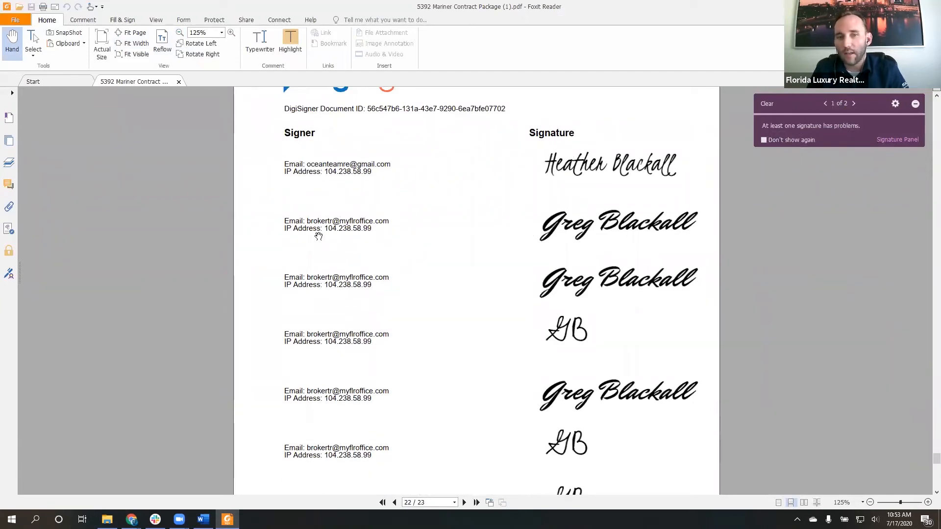
pyautogui.moveTo(303, 219)
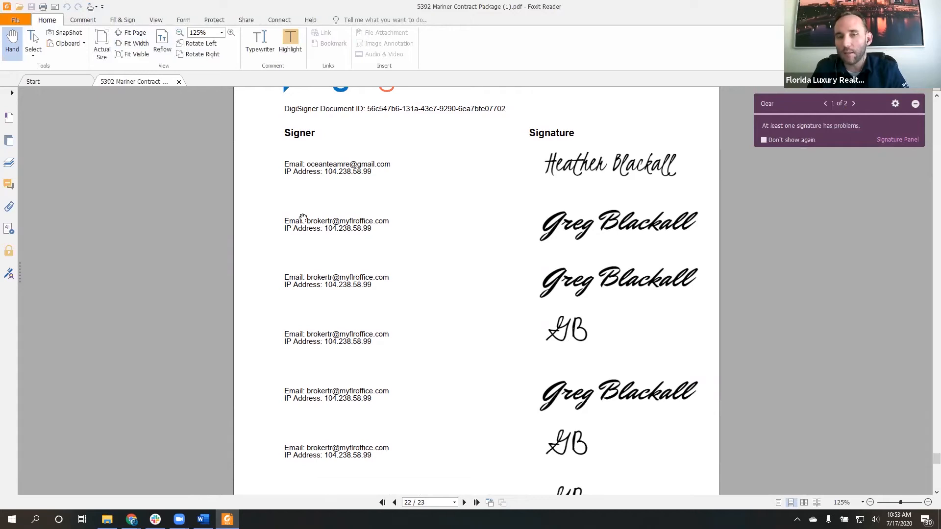
pyautogui.scroll(-3)
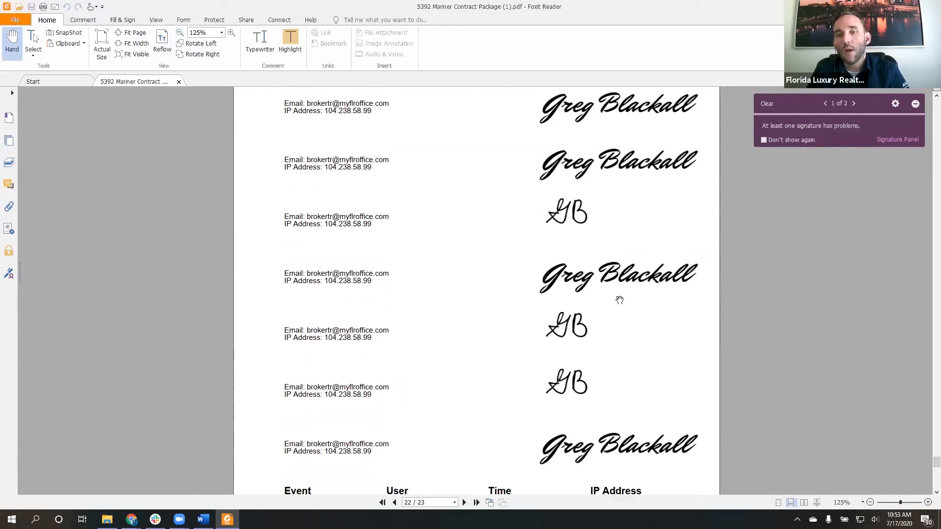
pyautogui.scroll(-3)
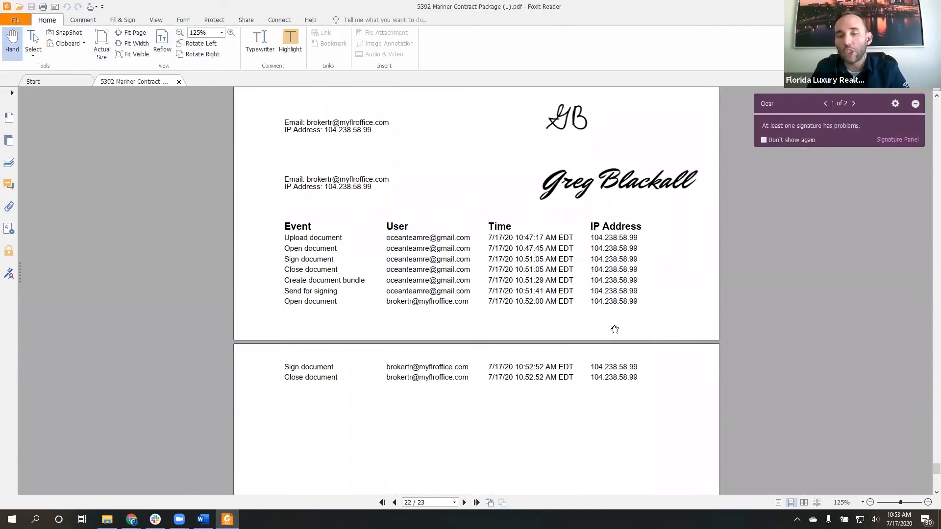
pyautogui.moveTo(589, 289)
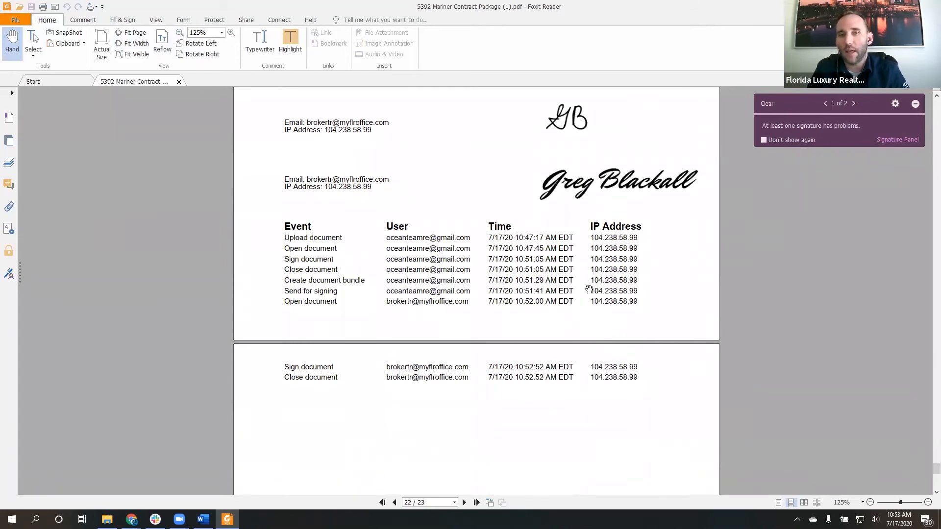
pyautogui.moveTo(585, 280)
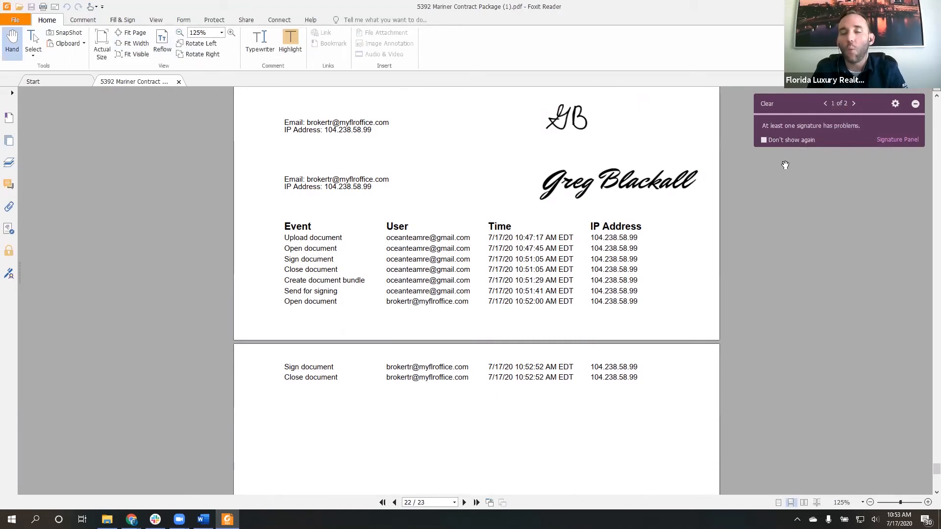
pyautogui.moveTo(826, 103)
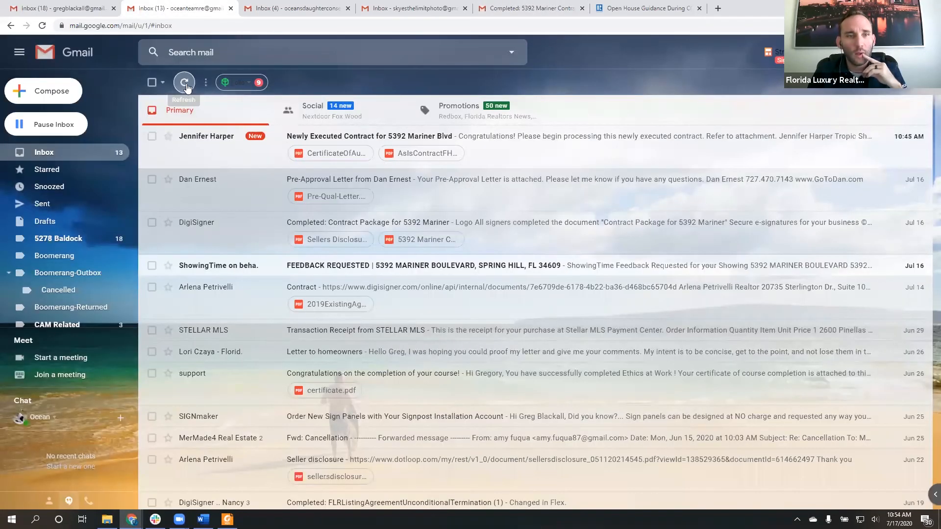
# Refresh the other account's Gmail inbox to check for new mail
pyautogui.click(184, 82)
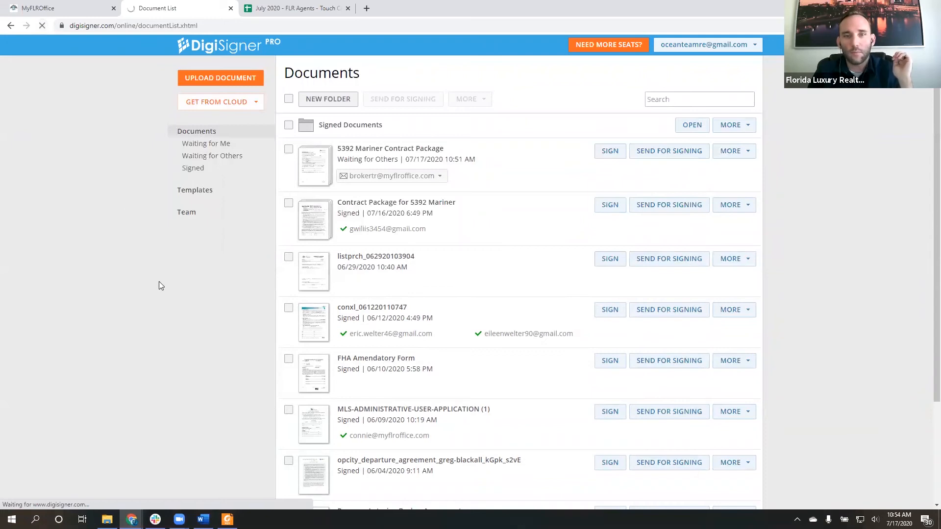
pyautogui.moveTo(129, 178)
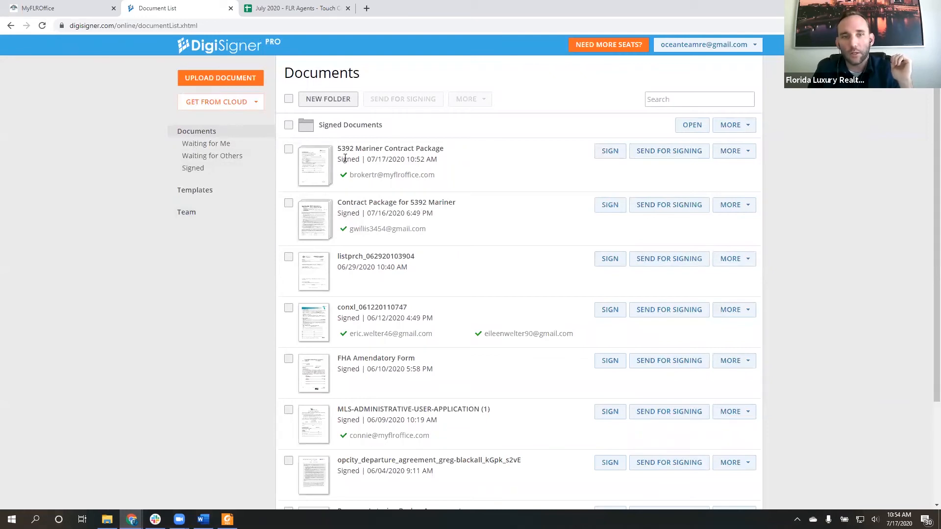
pyautogui.moveTo(345, 174)
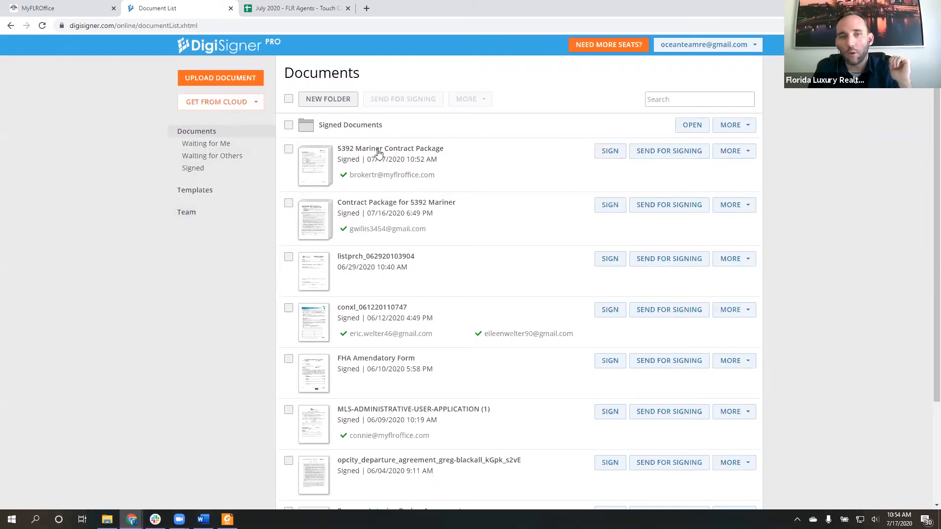
# Open the 5392 Mariner Contract Package, now marked as signed by the broker
pyautogui.click(610, 151)
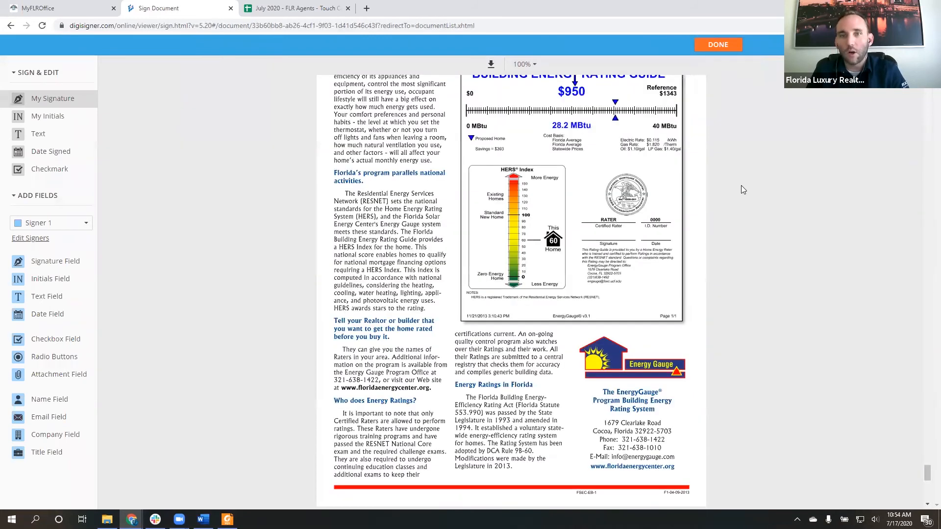
# Scroll through the signed Mariner package pages, then go back to the documents list
pyautogui.scroll(-3)
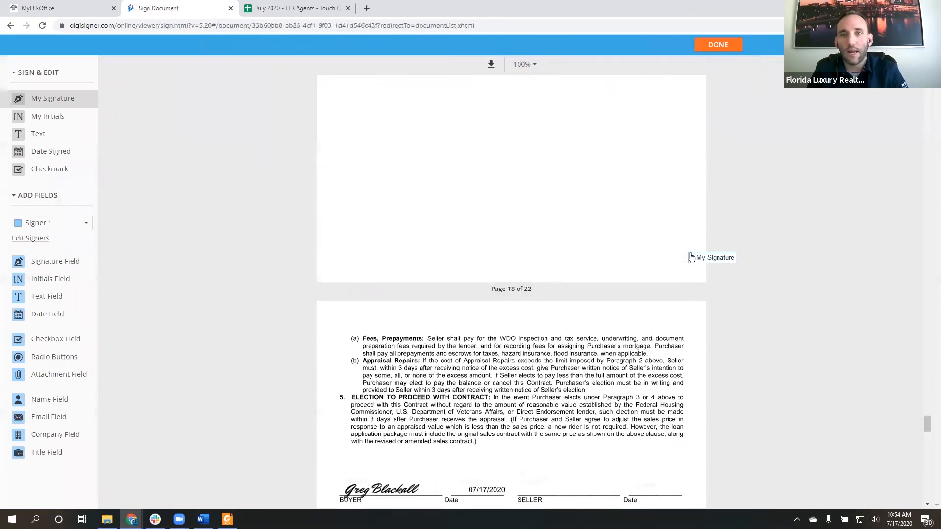
pyautogui.scroll(-3)
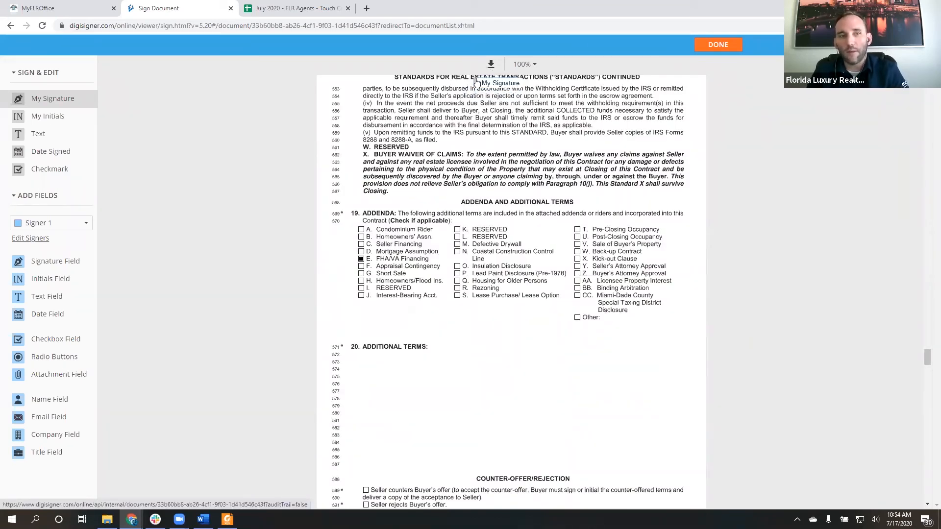
pyautogui.scroll(3)
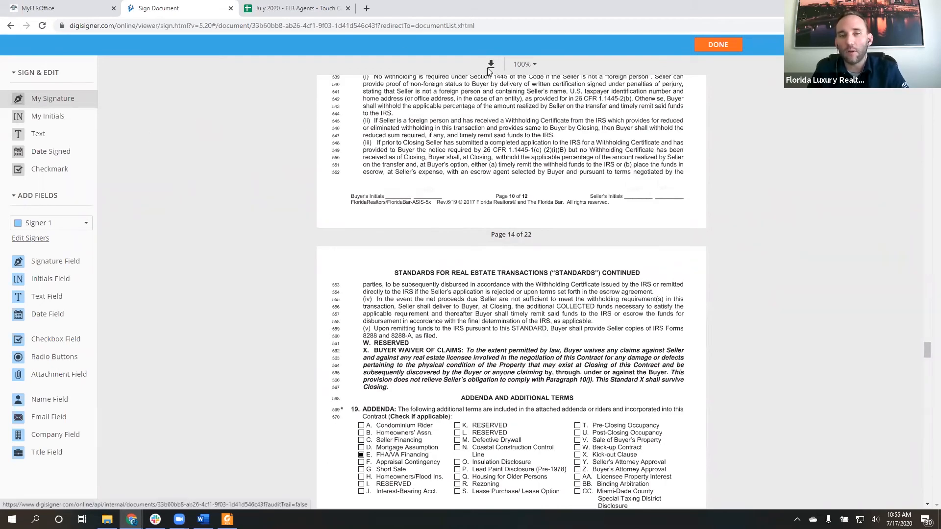
pyautogui.click(718, 45)
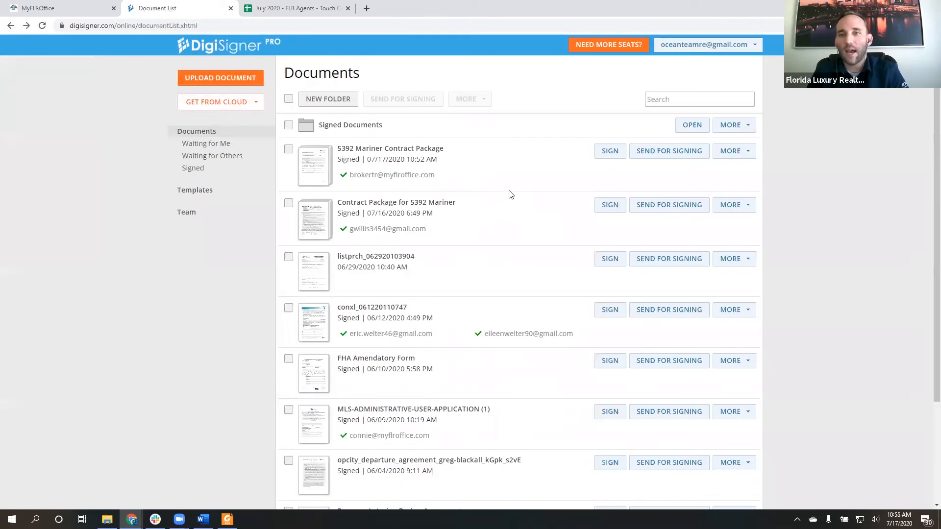
pyautogui.moveTo(791, 168)
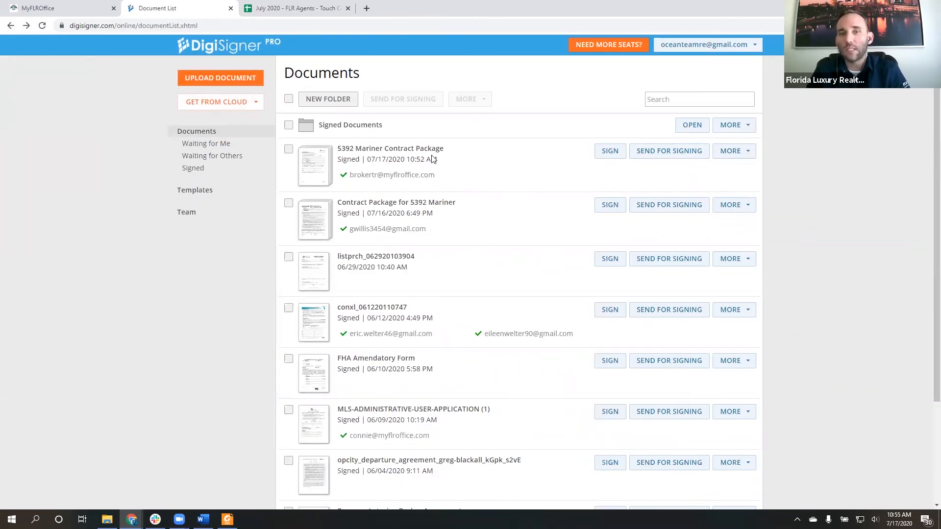
pyautogui.click(734, 151)
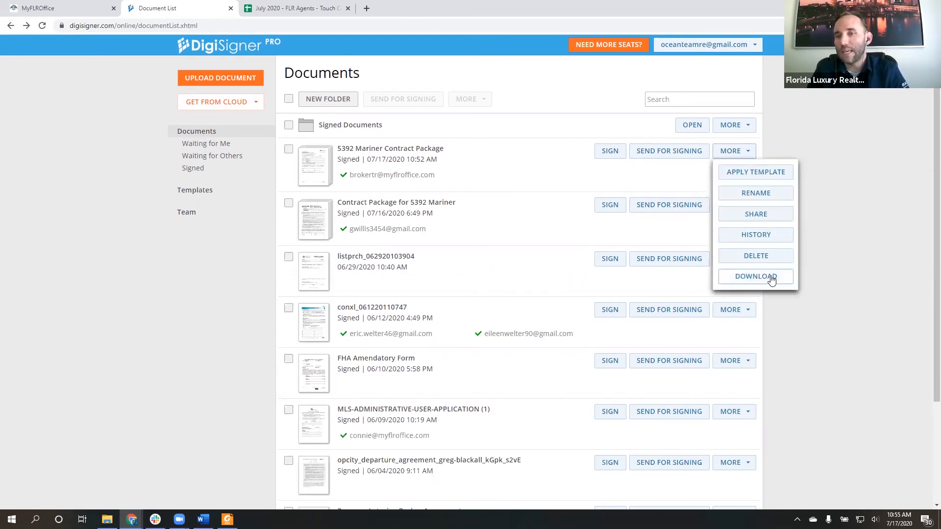
pyautogui.click(505, 162)
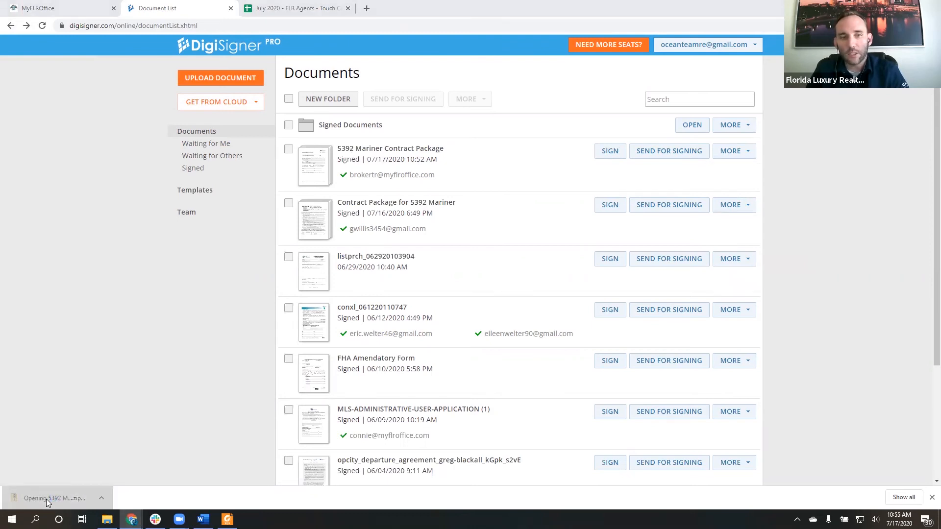
pyautogui.click(49, 498)
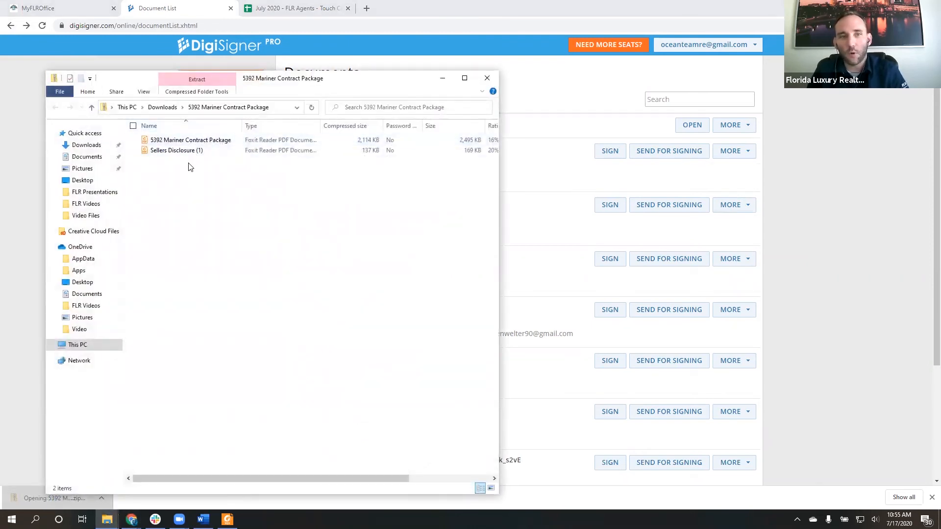
# Open the extracted signed PDFs in Foxit Reader and page through the contract package
pyautogui.doubleClick(190, 140)
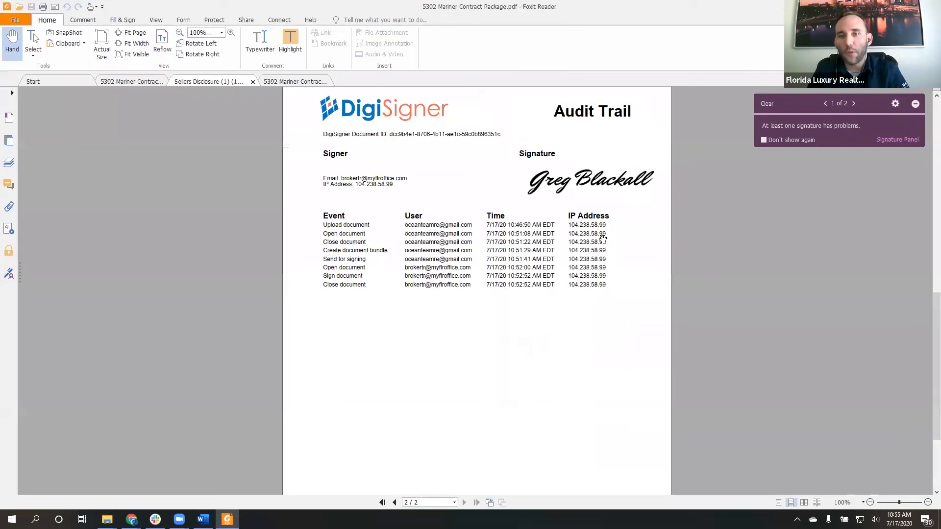
pyautogui.click(281, 80)
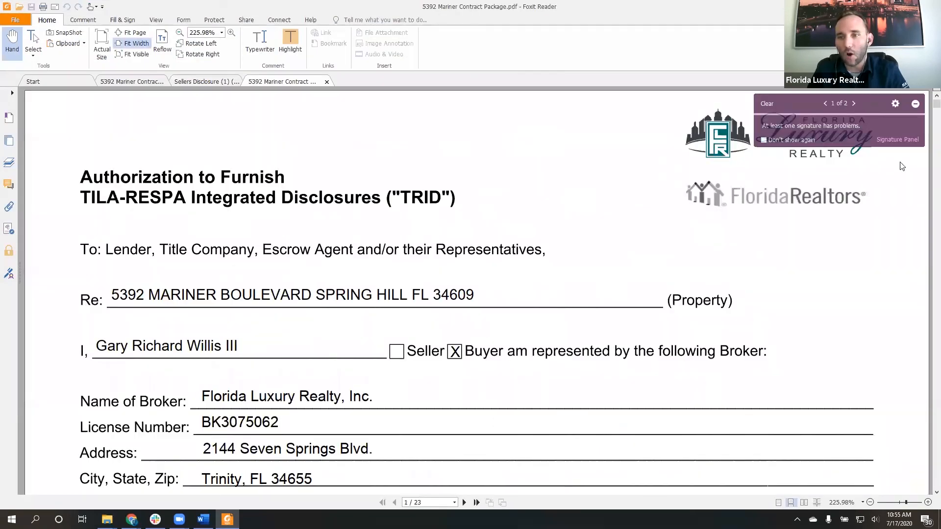
pyautogui.scroll(-3)
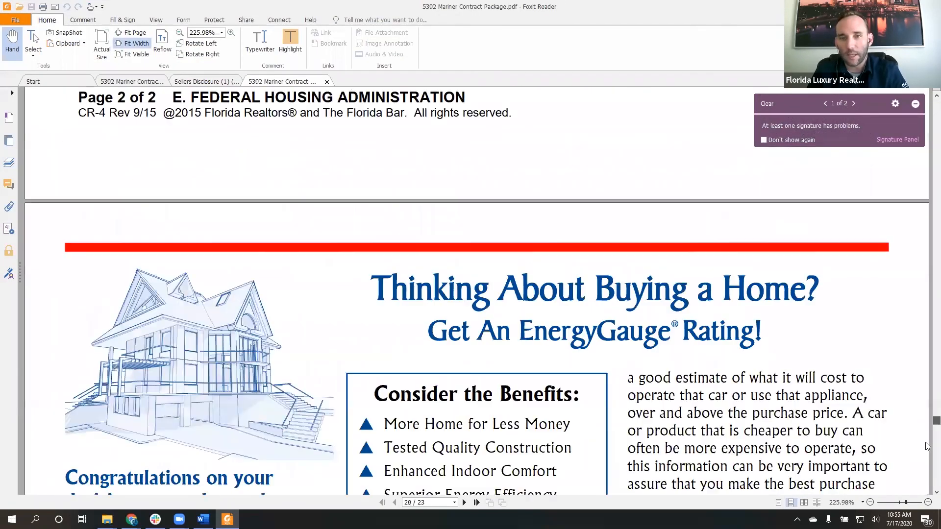
pyautogui.scroll(-3)
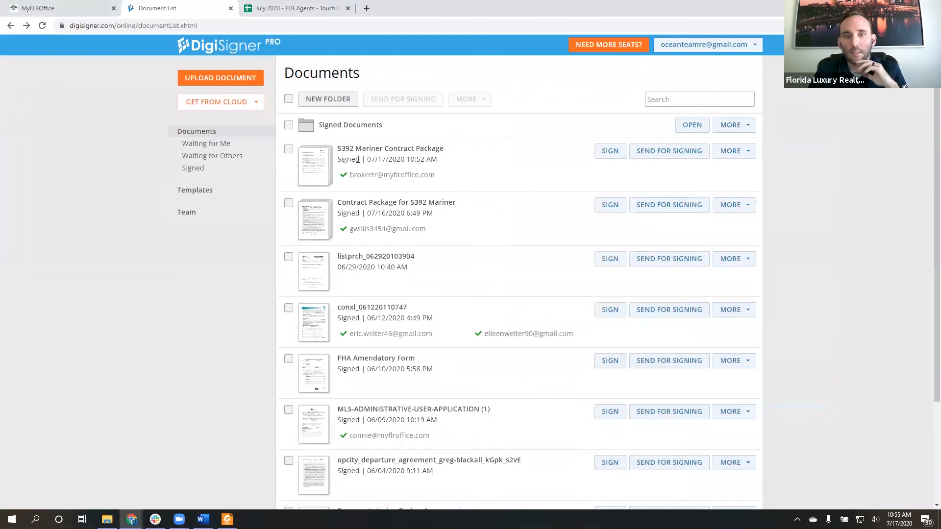
pyautogui.click(610, 151)
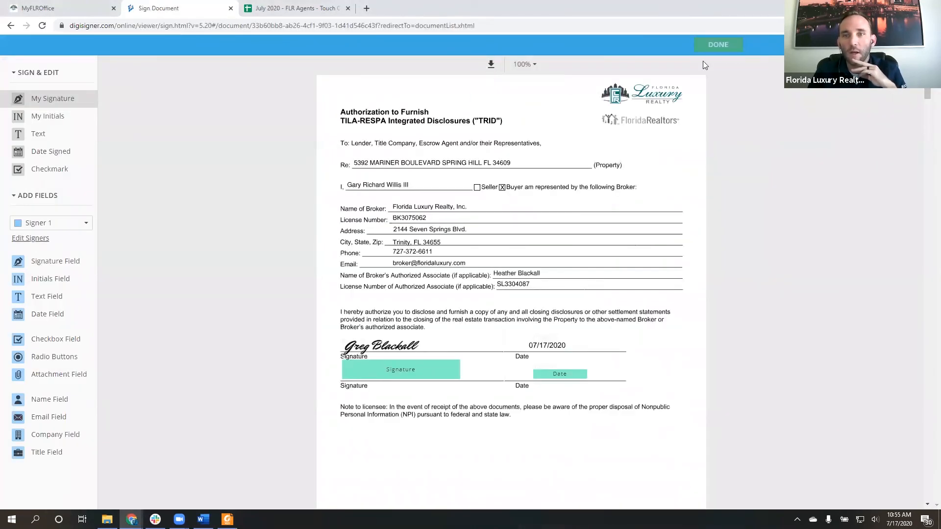
pyautogui.click(719, 45)
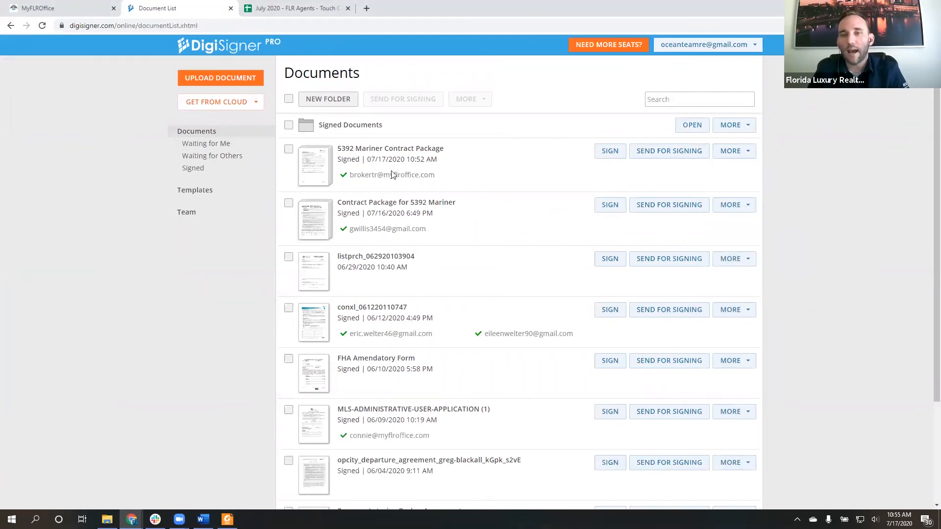
pyautogui.moveTo(441, 193)
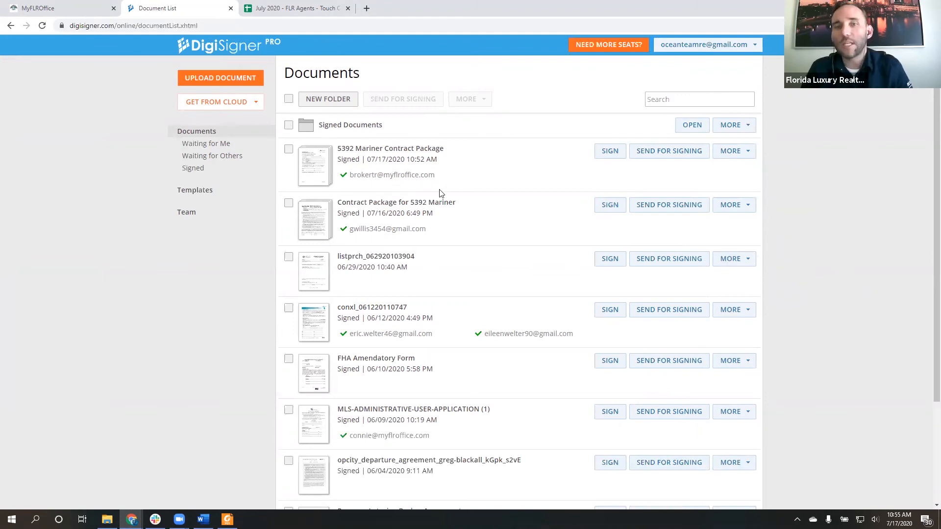
pyautogui.scroll(-3)
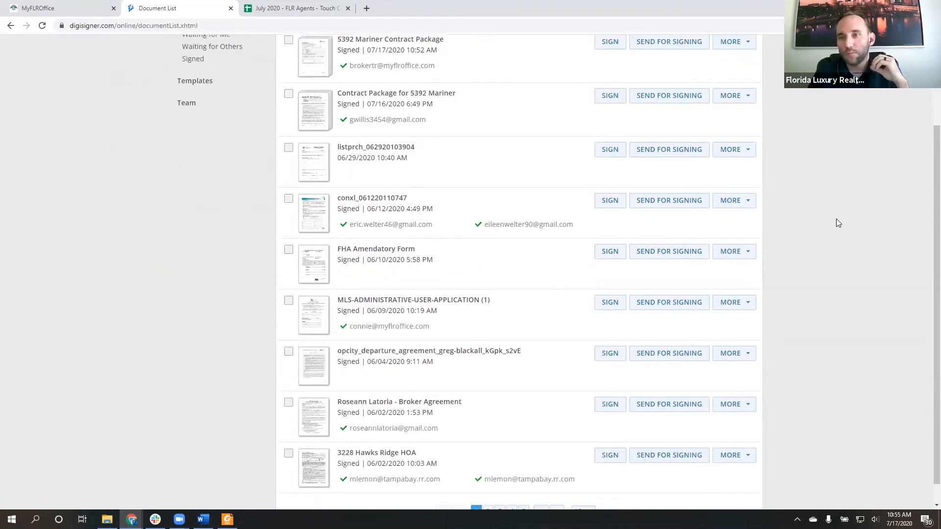
pyautogui.scroll(-3)
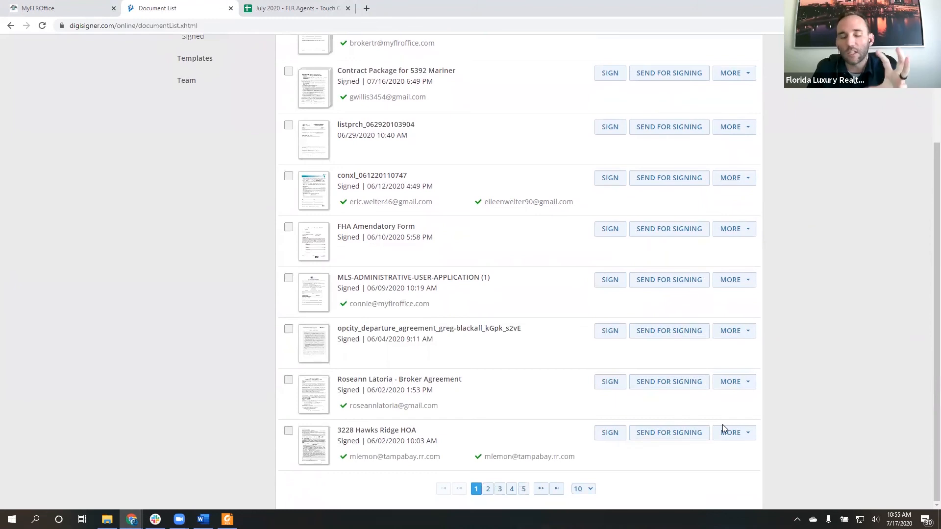
pyautogui.moveTo(473, 303)
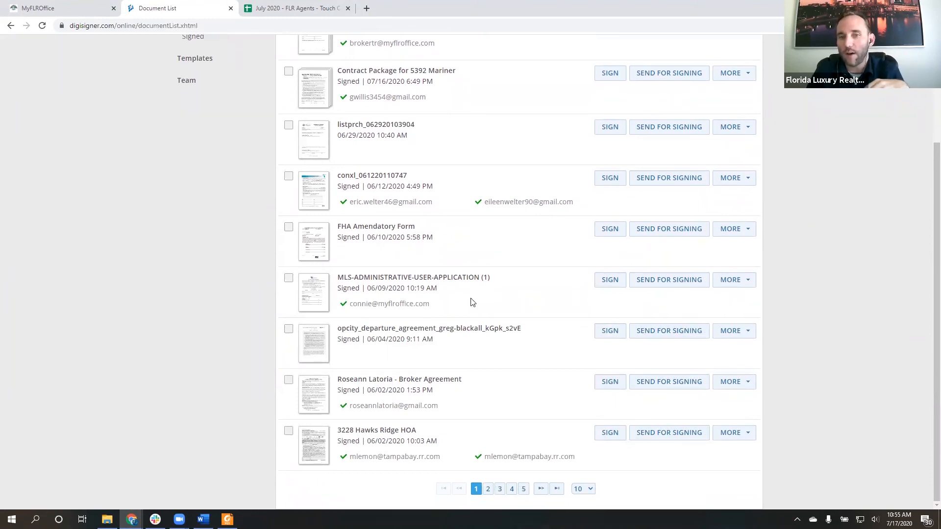
pyautogui.scroll(3)
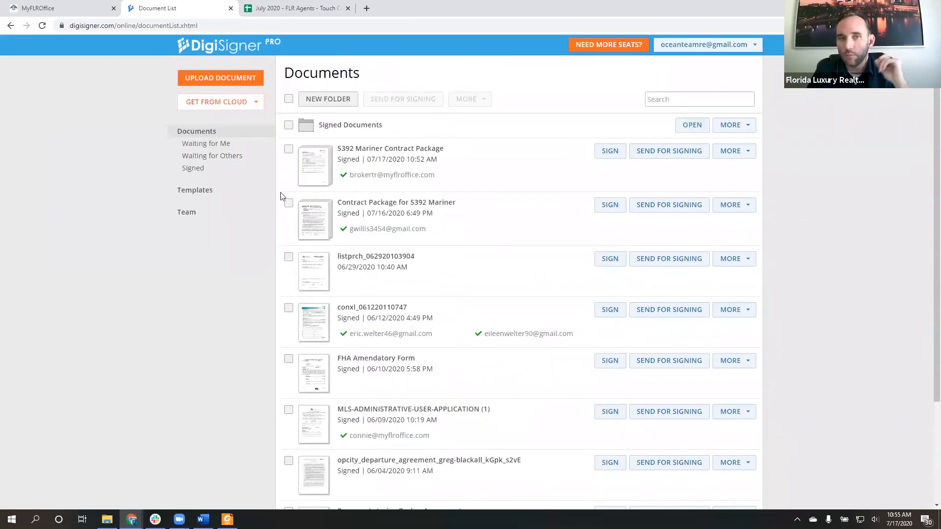
pyautogui.moveTo(398, 240)
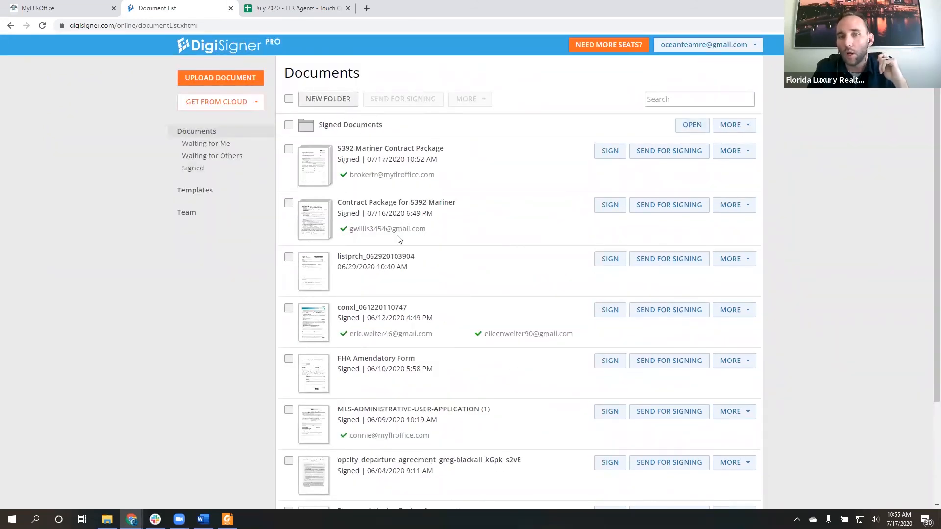
# Create a 'Mariner Contract' folder, move the 5392 package into it, and return to Documents
pyautogui.click(328, 99)
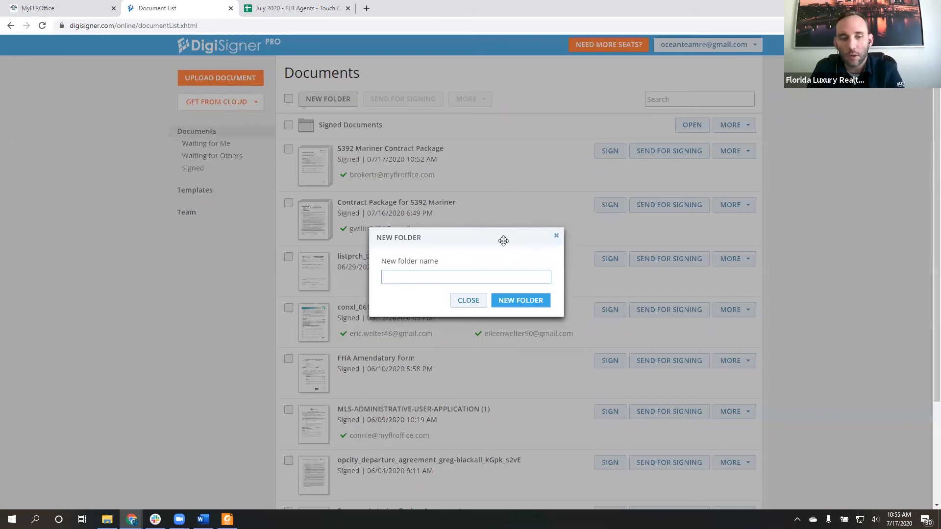
pyautogui.write('Mariner Contrac')
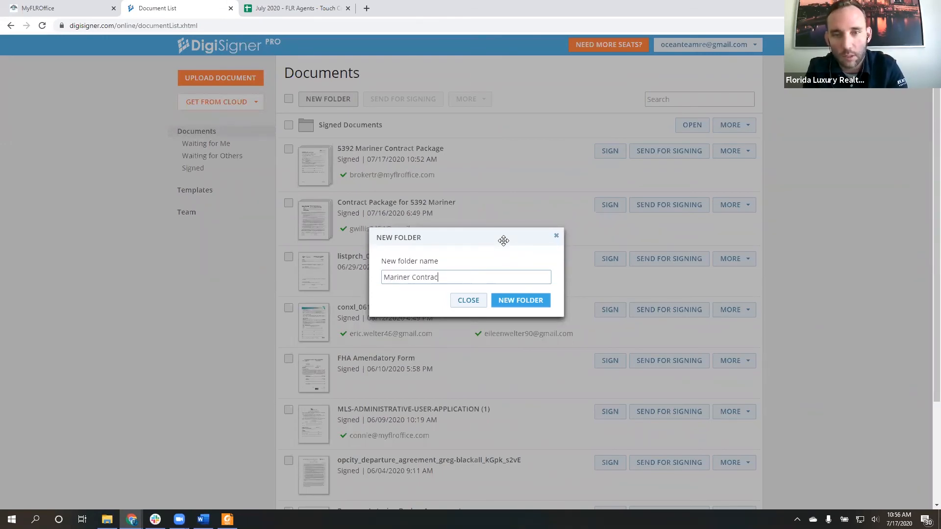
pyautogui.click(521, 301)
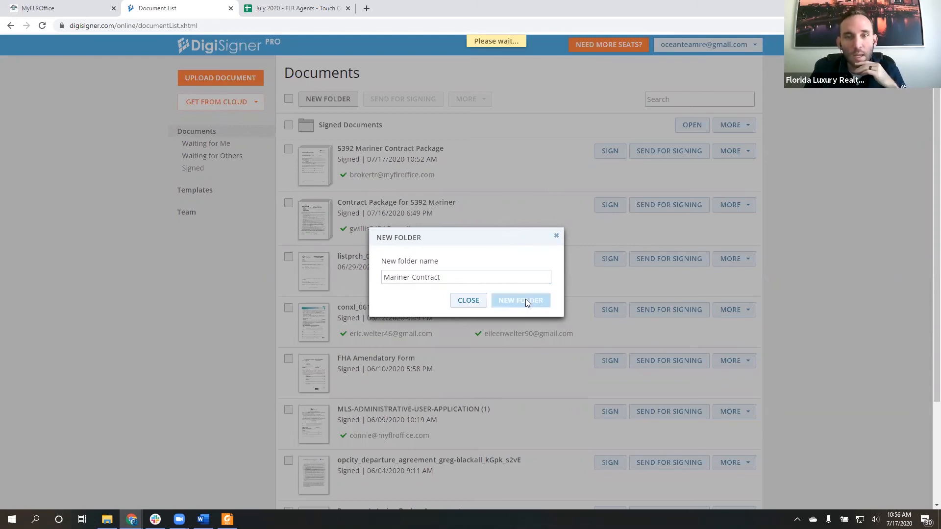
pyautogui.click(521, 300)
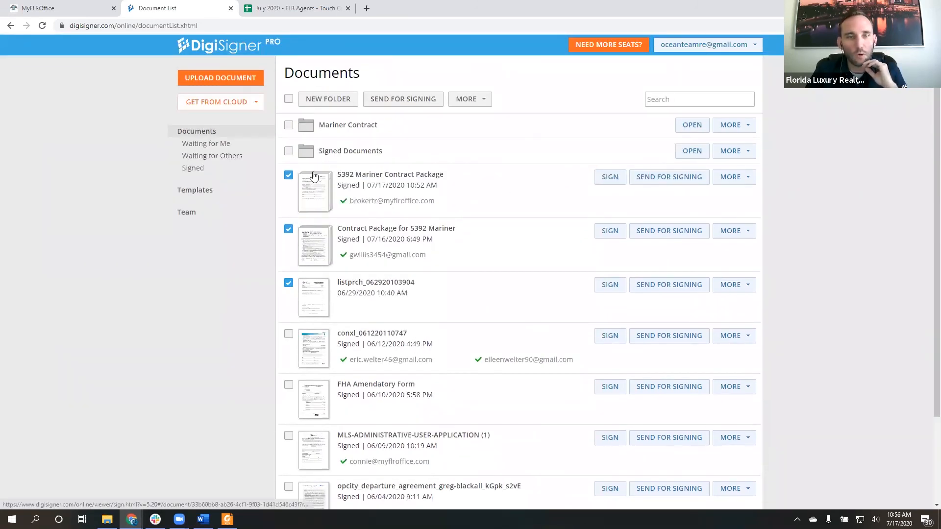
pyautogui.click(730, 177)
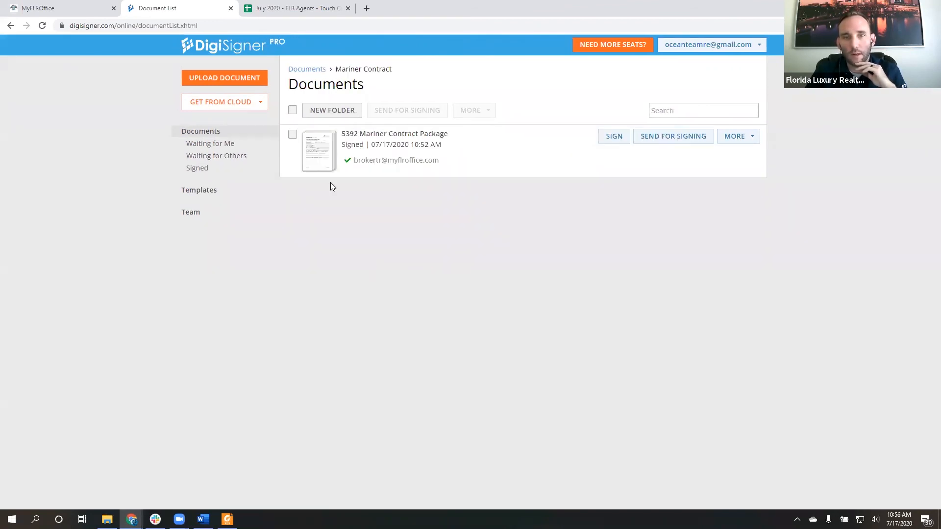
pyautogui.moveTo(310, 73)
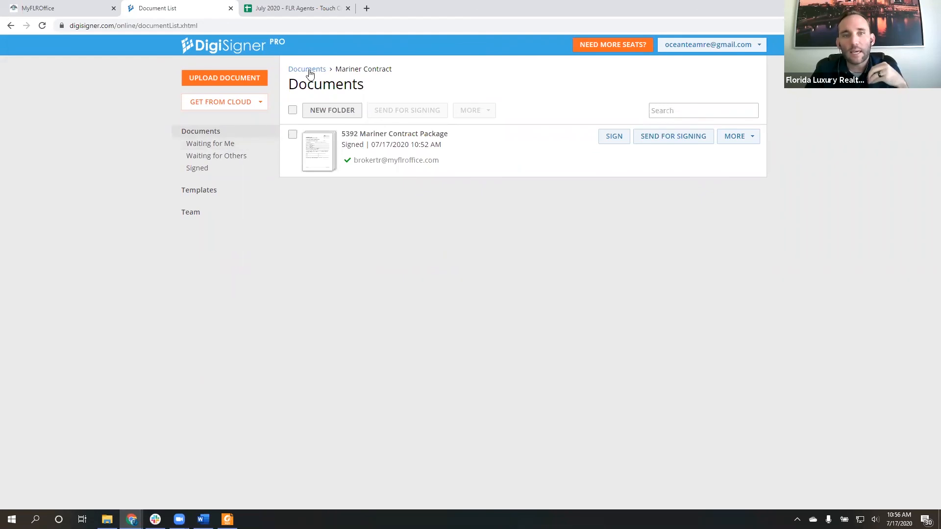
pyautogui.click(307, 68)
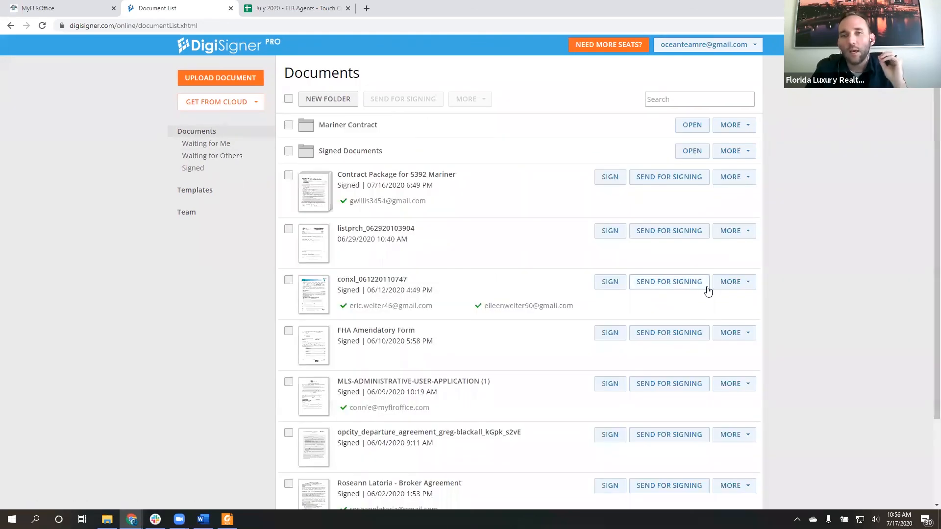
pyautogui.moveTo(637, 257)
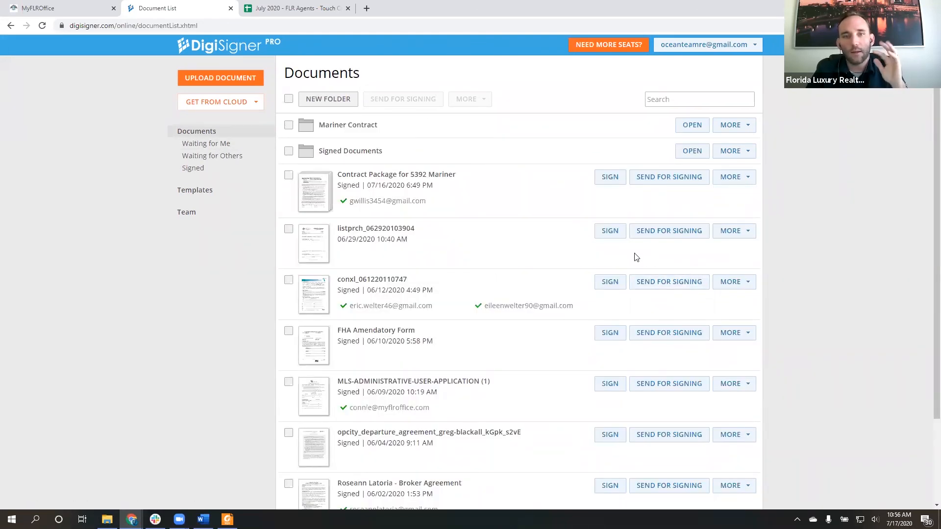
pyautogui.moveTo(571, 236)
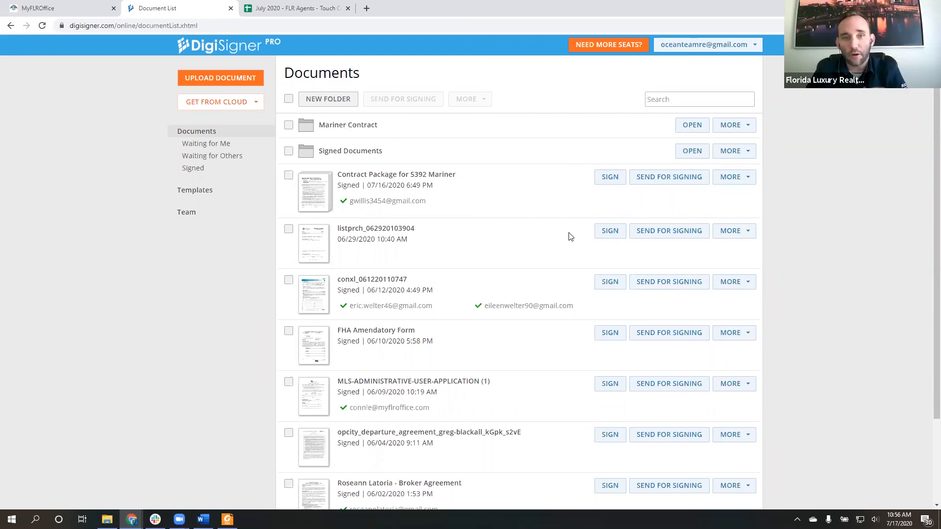
pyautogui.moveTo(475, 204)
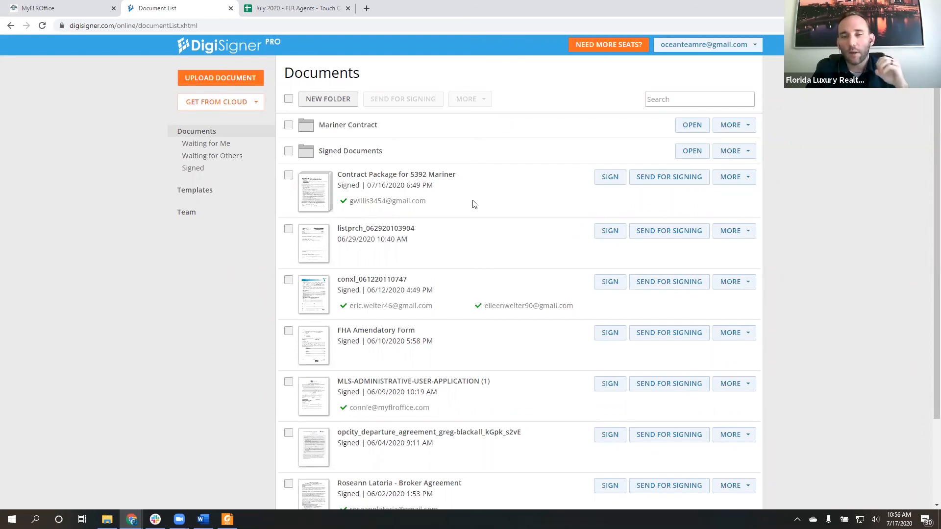
pyautogui.moveTo(517, 225)
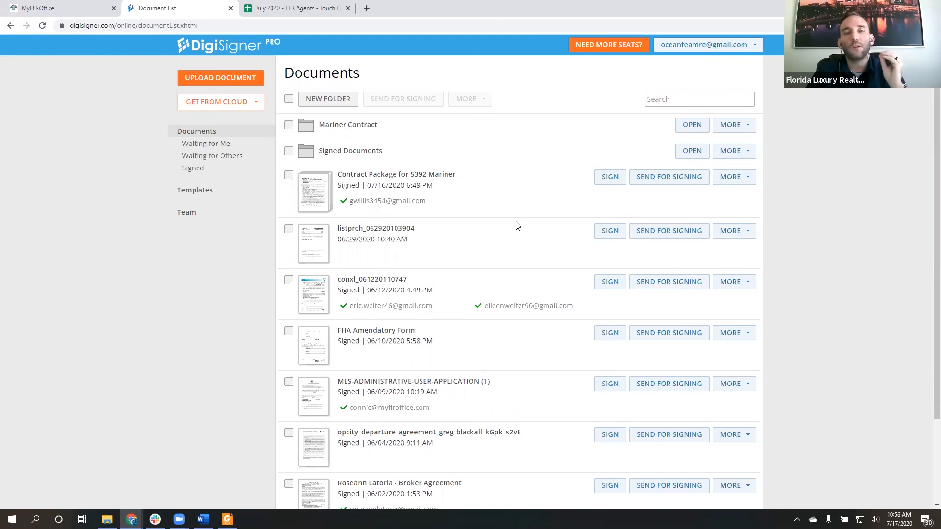
pyautogui.click(734, 176)
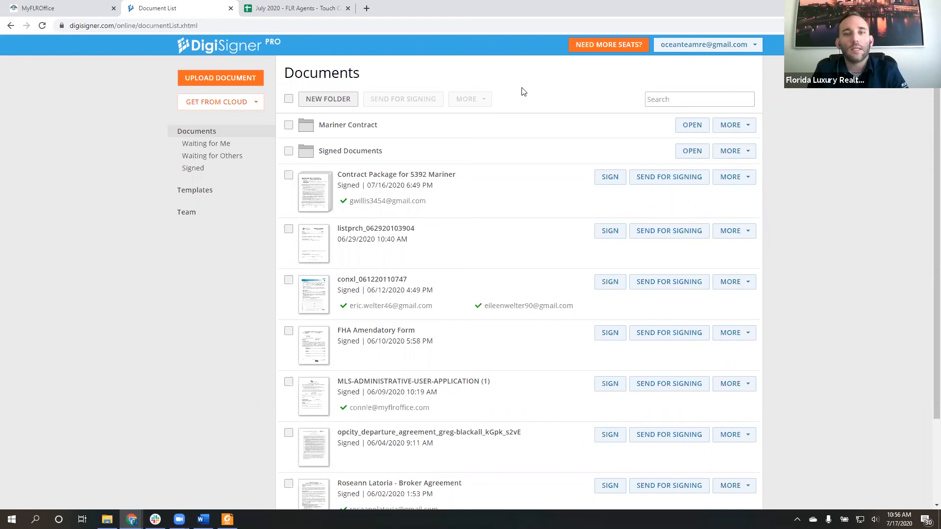
pyautogui.moveTo(391, 235)
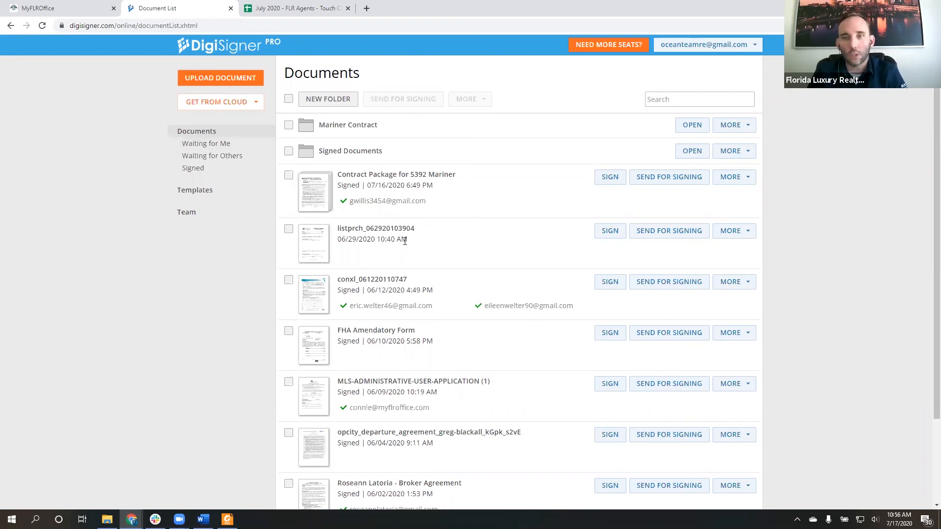
pyautogui.moveTo(449, 242)
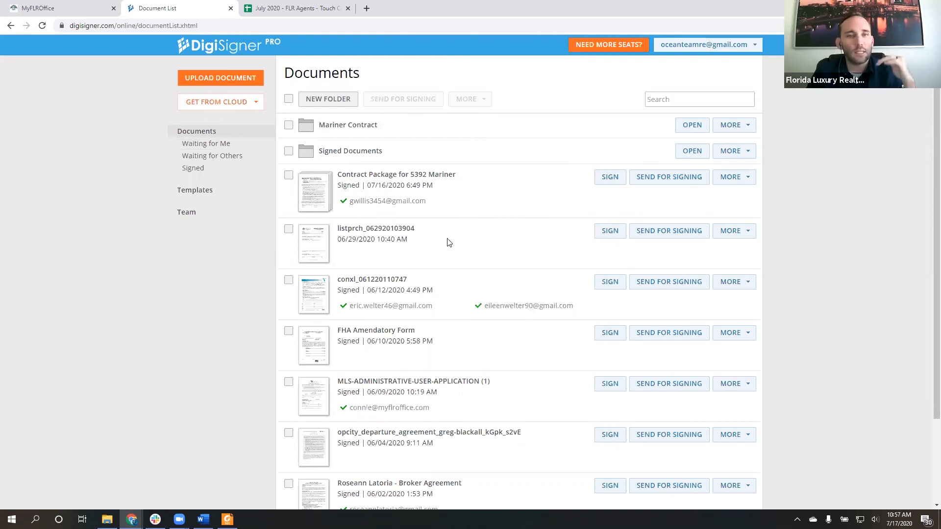
pyautogui.moveTo(447, 162)
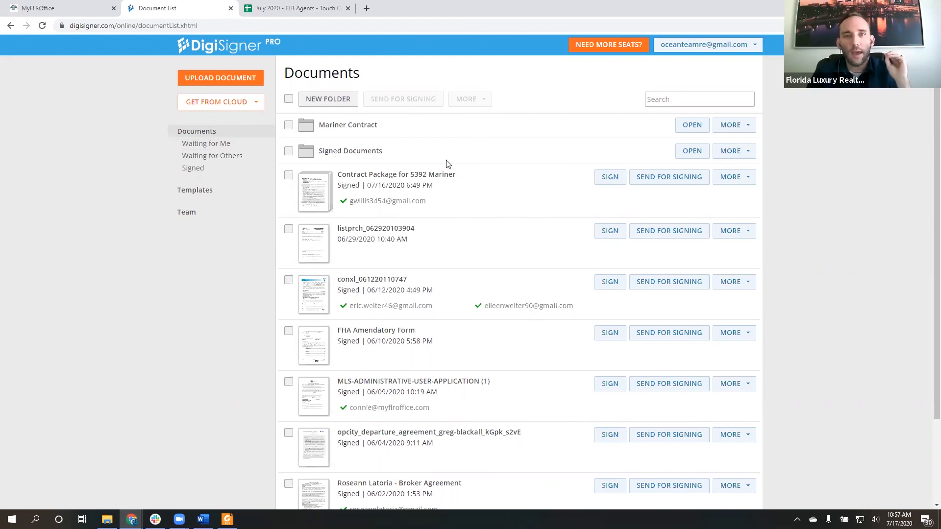
pyautogui.moveTo(447, 136)
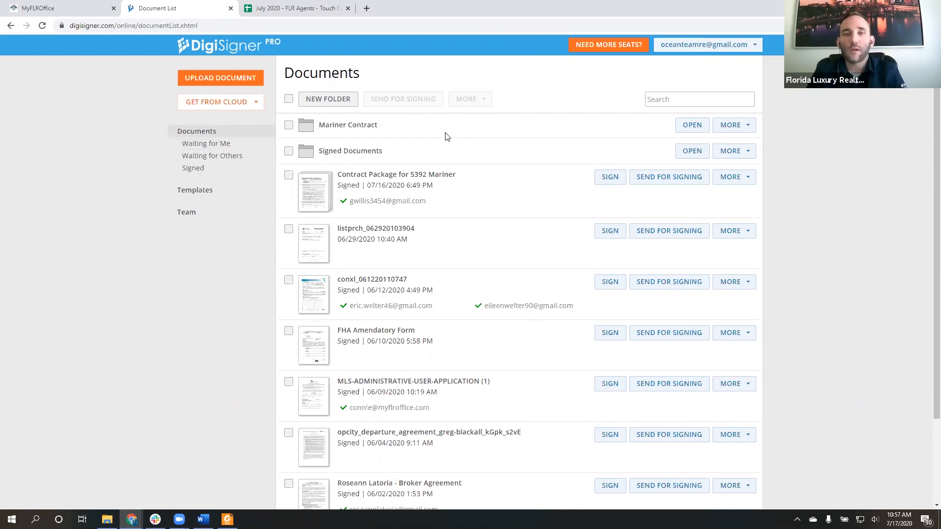
pyautogui.moveTo(464, 240)
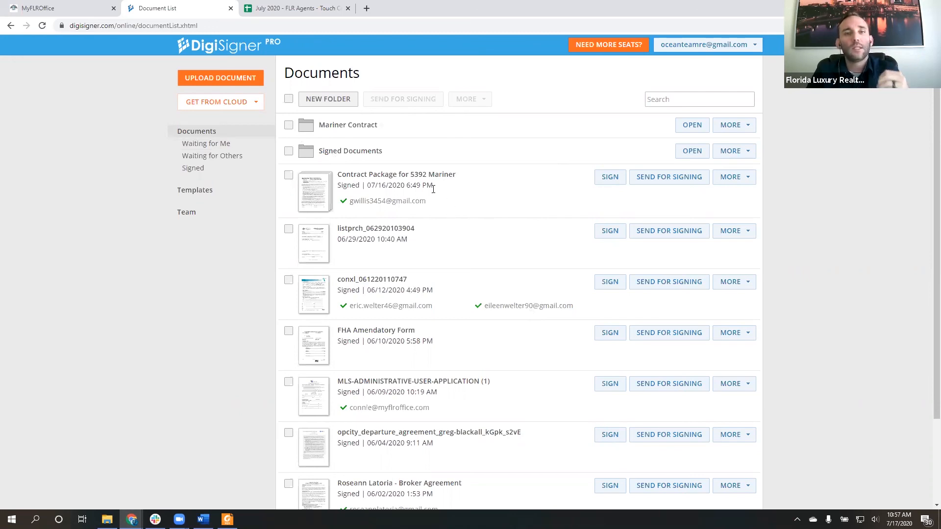
pyautogui.moveTo(513, 67)
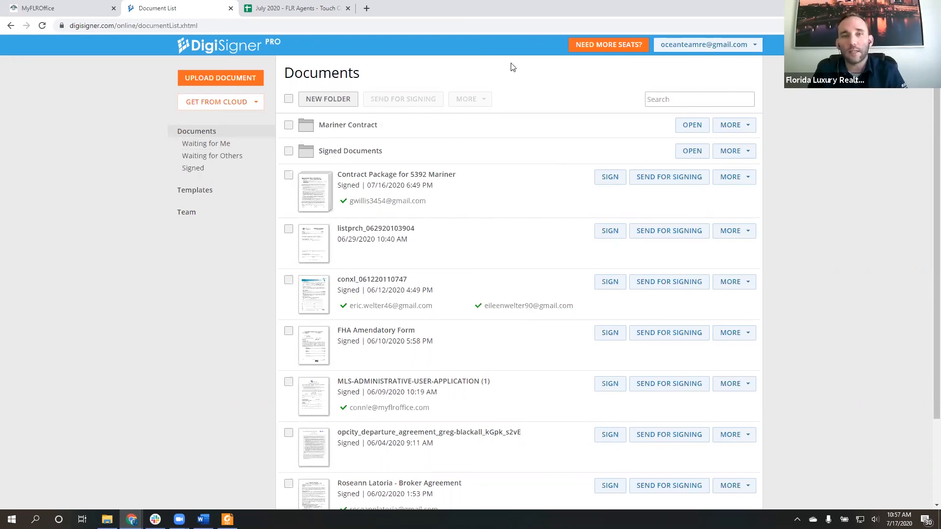
pyautogui.moveTo(529, 29)
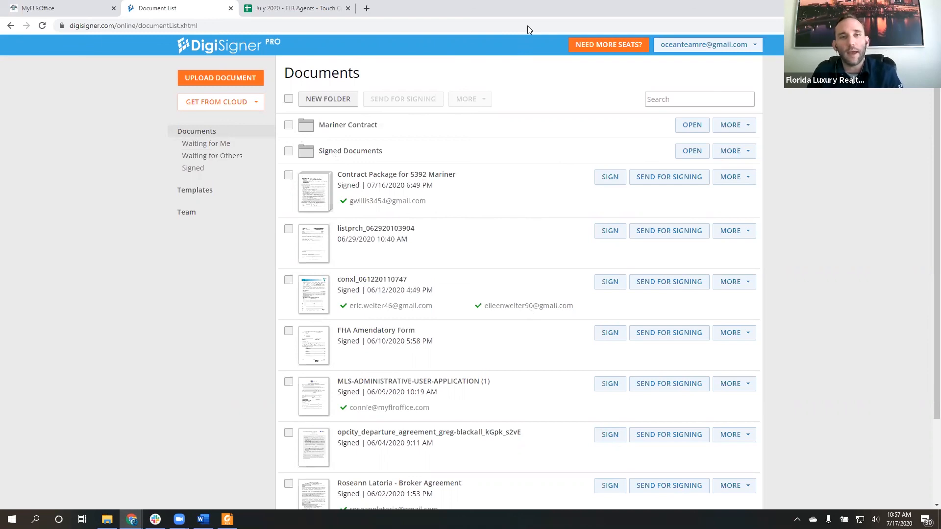
pyautogui.moveTo(534, 22)
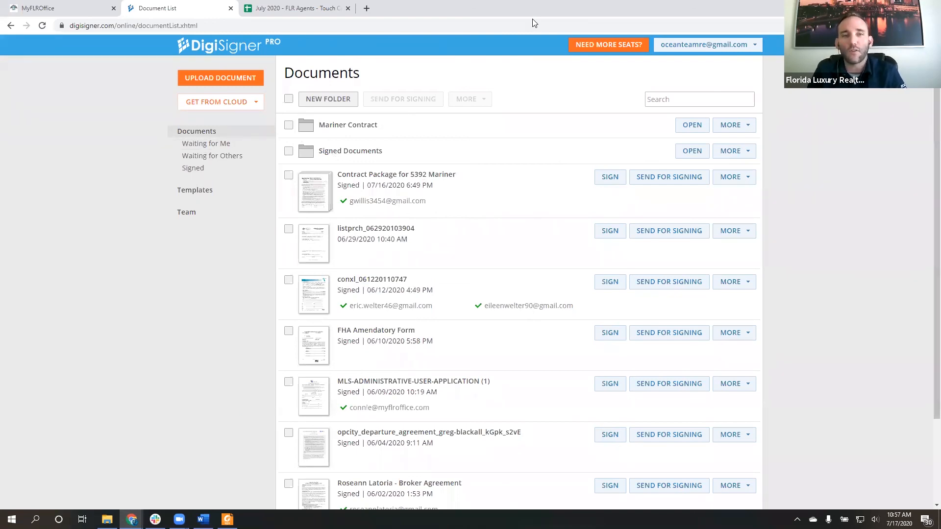